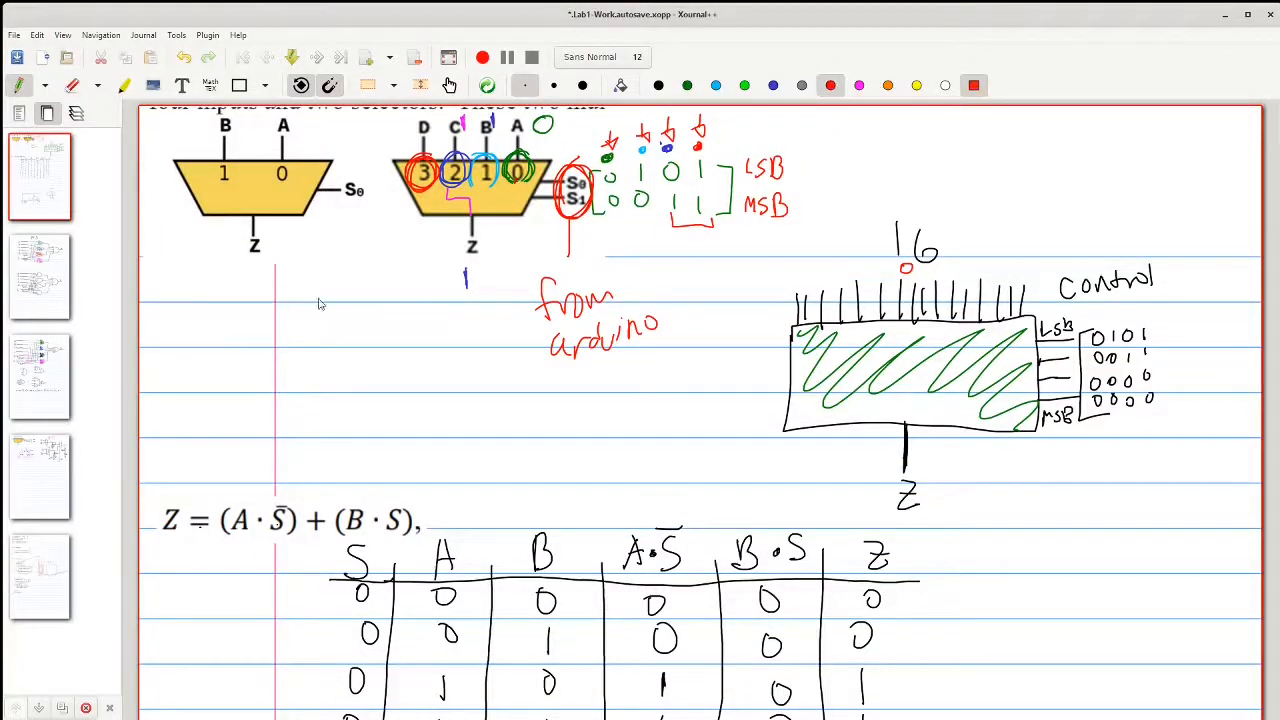
Step: Circle the B, A, S0 and Z labels on the 2-to-1 multiplexer in red
{"action": "left_click_drag", "start_coordinate": [320, 304], "coordinate": [300, 224]}
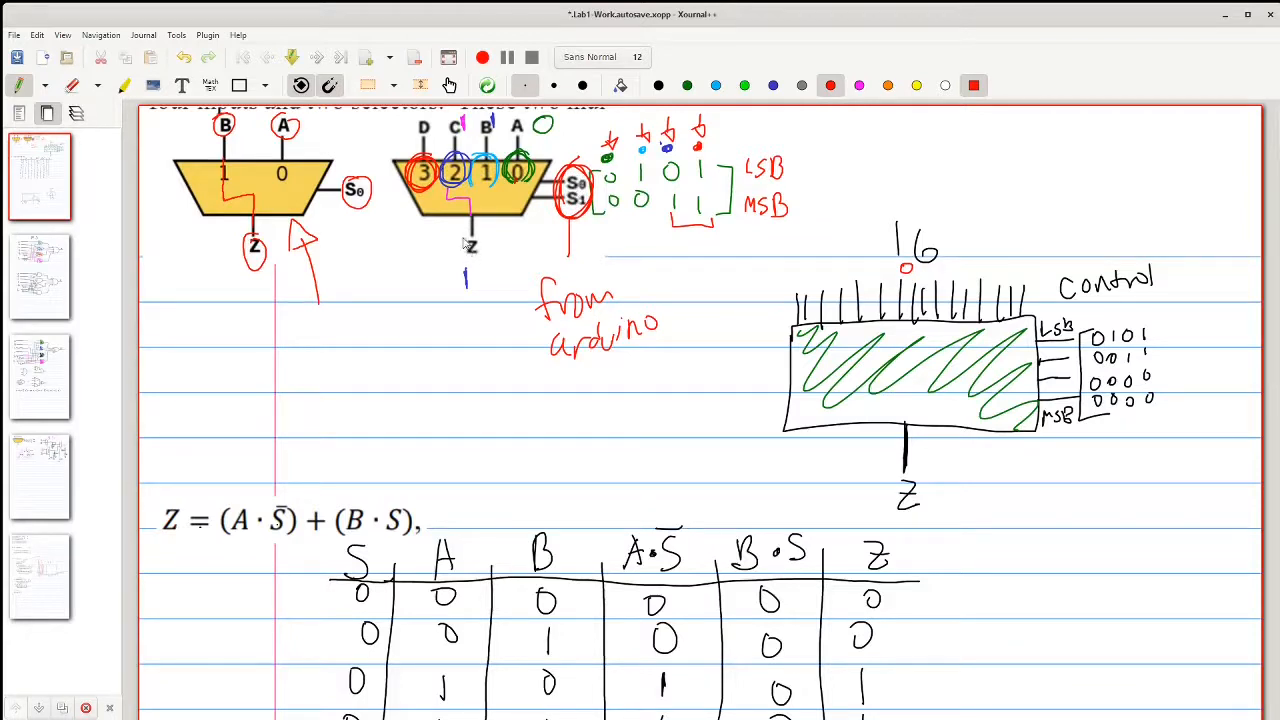
Step: Draw red arrows above the S, A and B headers, beside the first Z row, and mark the Z equation's first term
{"action": "scroll", "scroll_direction": "down", "scroll_amount": 3}
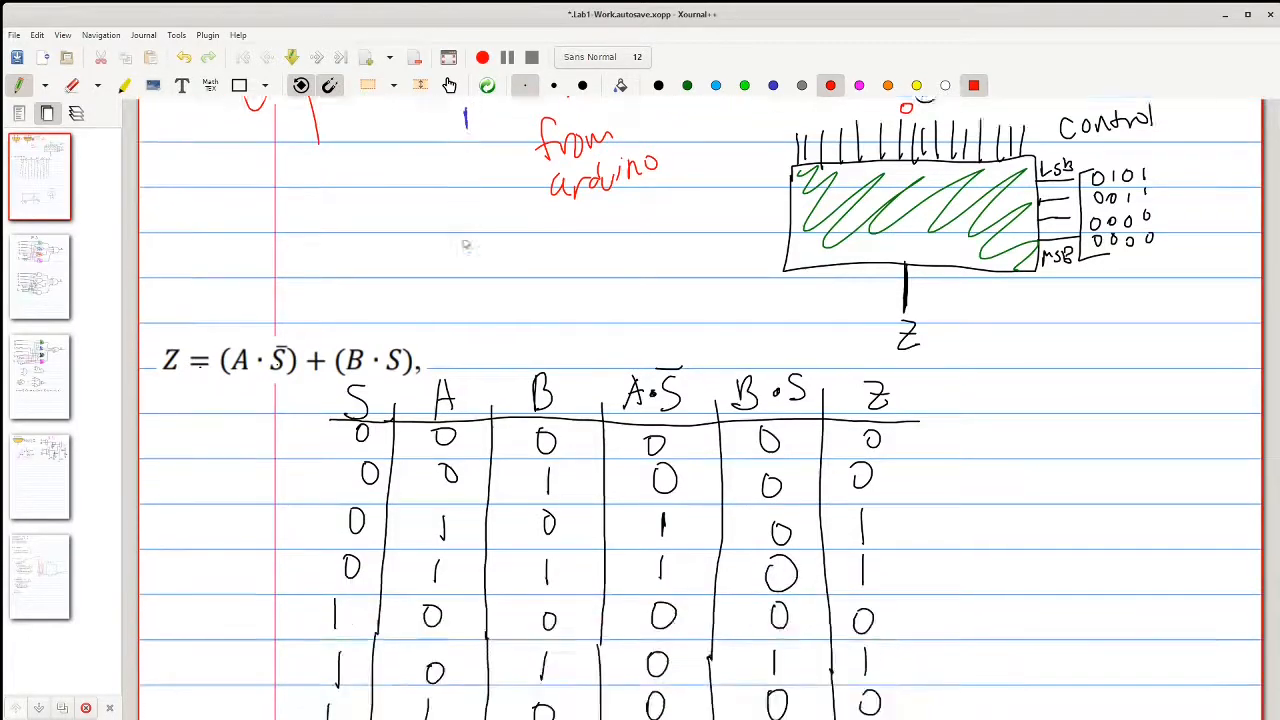
{"action": "scroll", "scroll_direction": "down", "scroll_amount": 3}
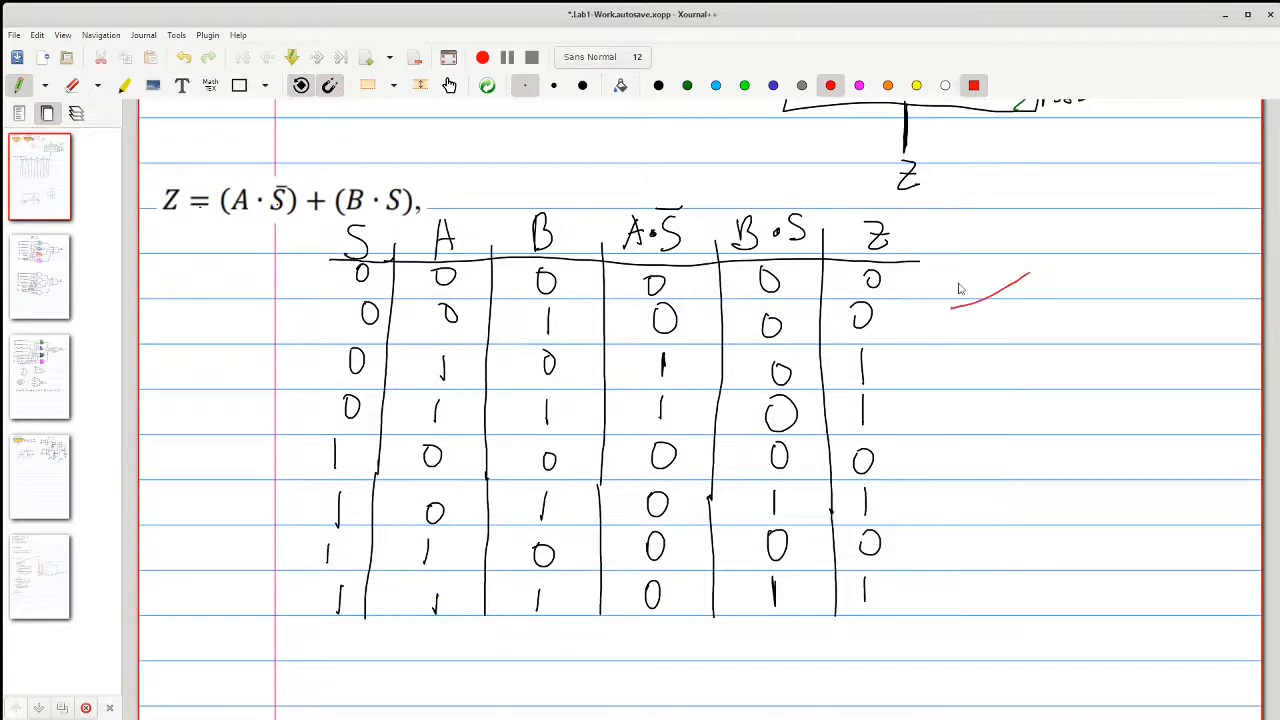
{"action": "left_click_drag", "start_coordinate": [1030, 276], "coordinate": [956, 324]}
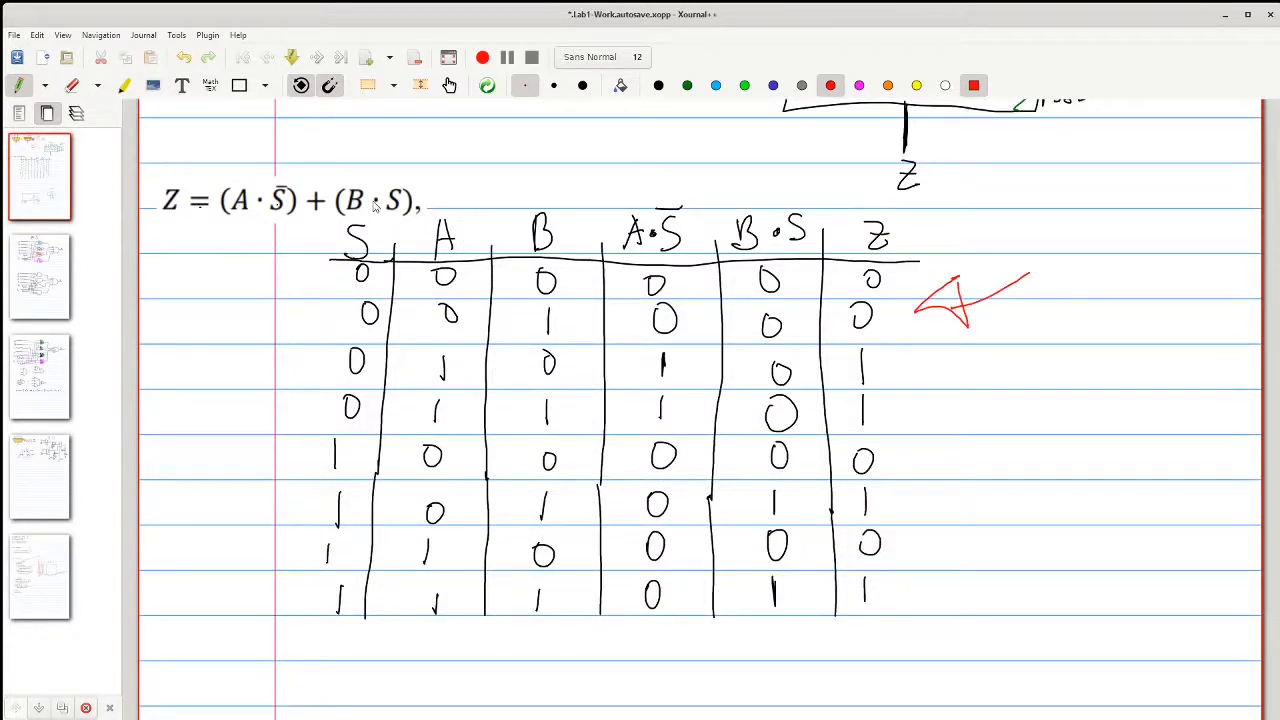
{"action": "left_click_drag", "start_coordinate": [360, 130], "coordinate": [360, 210]}
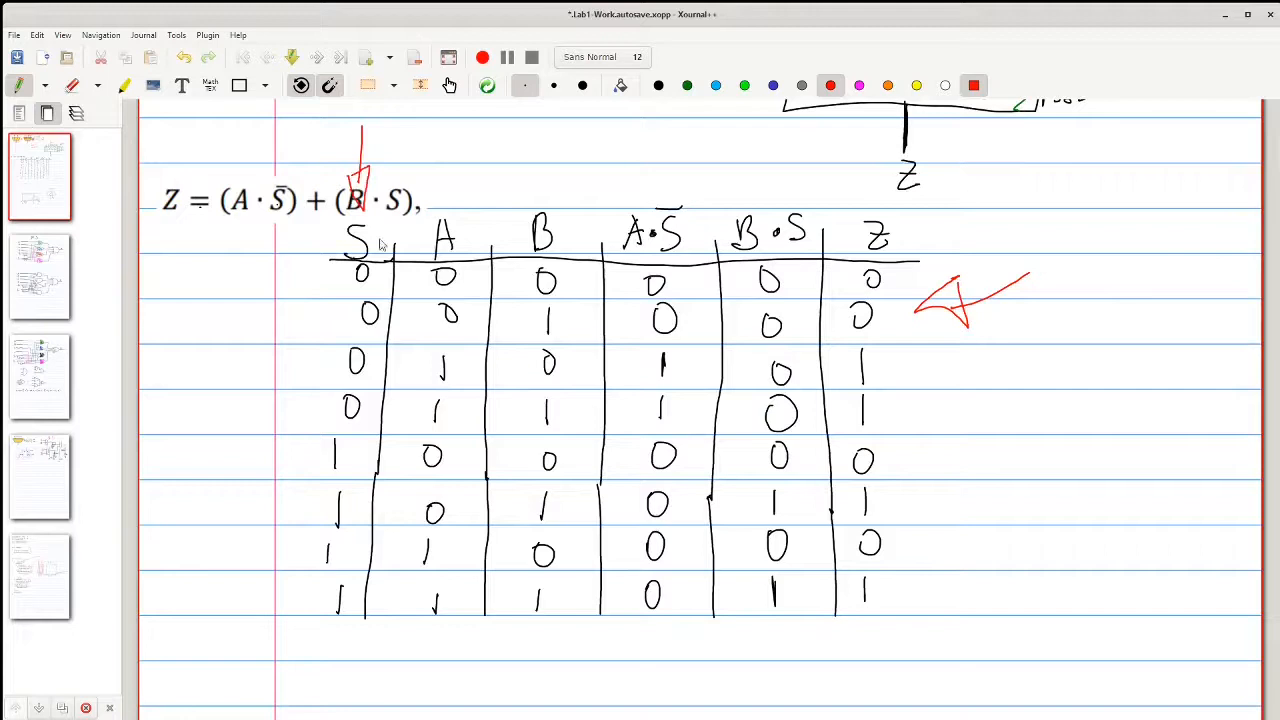
{"action": "left_click_drag", "start_coordinate": [444, 130], "coordinate": [444, 200]}
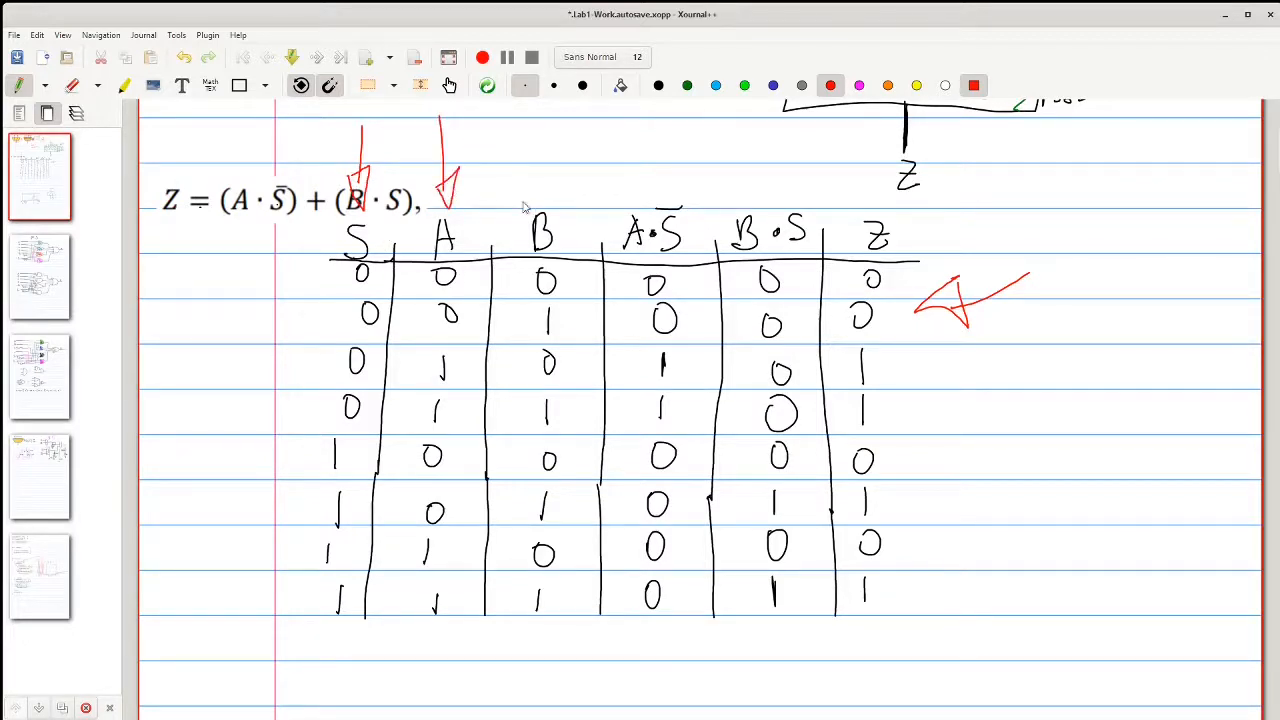
{"action": "left_click_drag", "start_coordinate": [544, 136], "coordinate": [544, 196]}
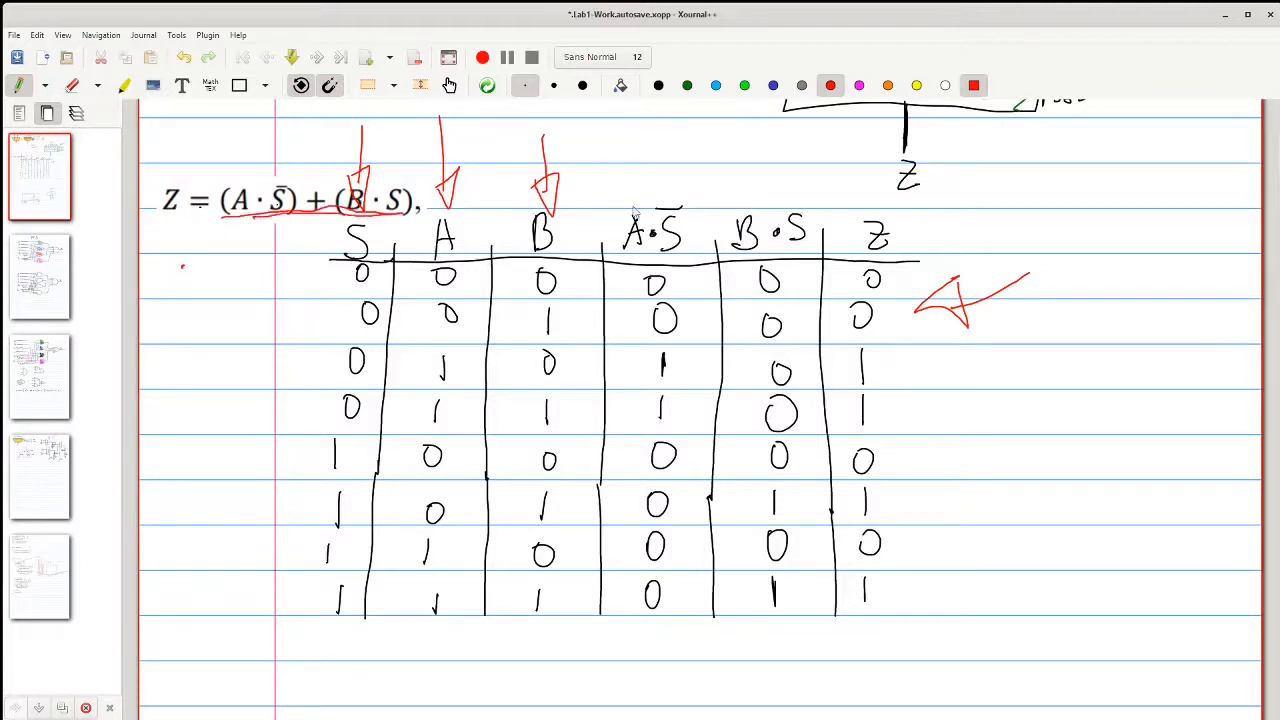
{"action": "left_click_drag", "start_coordinate": [650, 130], "coordinate": [660, 210]}
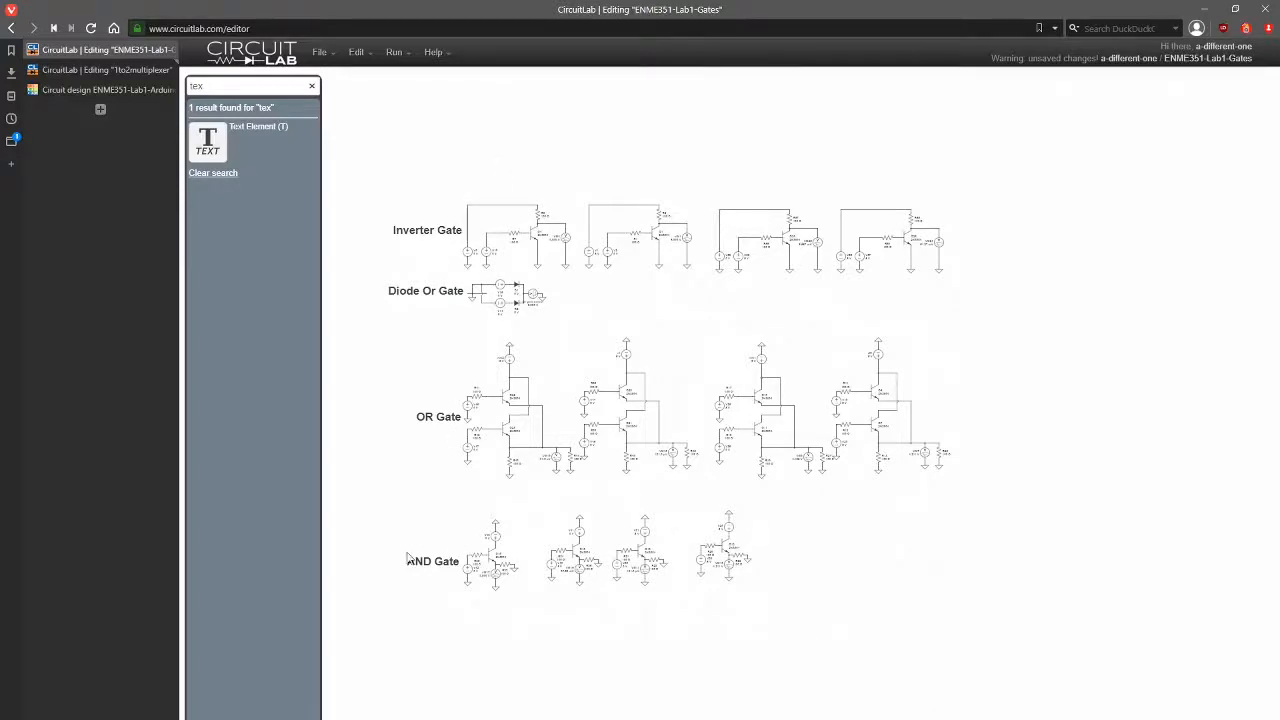
{"action": "mouse_move", "coordinate": [482, 252]}
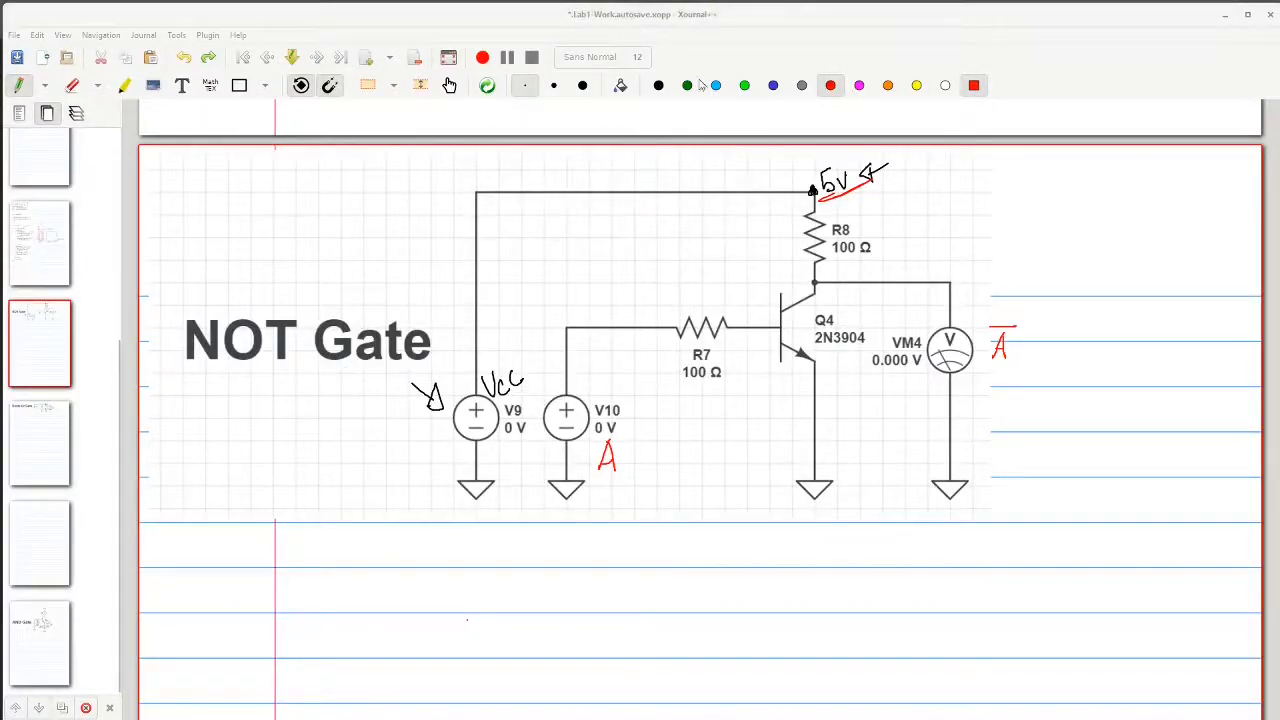
Step: Switch the pen colour to blue for the NOT gate annotations
{"action": "left_click", "coordinate": [772, 84]}
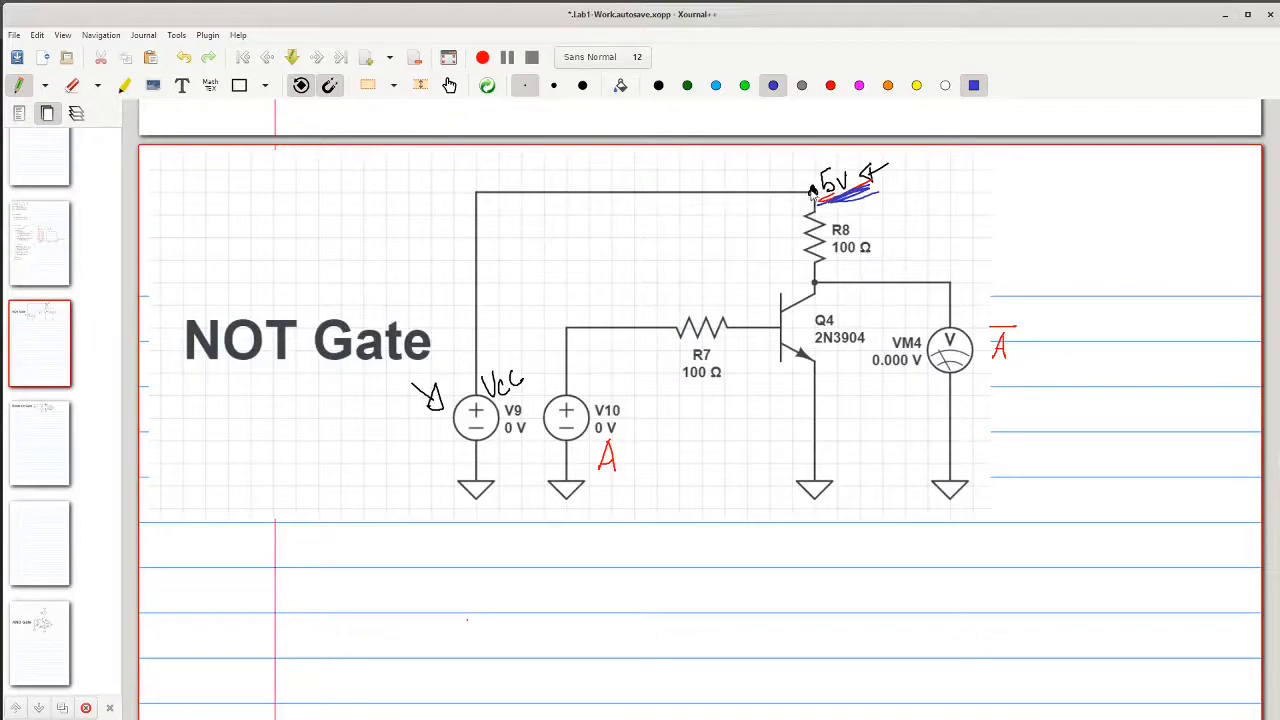
{"action": "mouse_move", "coordinate": [820, 288]}
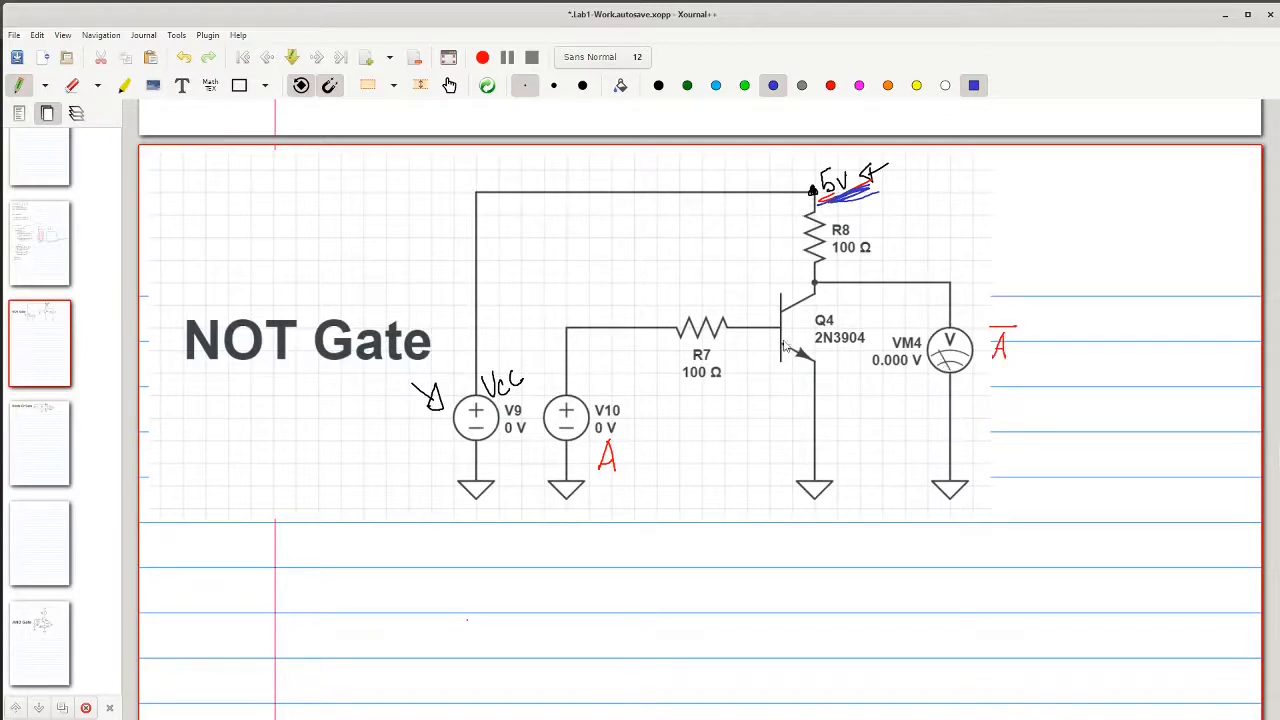
{"action": "mouse_move", "coordinate": [628, 420]}
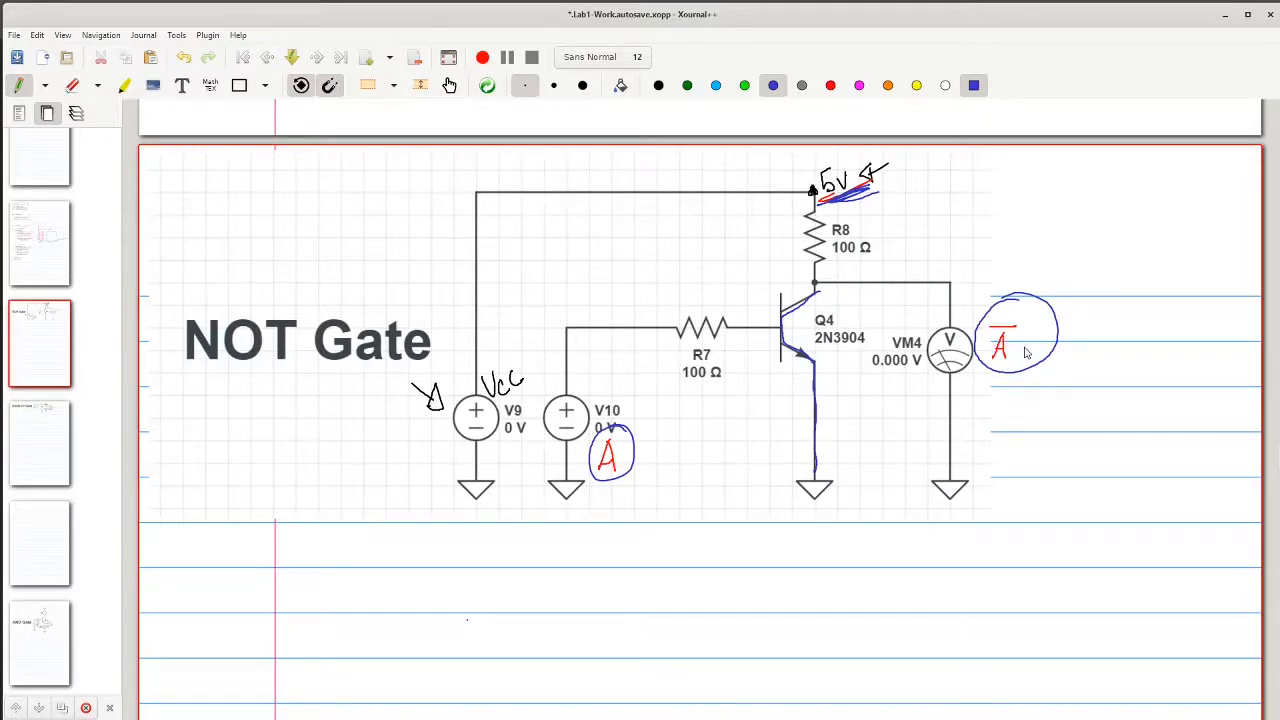
{"action": "mouse_move", "coordinate": [624, 448]}
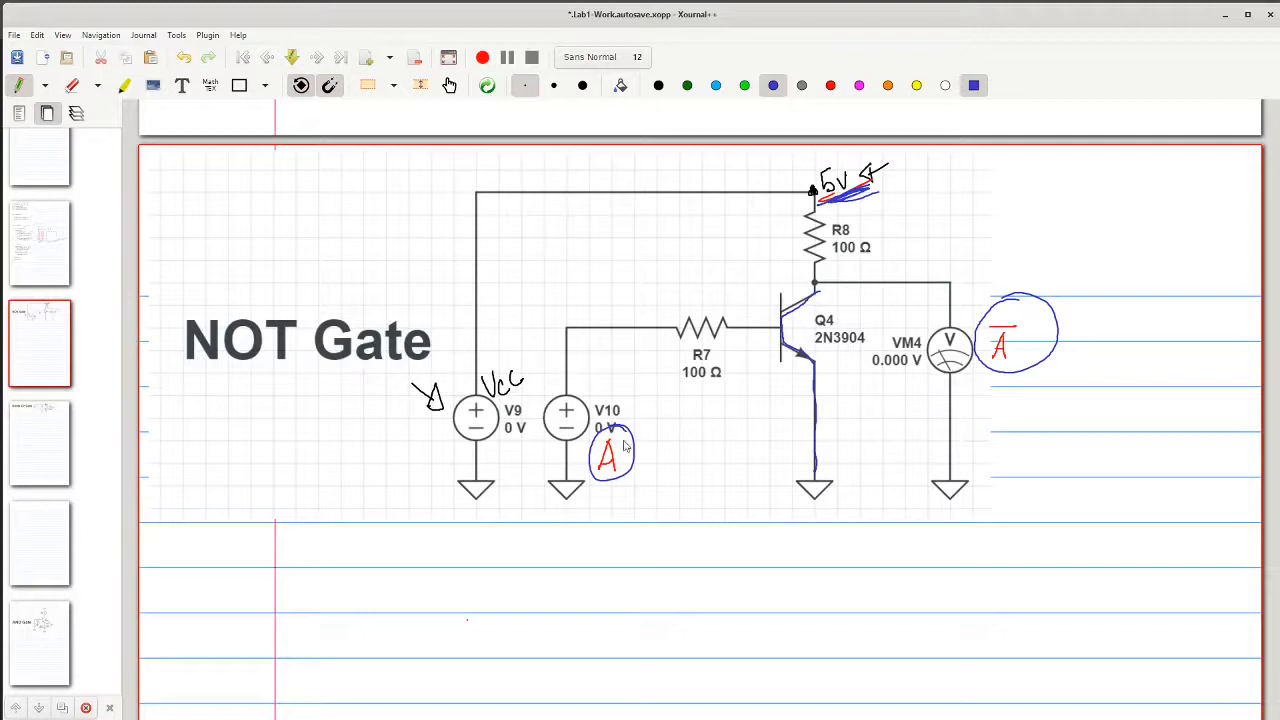
{"action": "mouse_move", "coordinate": [816, 336]}
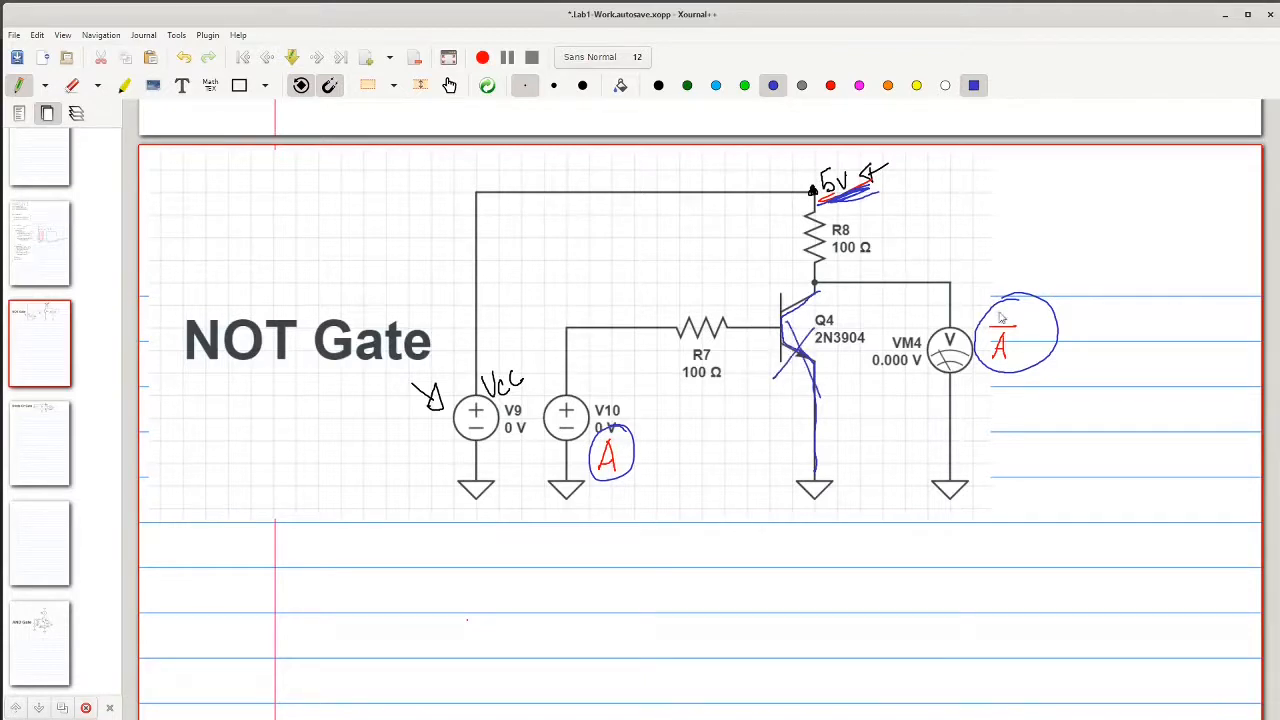
{"action": "mouse_move", "coordinate": [870, 236]}
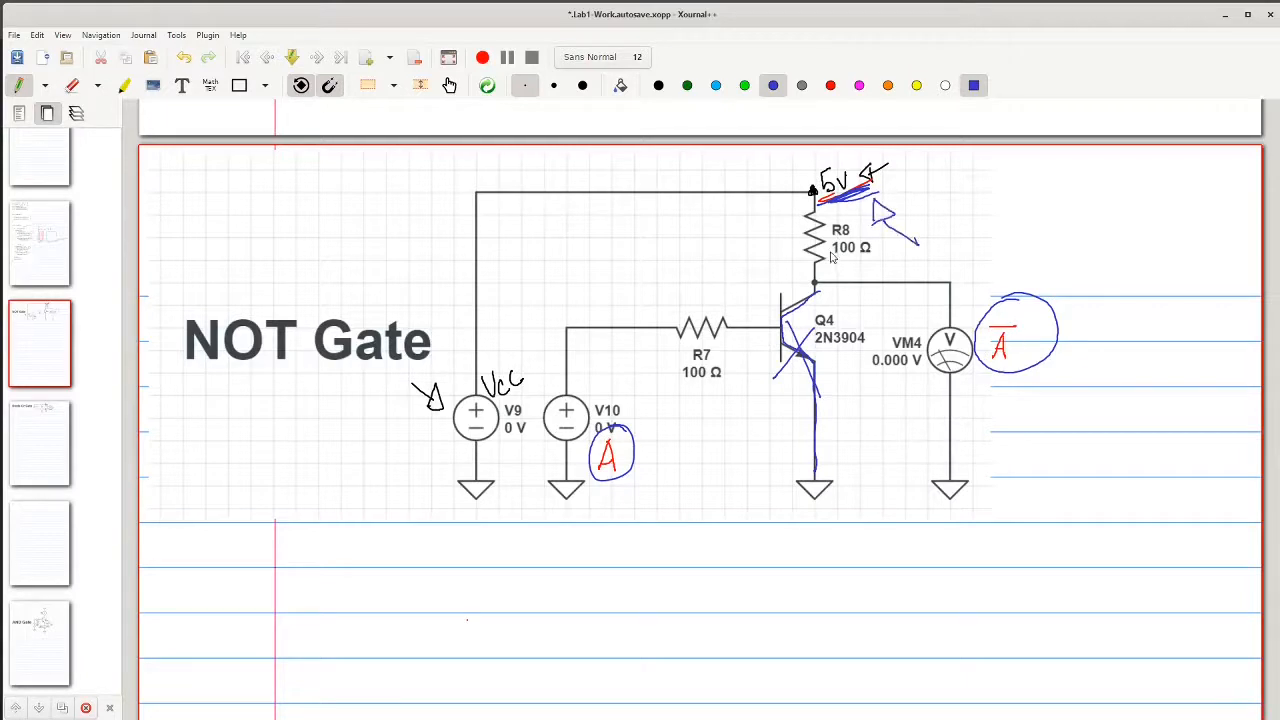
{"action": "mouse_move", "coordinate": [630, 460]}
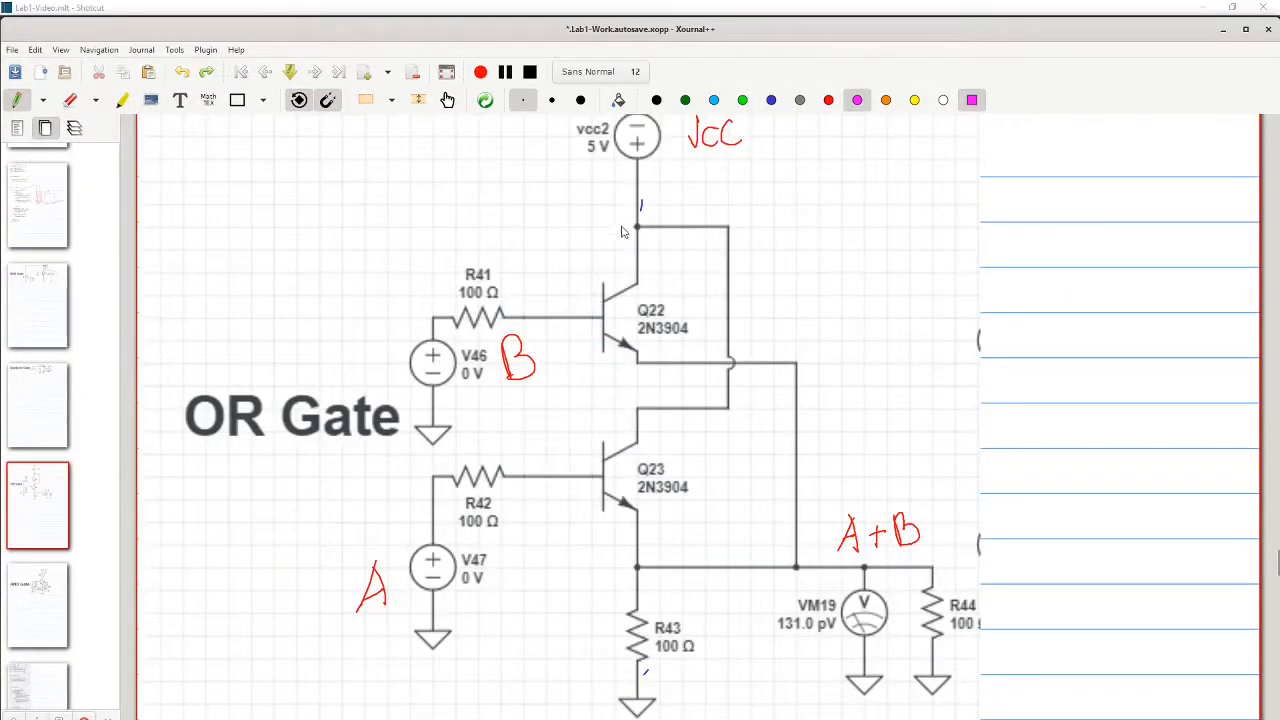
{"action": "mouse_move", "coordinate": [640, 264]}
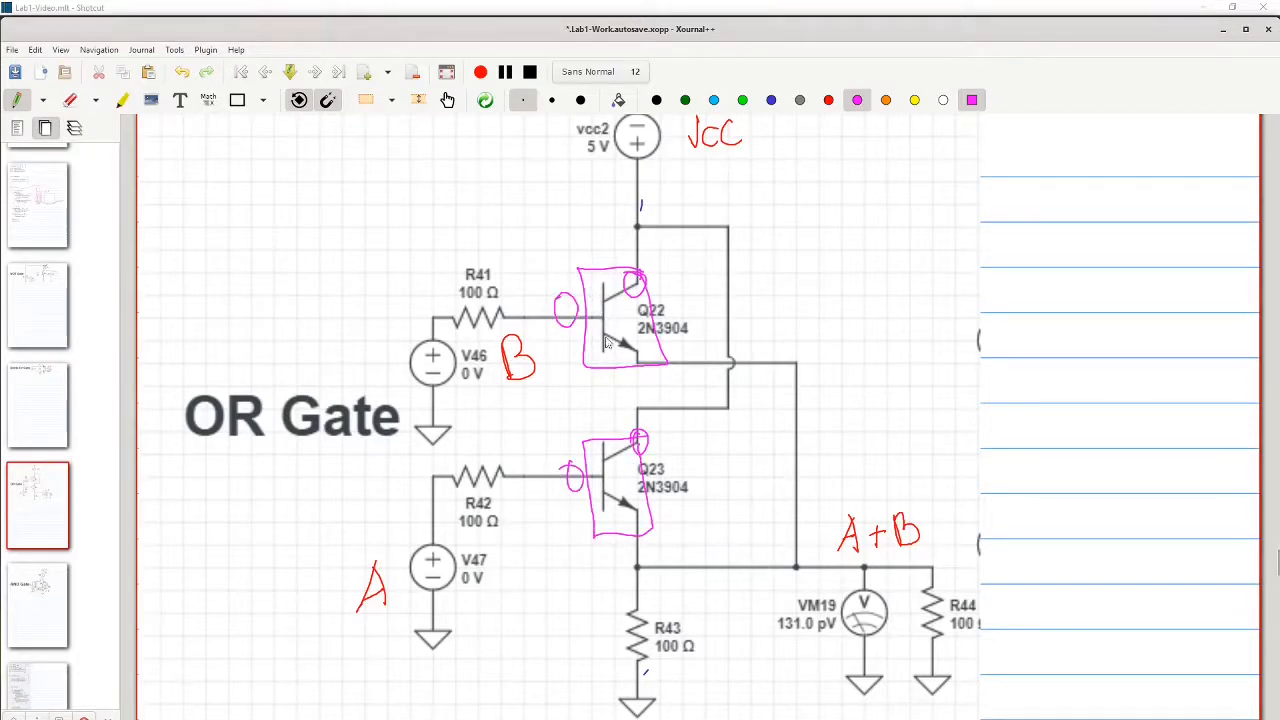
{"action": "mouse_move", "coordinate": [736, 528]}
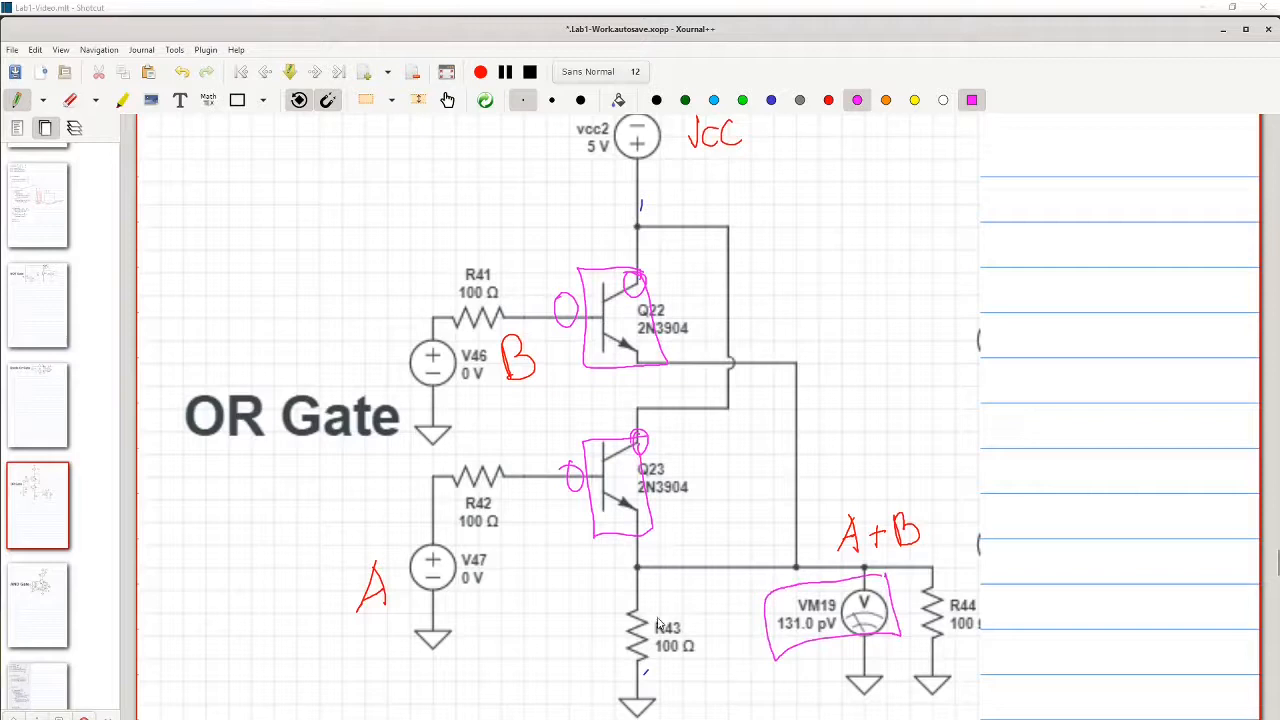
{"action": "mouse_move", "coordinate": [648, 630]}
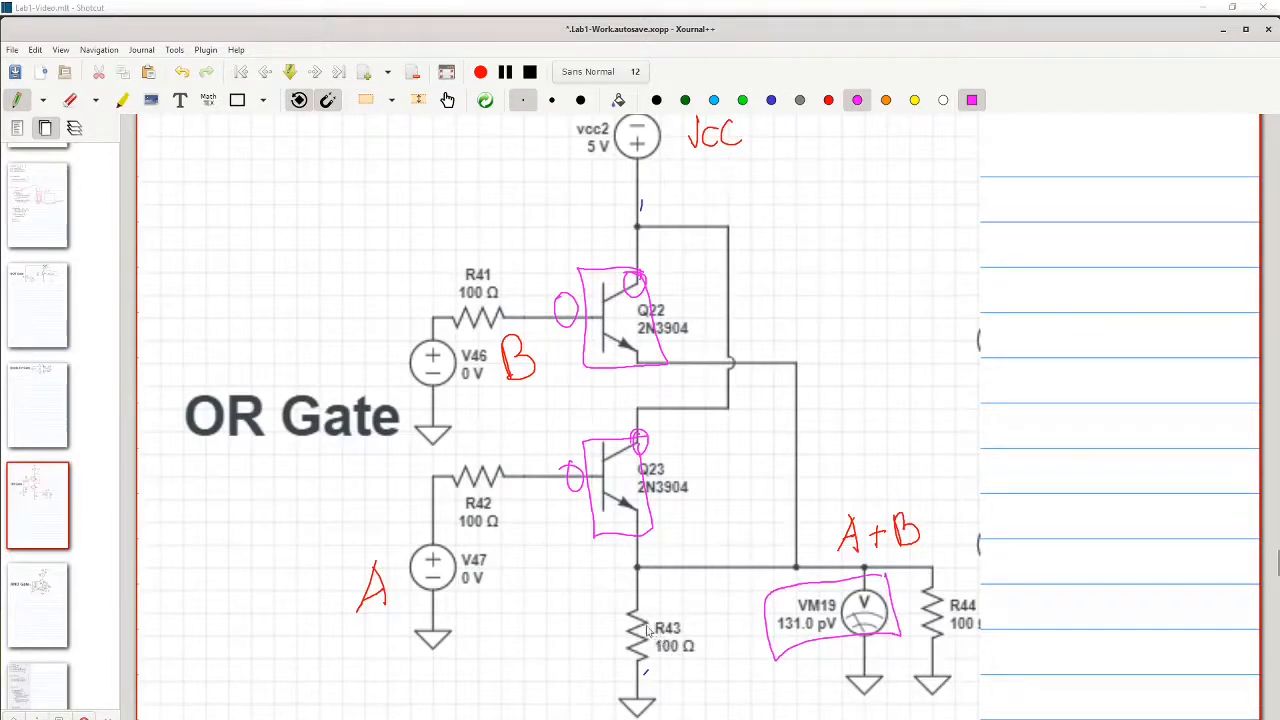
{"action": "mouse_move", "coordinate": [490, 492]}
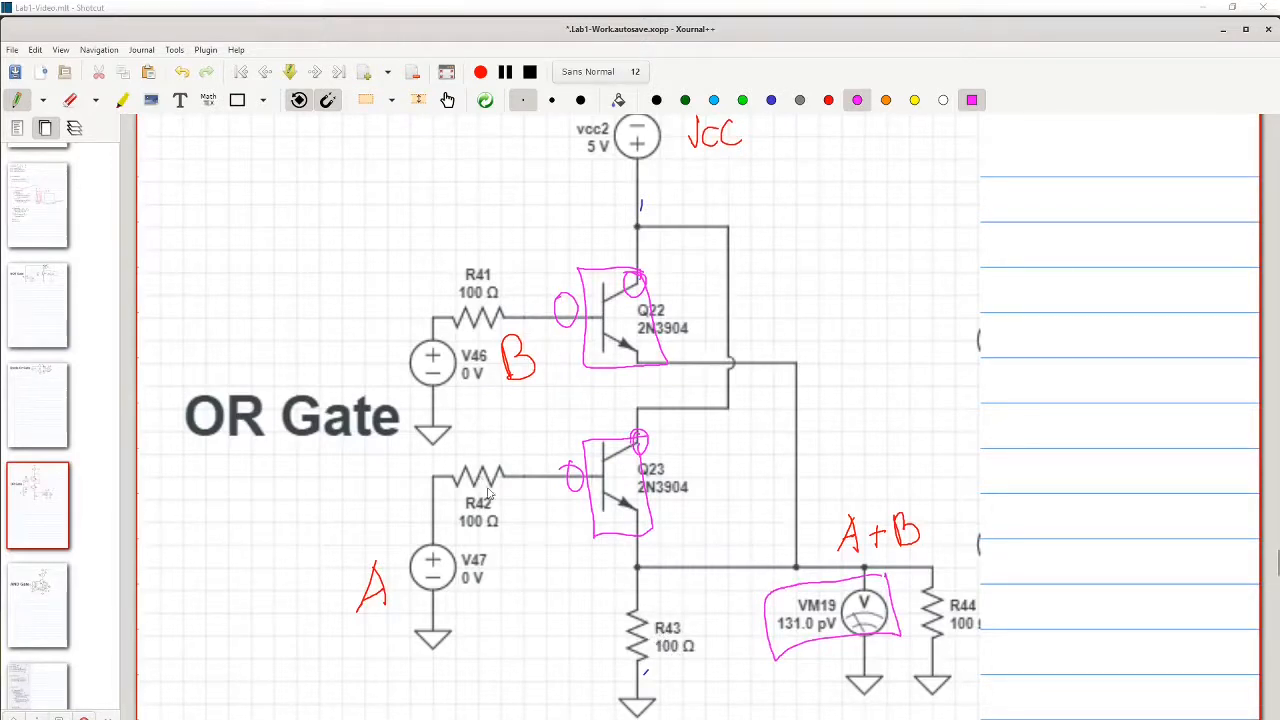
{"action": "mouse_move", "coordinate": [700, 404]}
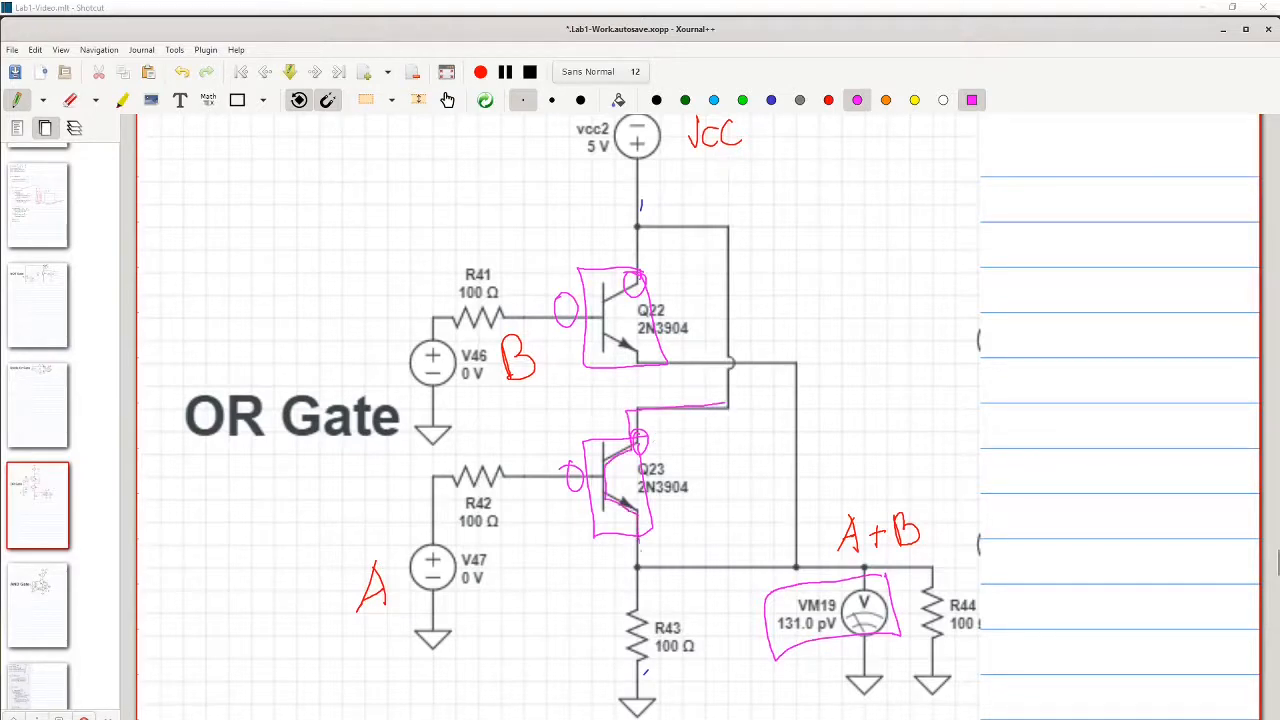
Step: Trace the OR gate's output path to the A+B node in pink
{"action": "left_click_drag", "start_coordinate": [640, 560], "coordinate": [864, 560]}
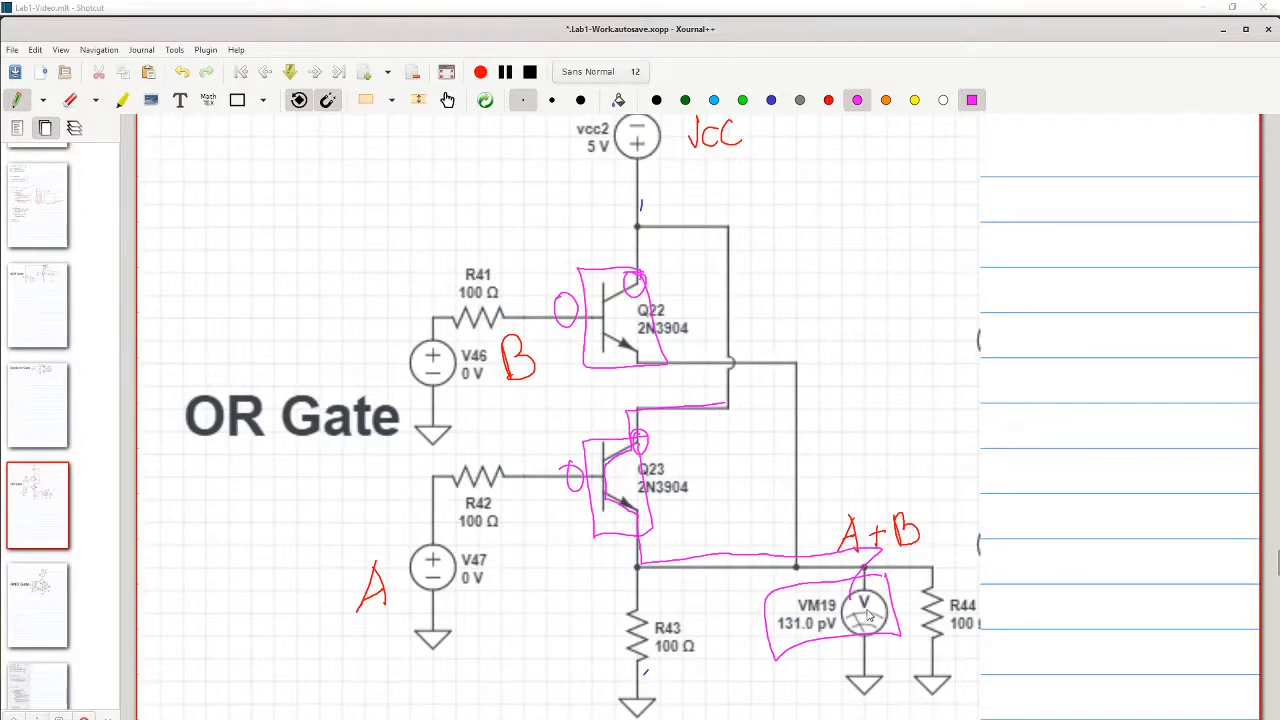
{"action": "mouse_move", "coordinate": [488, 448]}
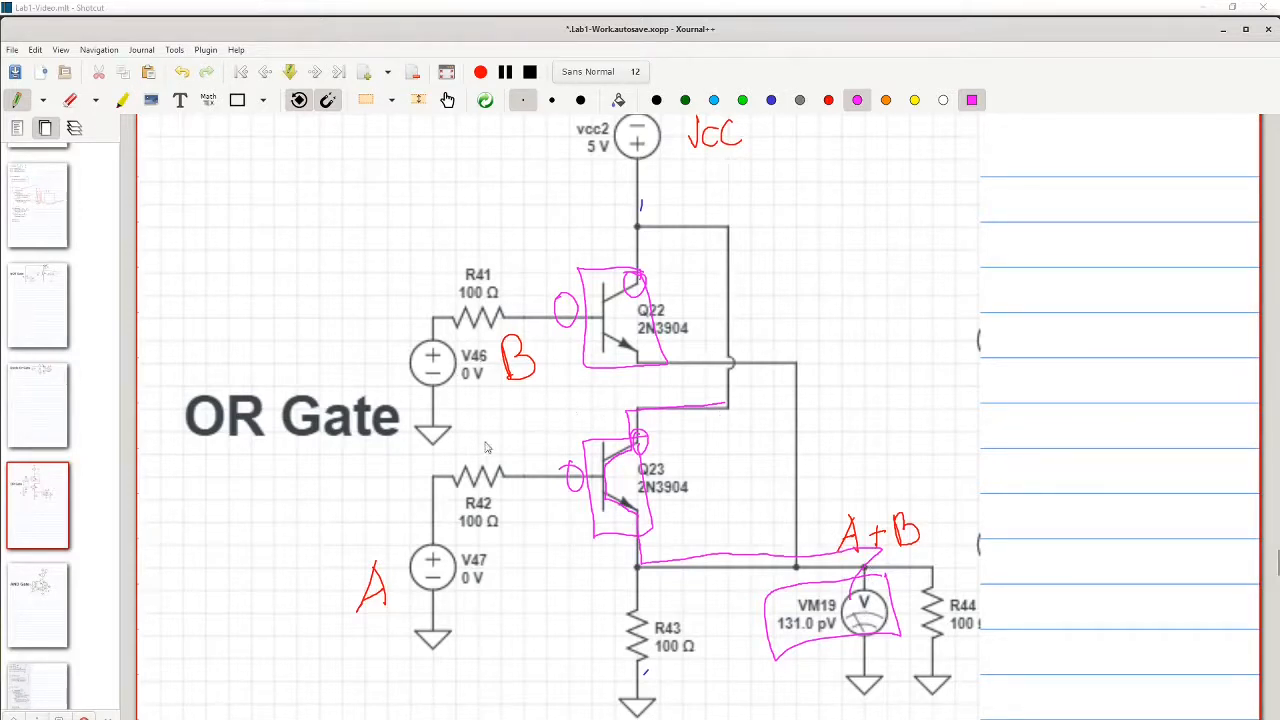
{"action": "mouse_move", "coordinate": [528, 584]}
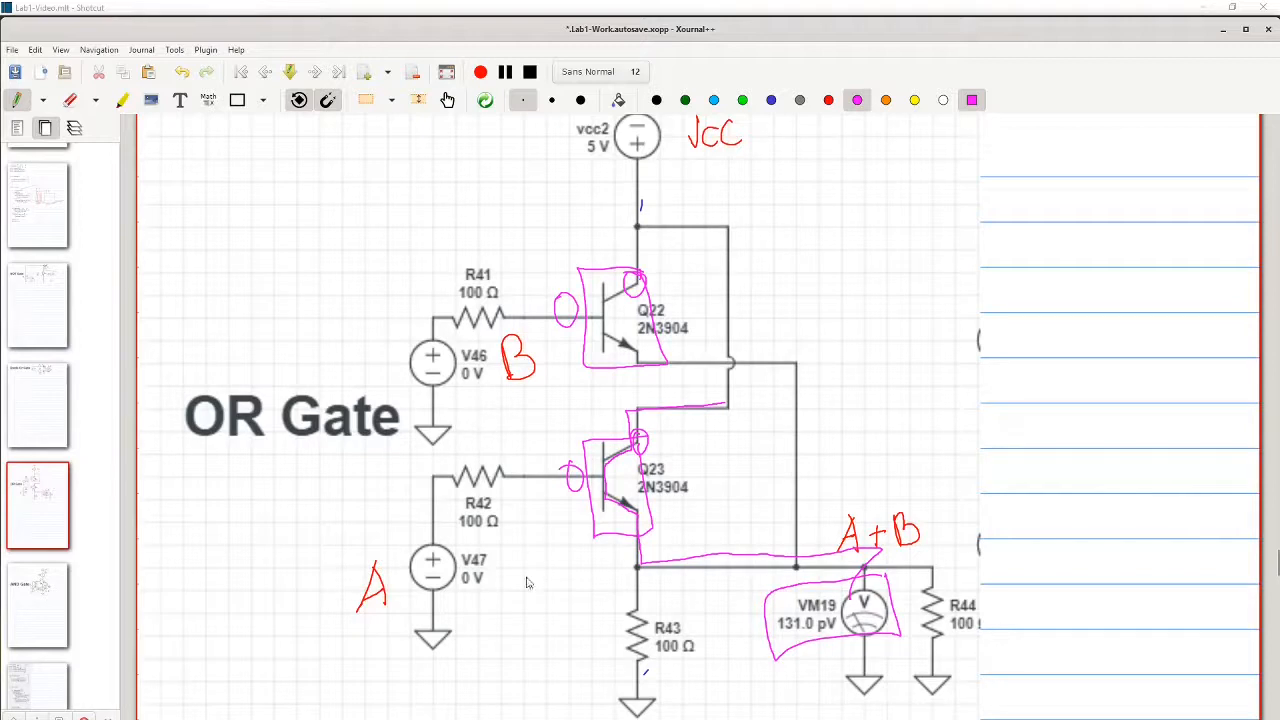
{"action": "mouse_move", "coordinate": [476, 388]}
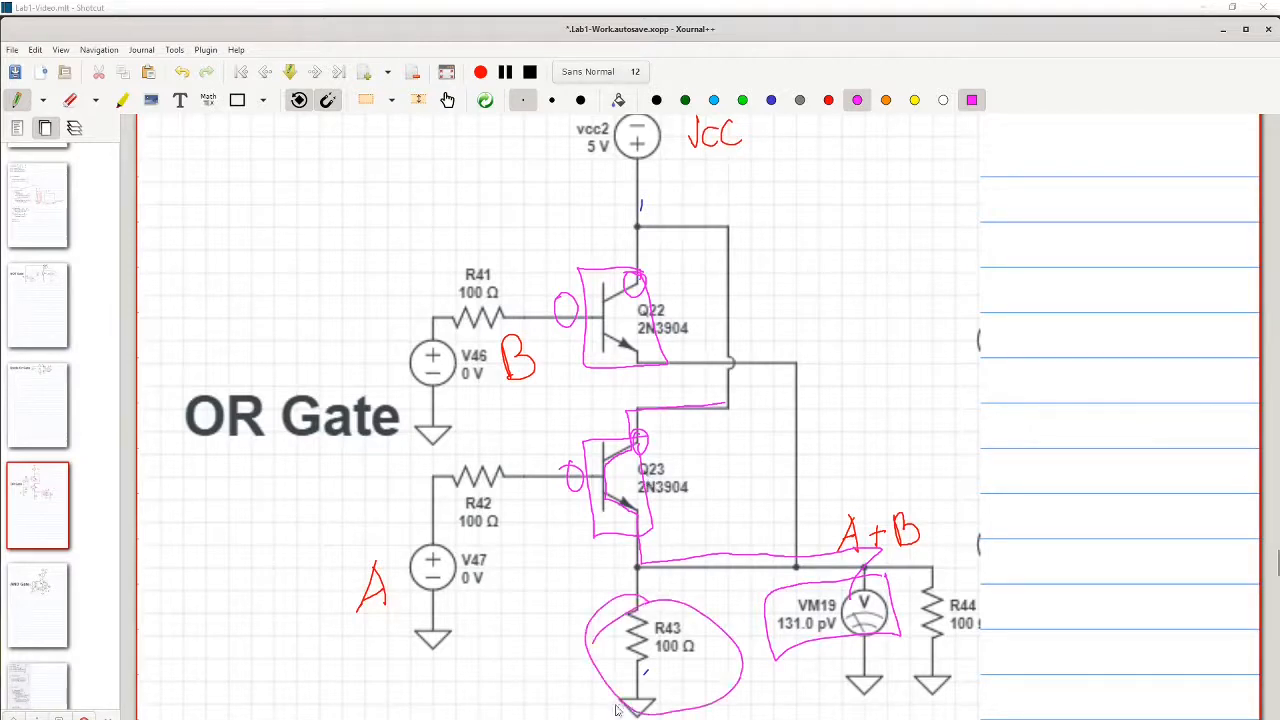
{"action": "mouse_move", "coordinate": [732, 620]}
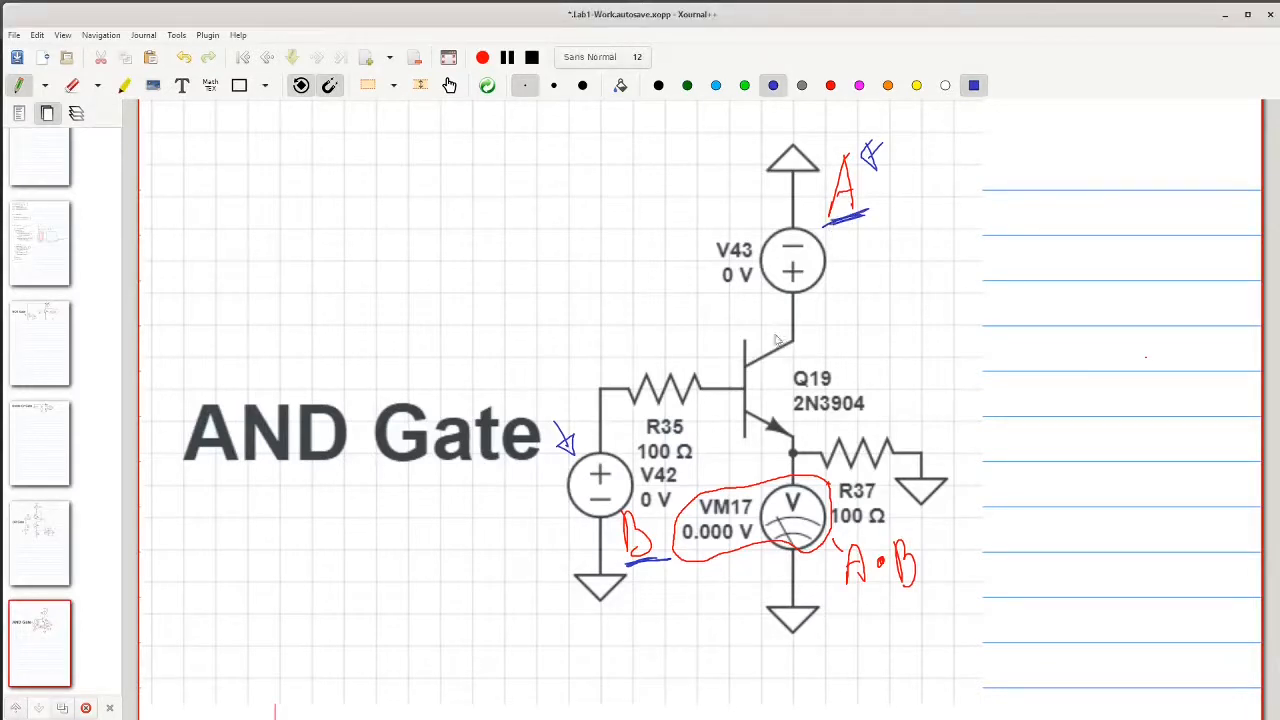
{"action": "mouse_move", "coordinate": [744, 404]}
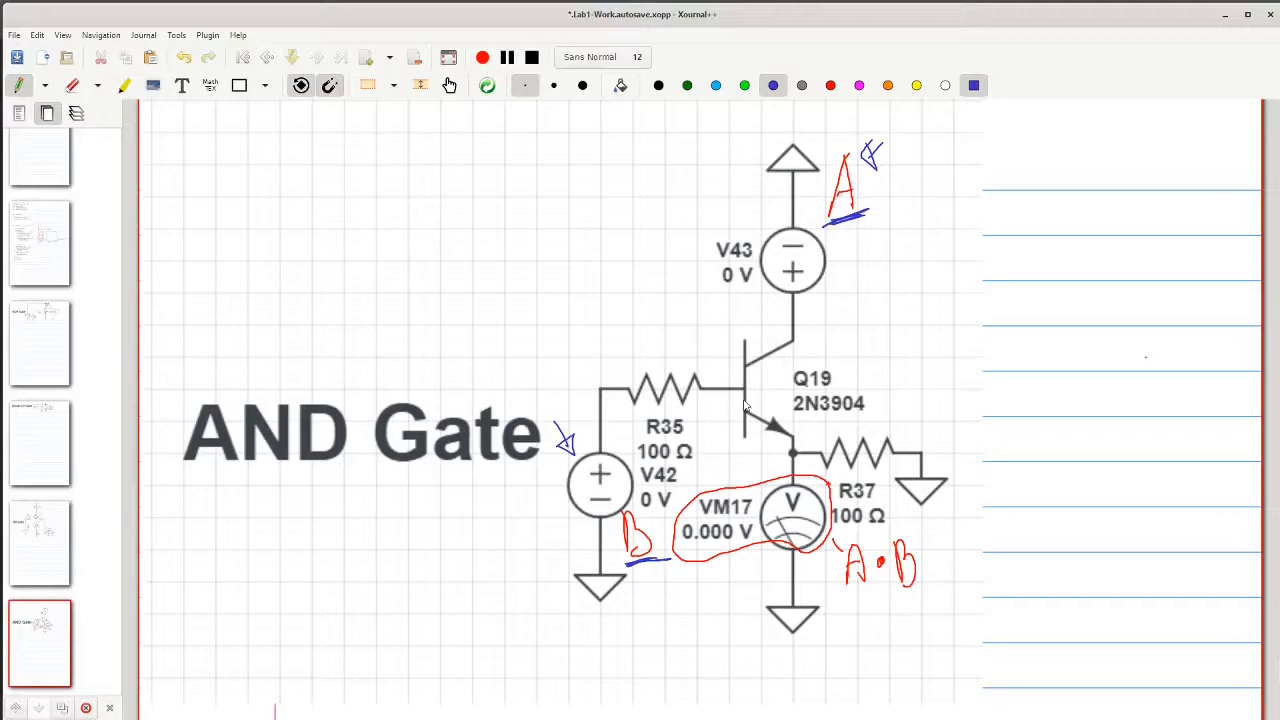
Step: Circle transistor Q19 on the AND gate schematic in blue
{"action": "left_click_drag", "start_coordinate": [744, 340], "coordinate": [784, 420]}
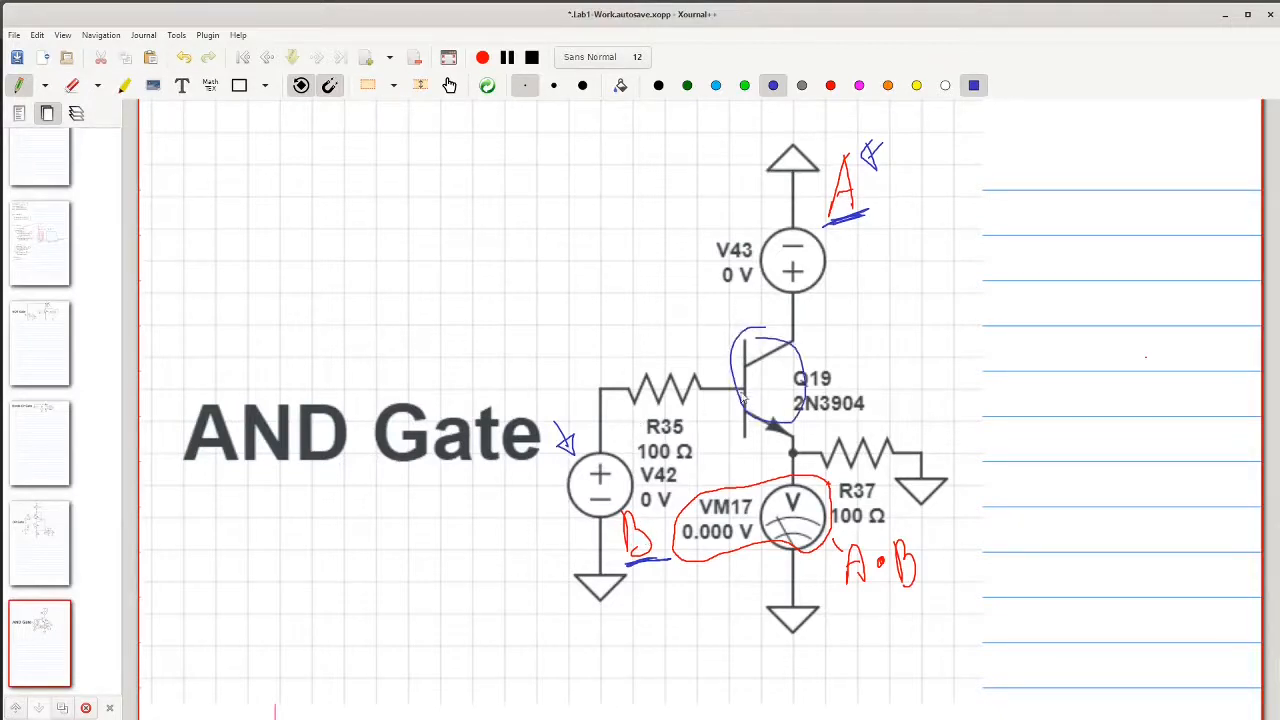
{"action": "mouse_move", "coordinate": [768, 396]}
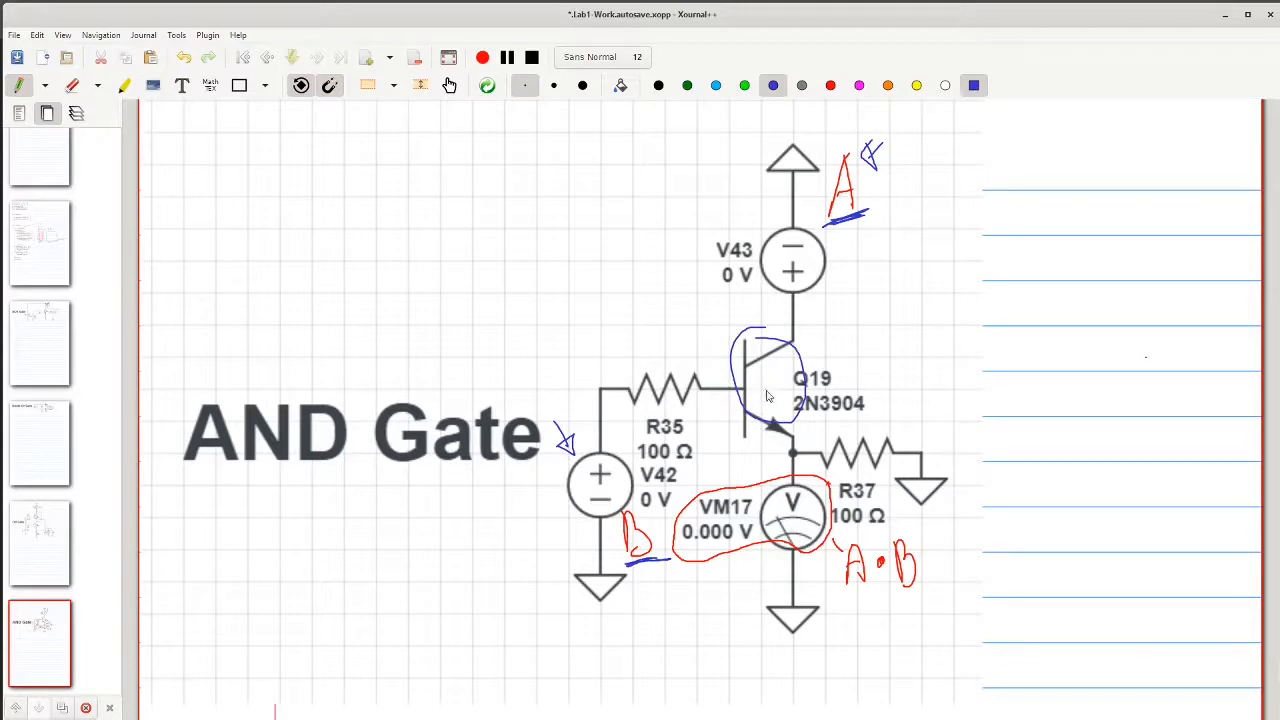
{"action": "mouse_move", "coordinate": [652, 512]}
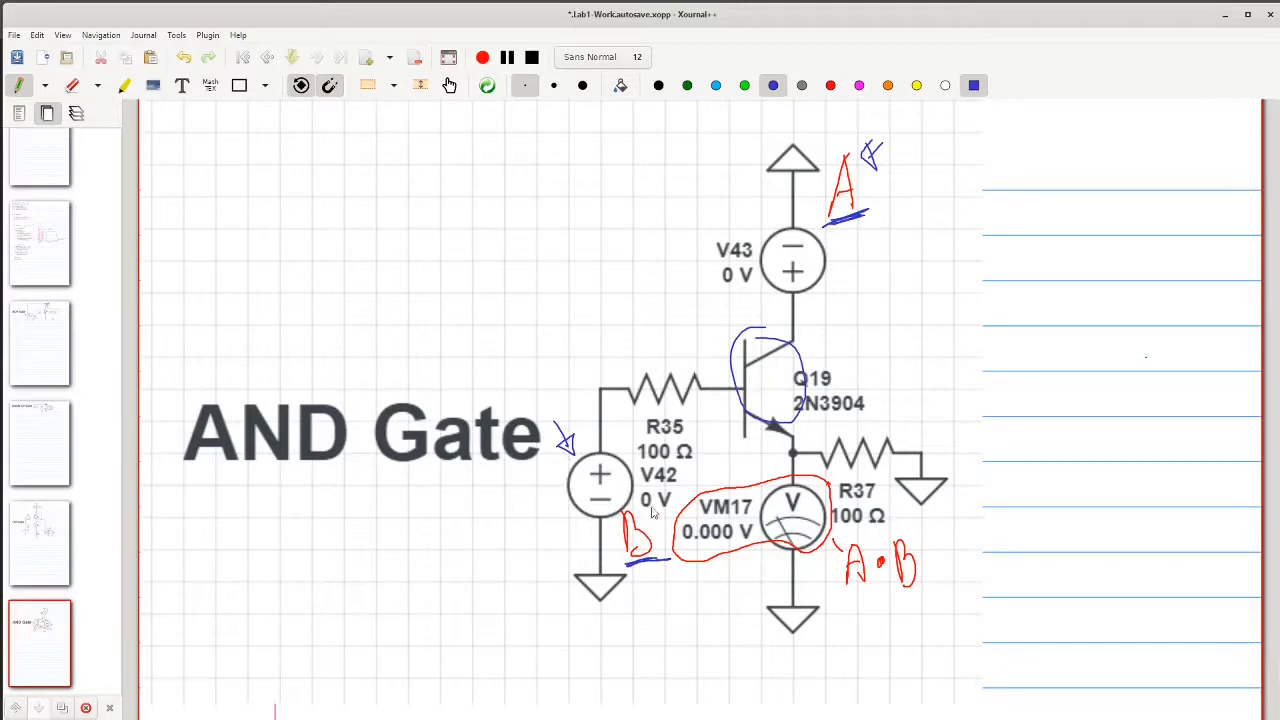
{"action": "mouse_move", "coordinate": [592, 588]}
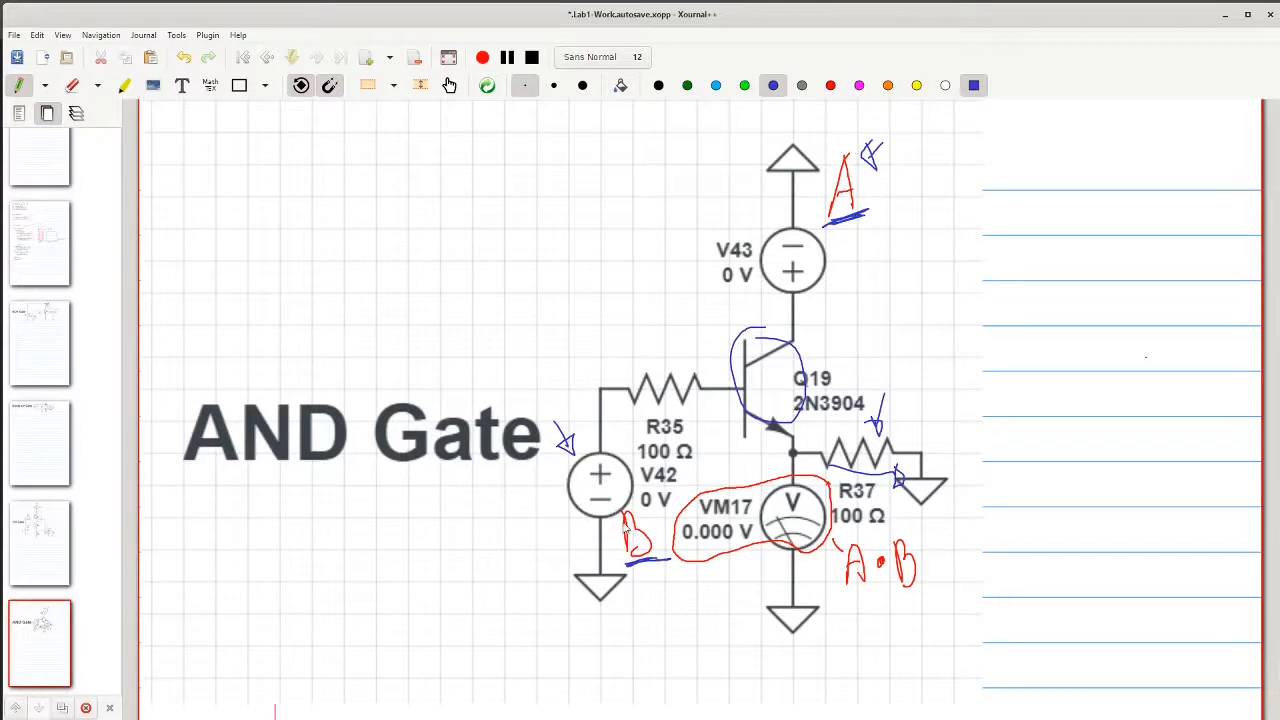
{"action": "mouse_move", "coordinate": [784, 356]}
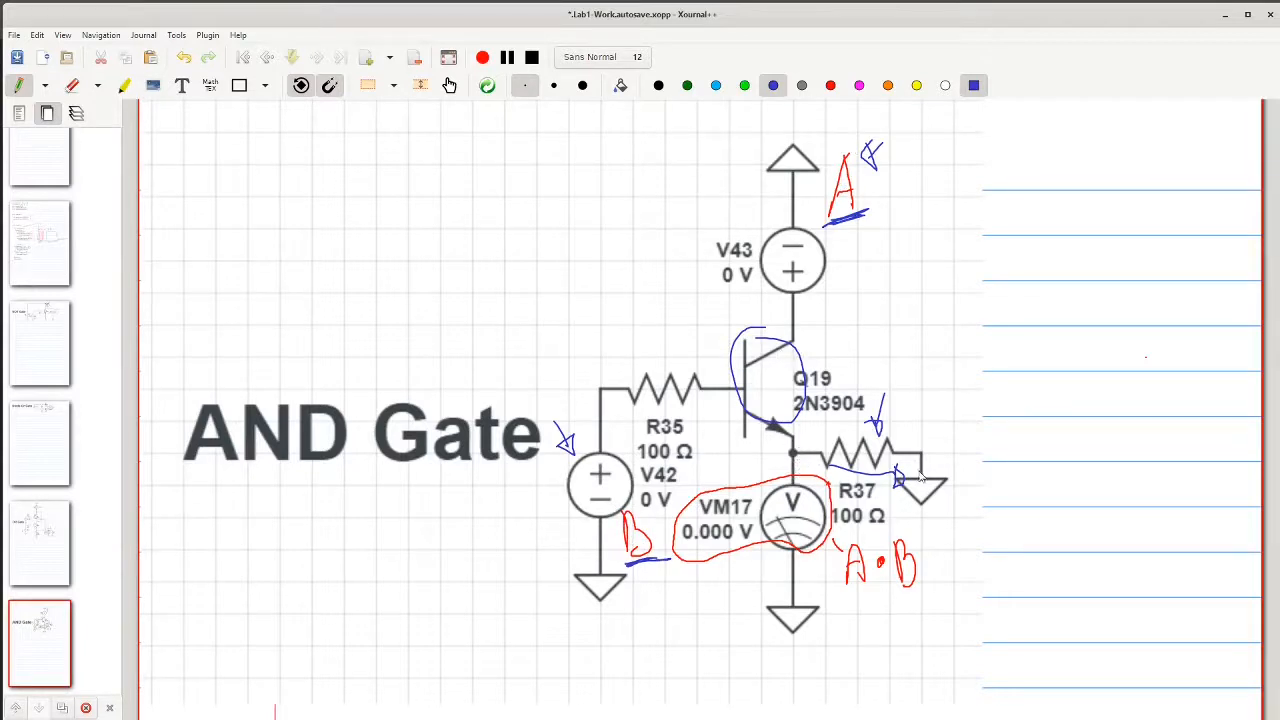
{"action": "mouse_move", "coordinate": [864, 538]}
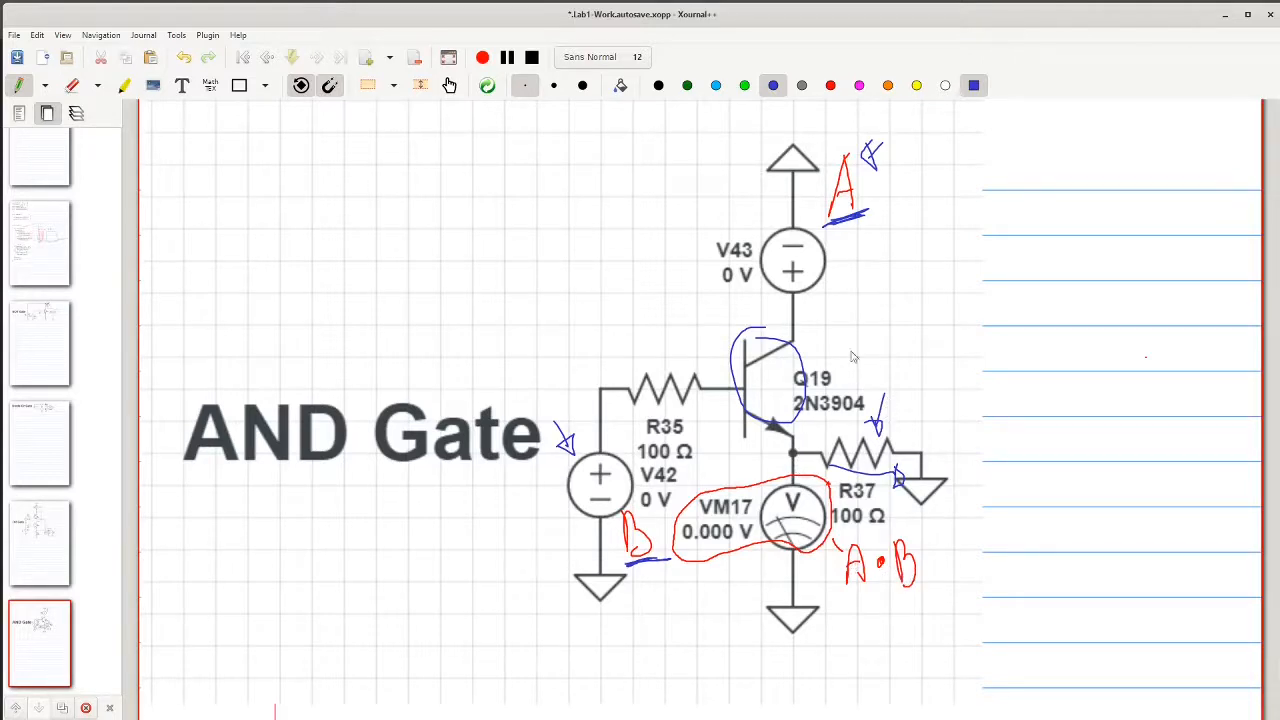
{"action": "mouse_move", "coordinate": [750, 364]}
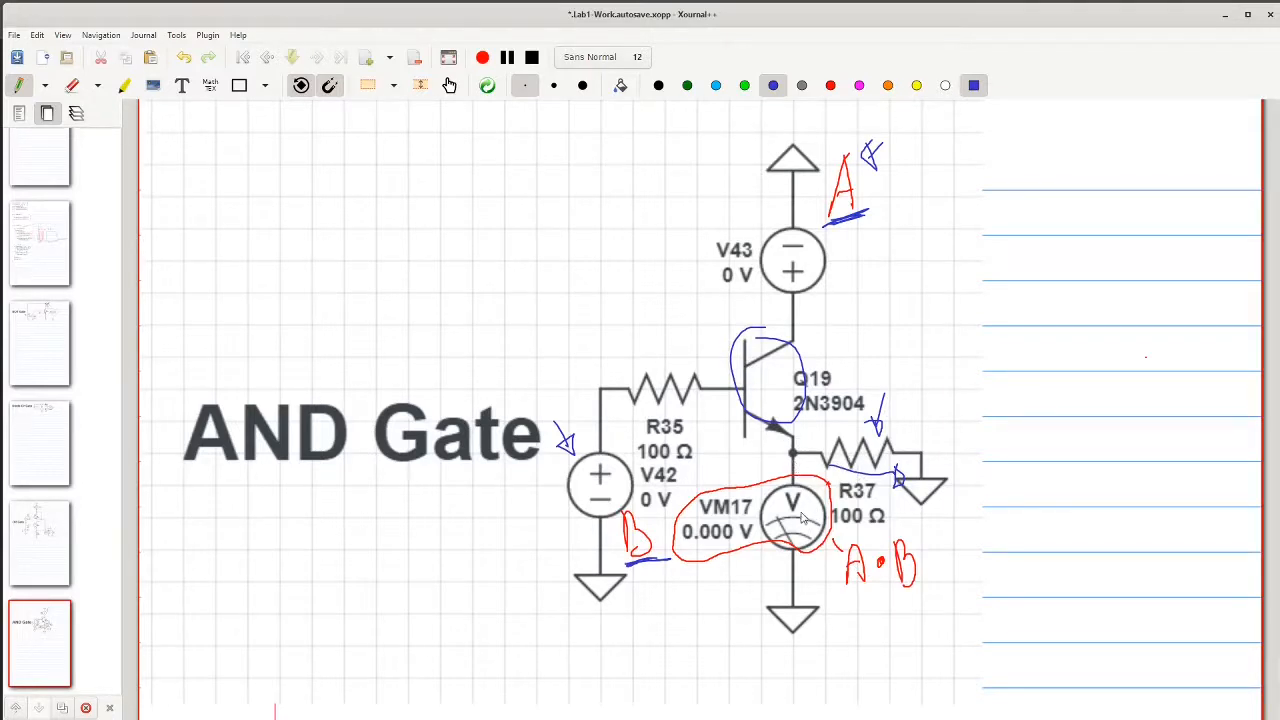
{"action": "mouse_move", "coordinate": [790, 536]}
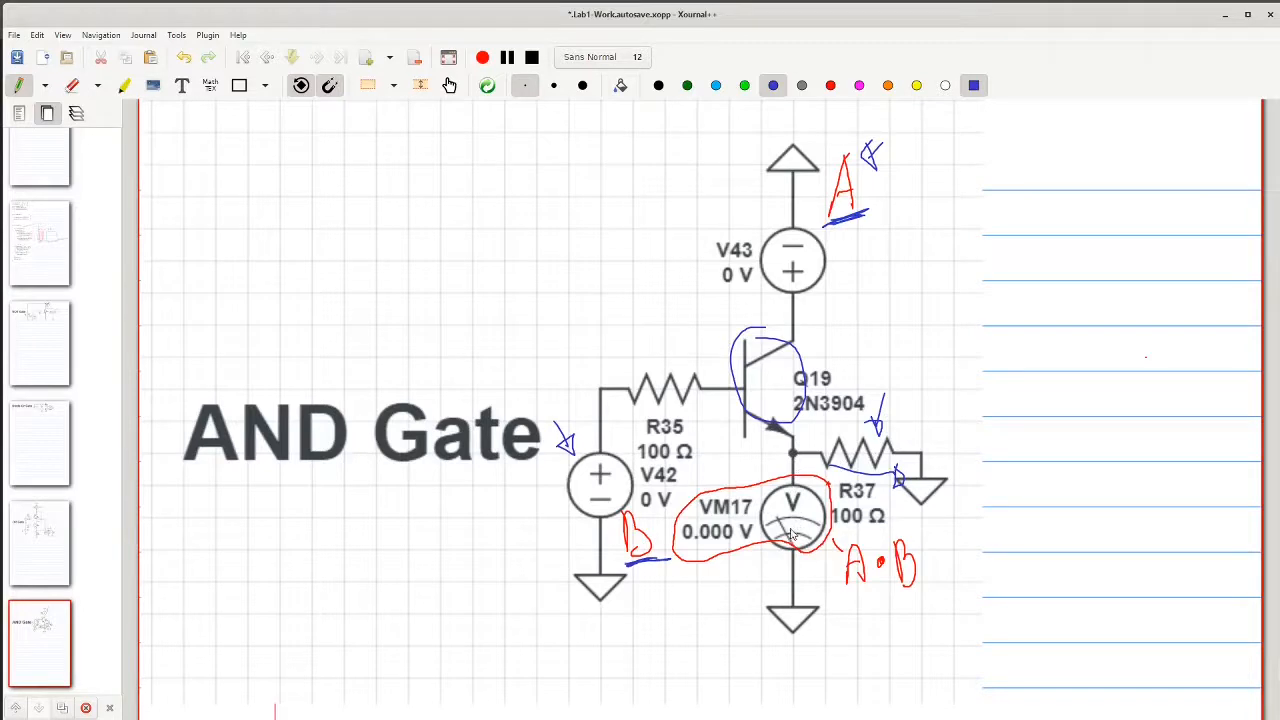
{"action": "mouse_move", "coordinate": [784, 544]}
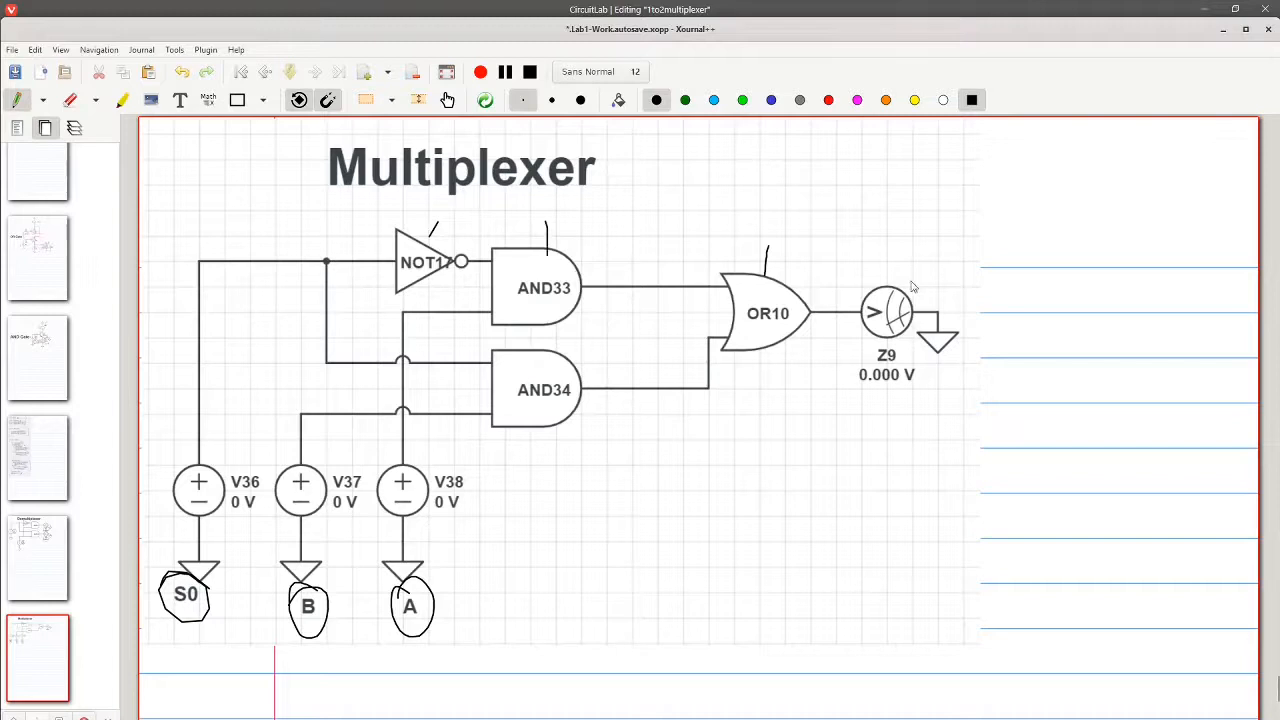
Step: Write Z above the multiplexer's output meter Z9
{"action": "left_click_drag", "start_coordinate": [876, 256], "coordinate": [904, 220]}
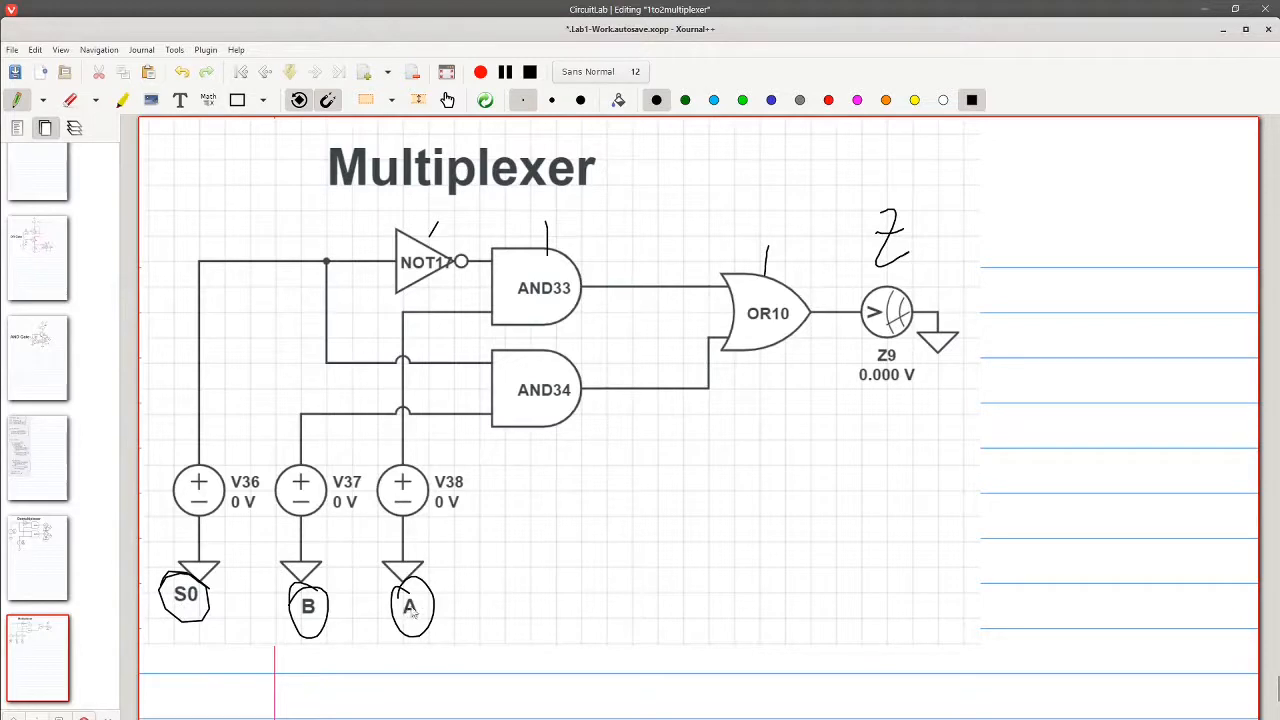
{"action": "mouse_move", "coordinate": [364, 278]}
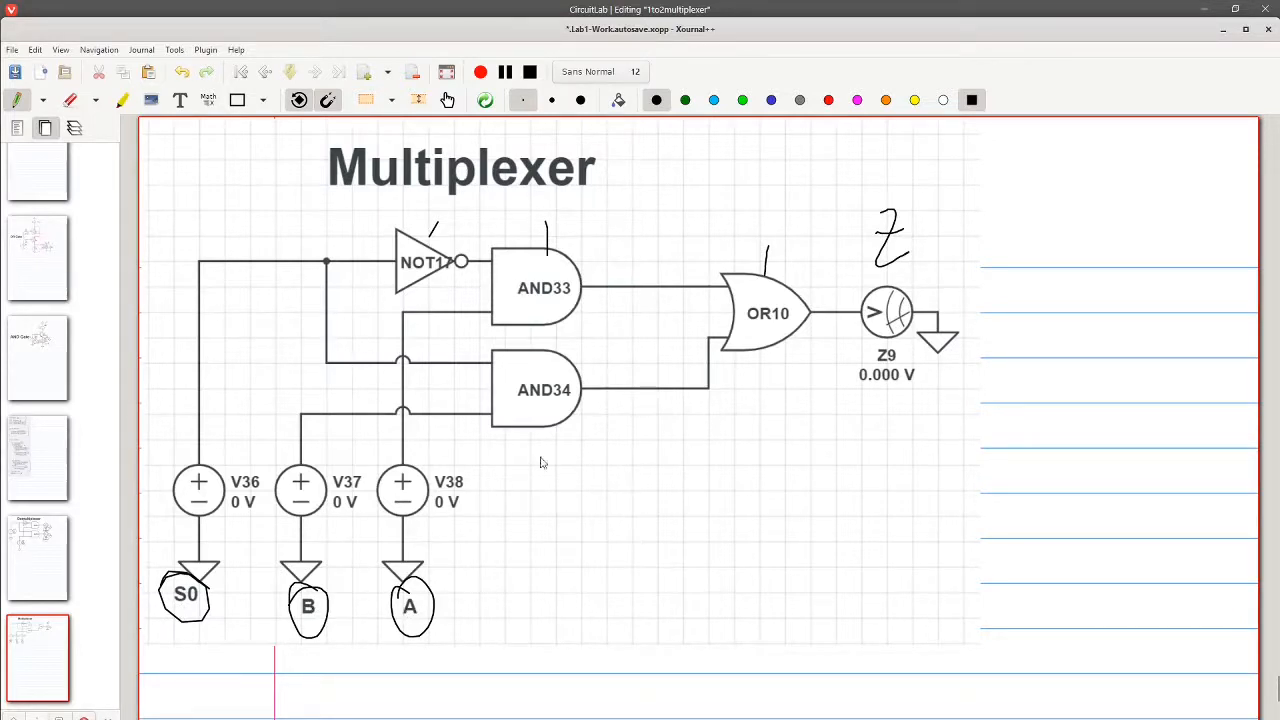
{"action": "mouse_move", "coordinate": [546, 520]}
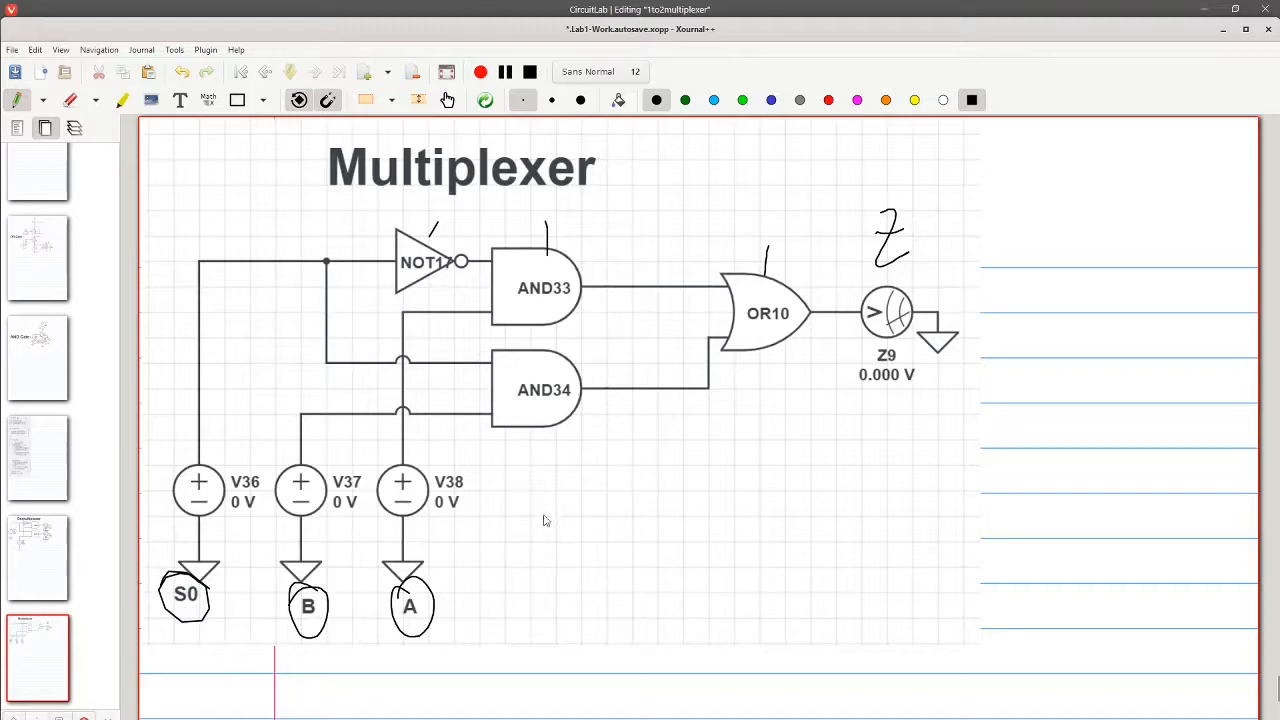
{"action": "mouse_move", "coordinate": [752, 510]}
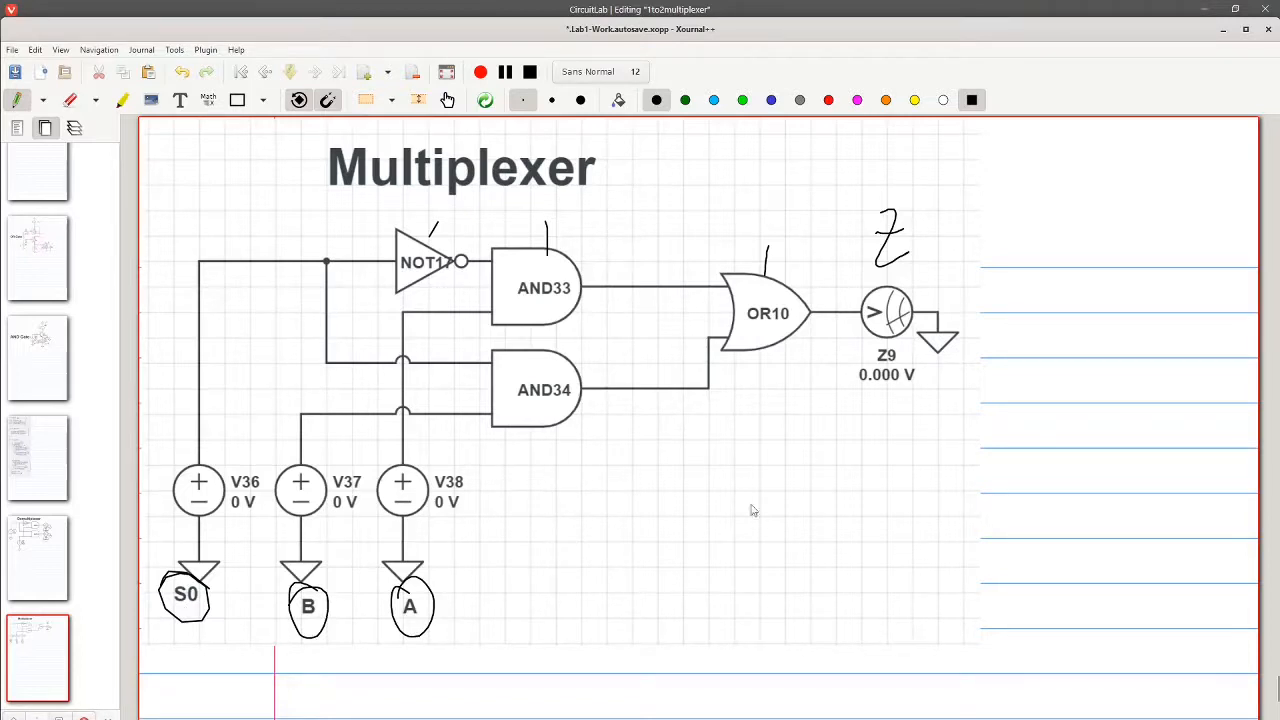
{"action": "mouse_move", "coordinate": [858, 424]}
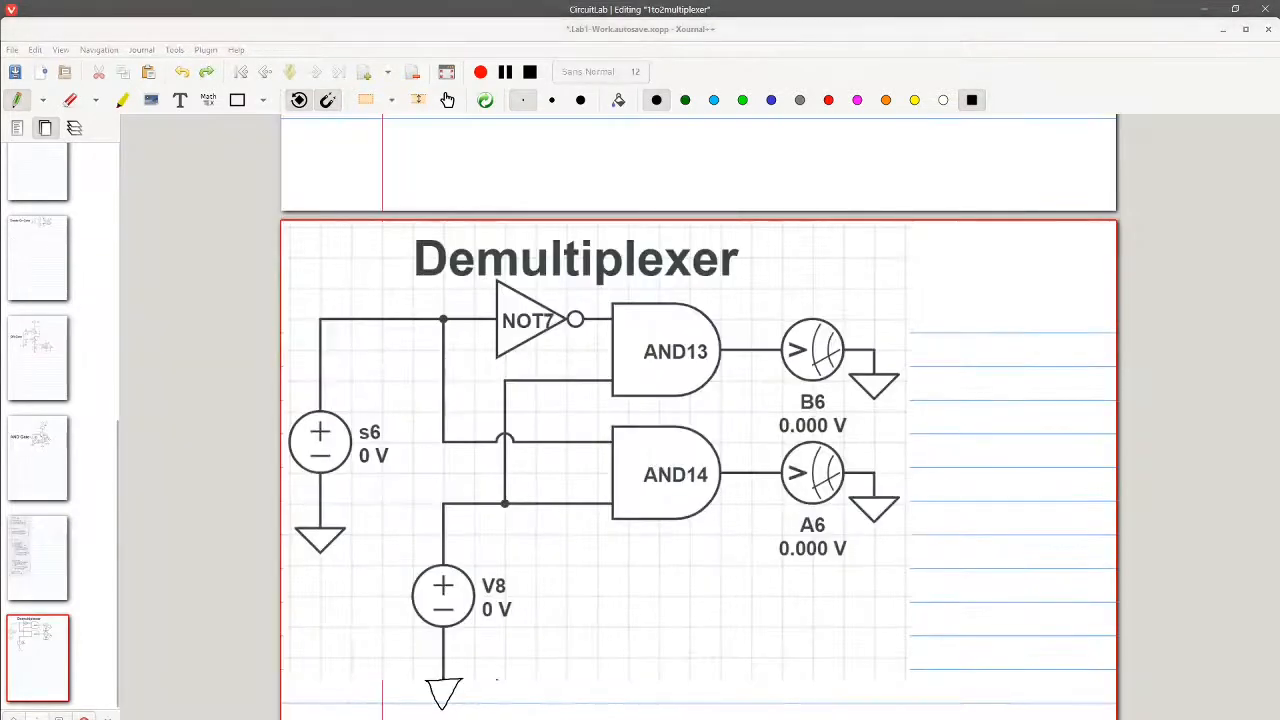
{"action": "mouse_move", "coordinate": [398, 444]}
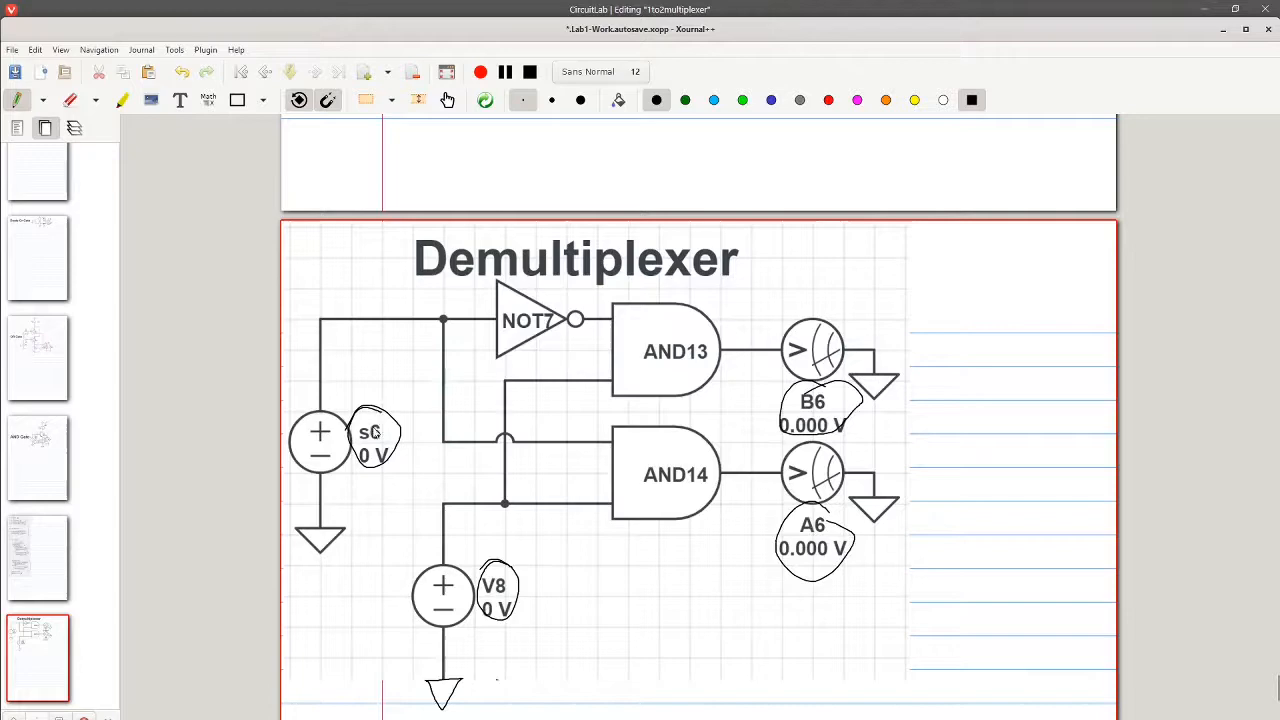
{"action": "mouse_move", "coordinate": [648, 408]}
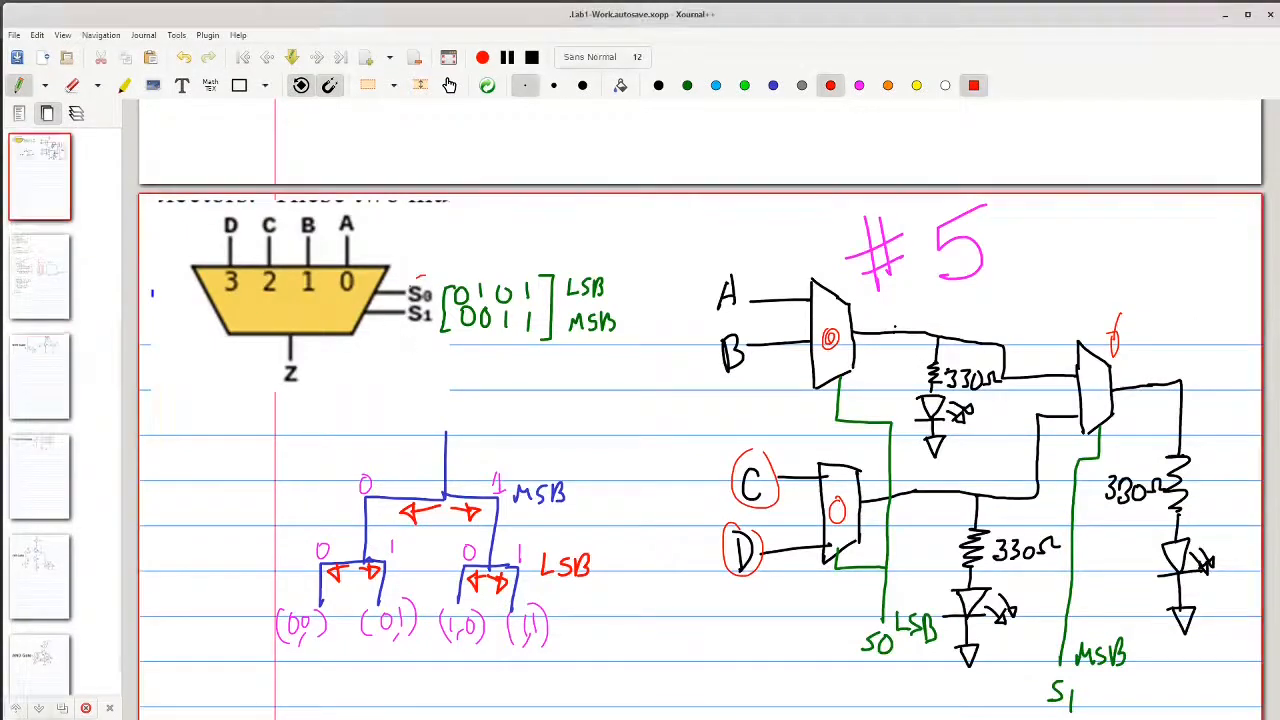
Step: Circle the S0/S1 select inputs and the Z output of the 4-to-1 multiplexer in red
{"action": "left_click_drag", "start_coordinate": [410, 284], "coordinate": [430, 324]}
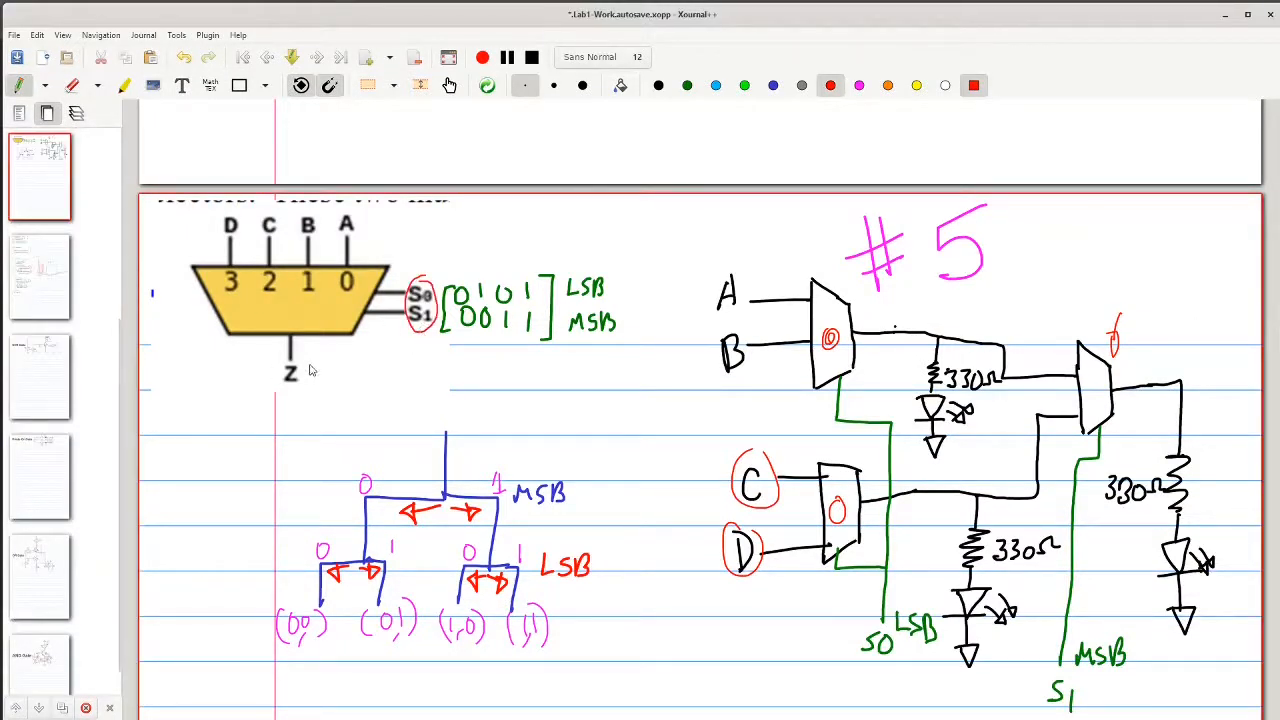
{"action": "left_click_drag", "start_coordinate": [270, 360], "coordinate": [304, 396]}
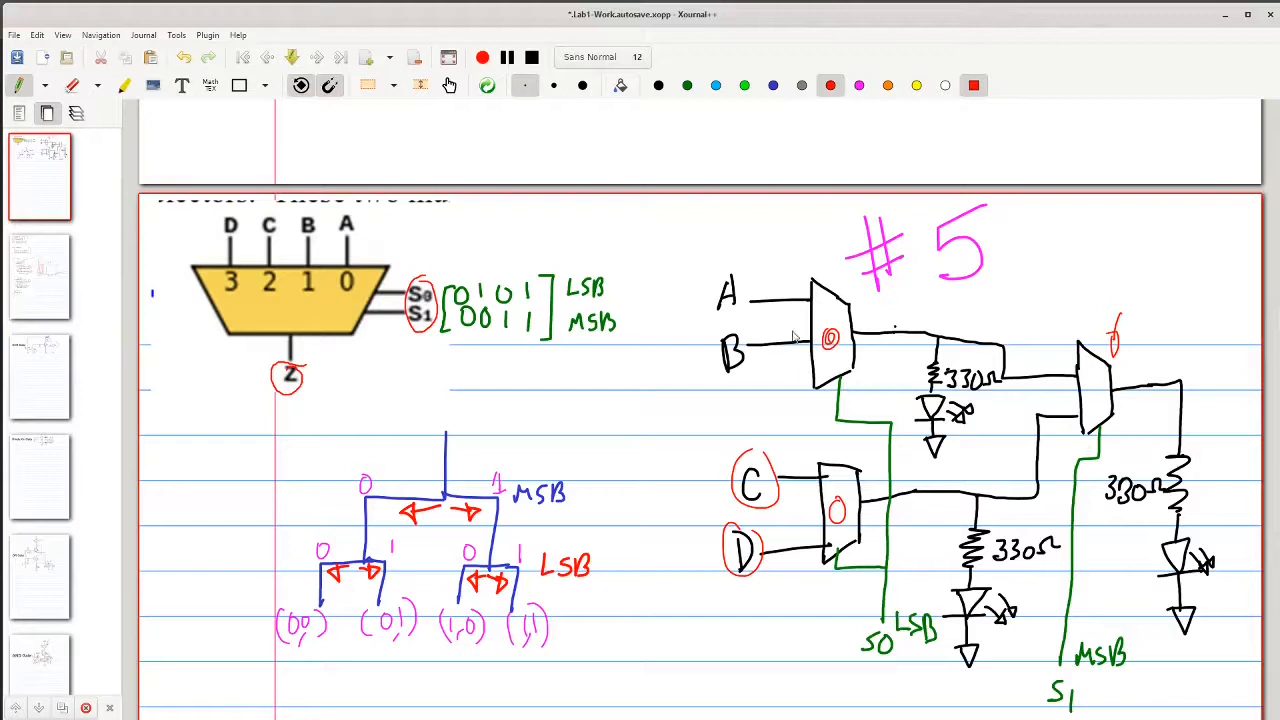
{"action": "mouse_move", "coordinate": [1064, 402]}
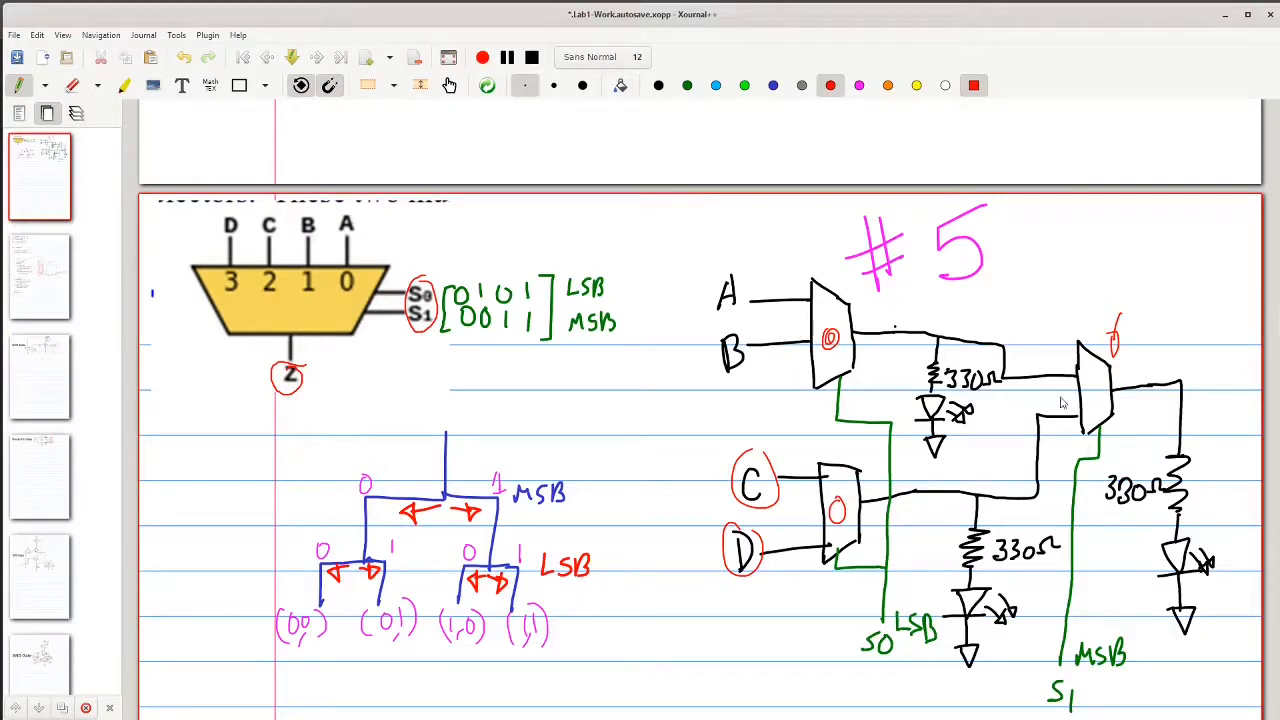
{"action": "mouse_move", "coordinate": [1010, 426]}
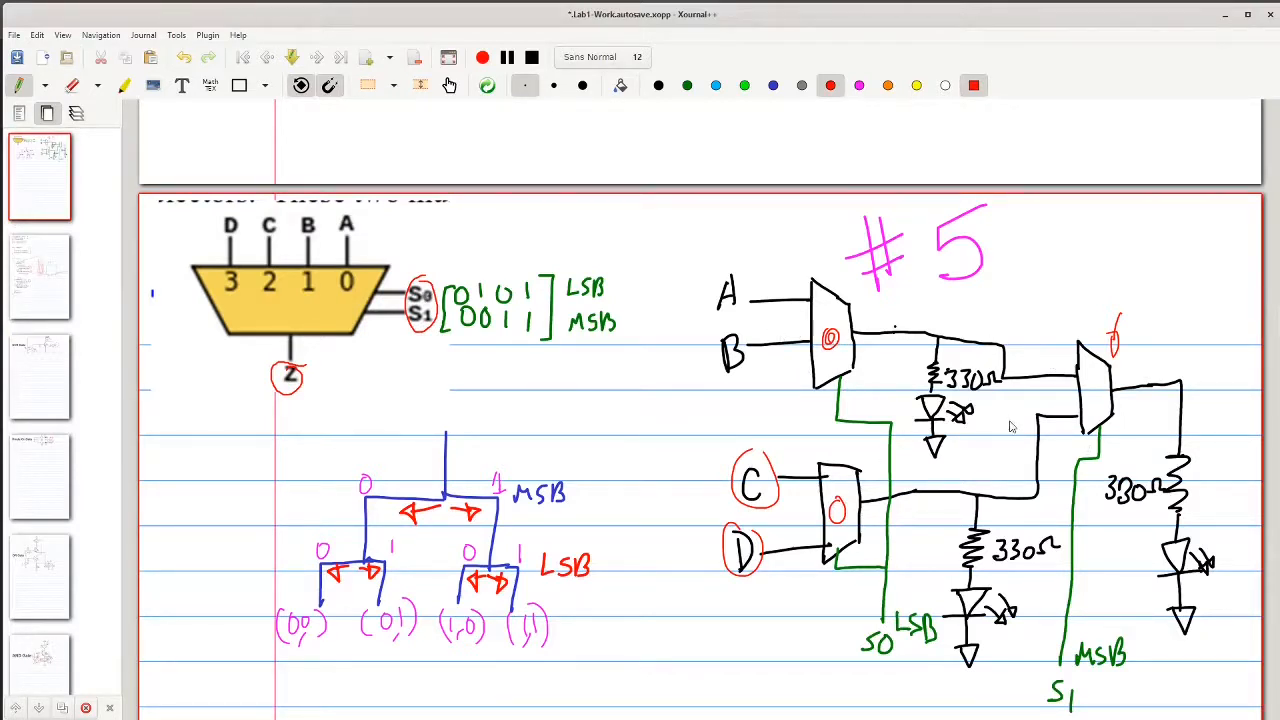
{"action": "scroll", "scroll_direction": "down", "scroll_amount": 3}
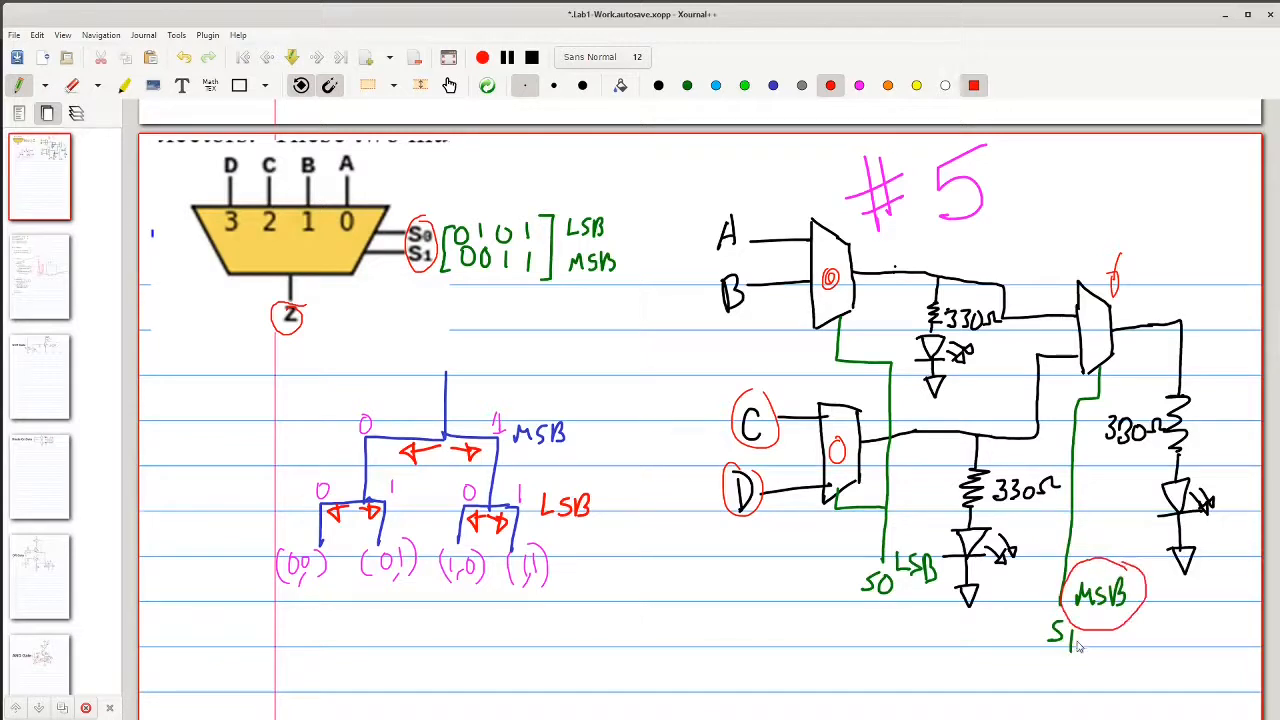
{"action": "mouse_move", "coordinate": [1096, 334]}
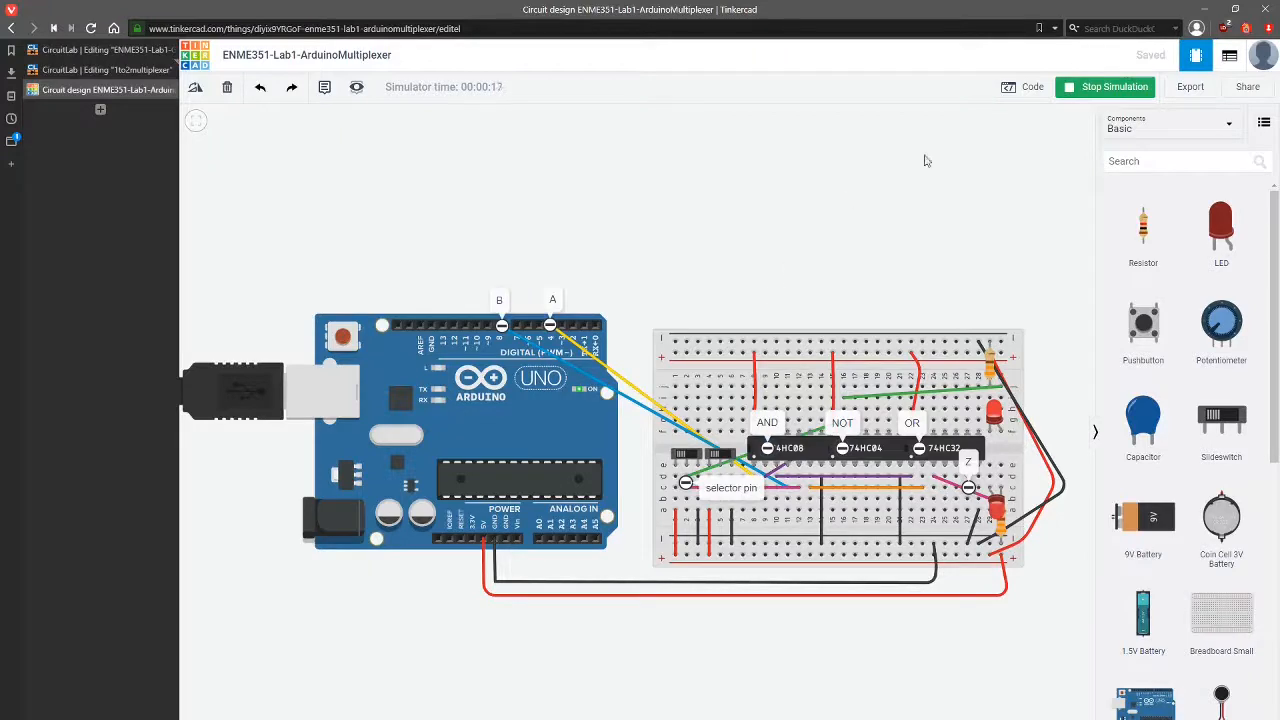
Step: Run the Arduino multiplexer simulation and flip the selector pin slide switch
{"action": "left_click", "coordinate": [1024, 88]}
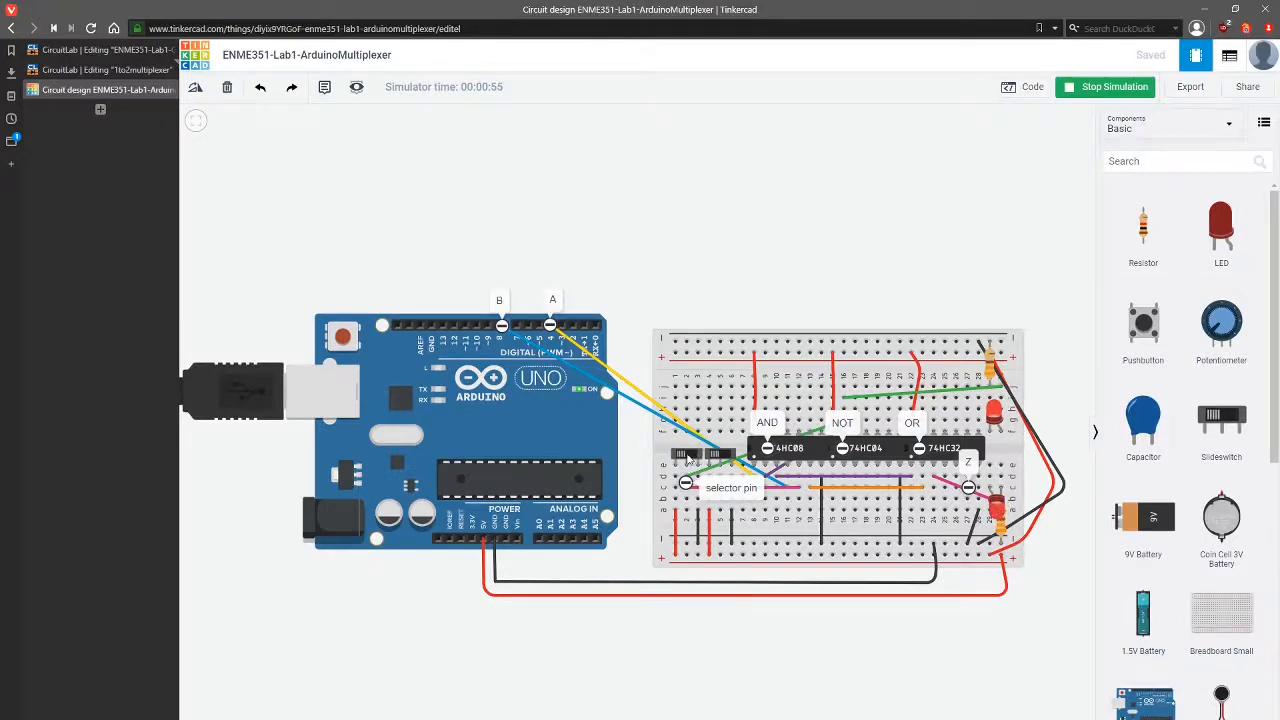
{"action": "left_click", "coordinate": [688, 452]}
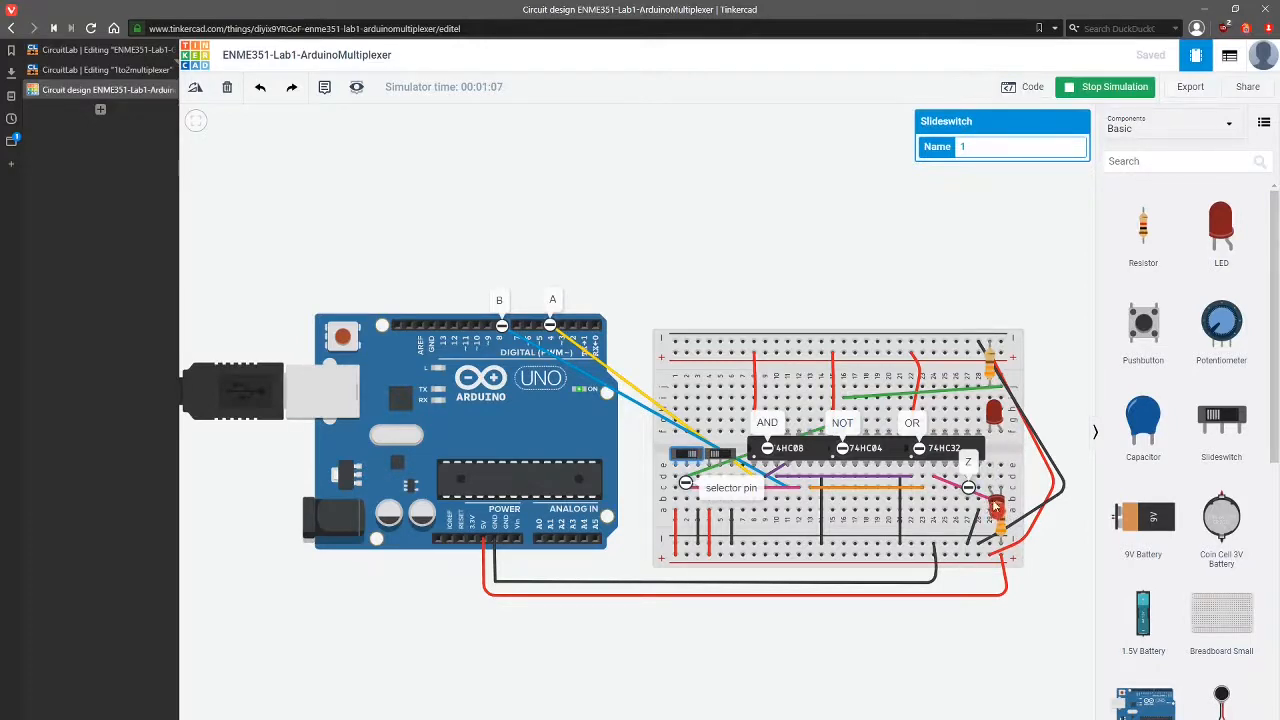
{"action": "mouse_move", "coordinate": [576, 438]}
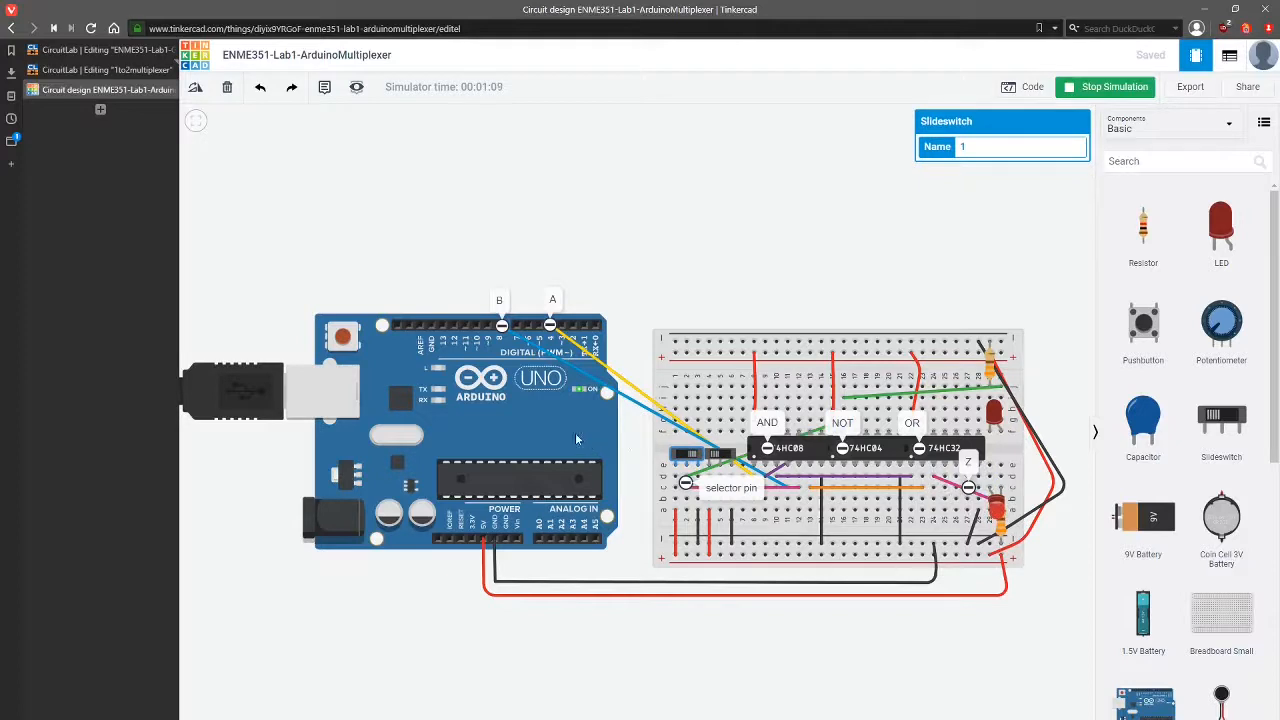
{"action": "left_click", "coordinate": [1032, 88]}
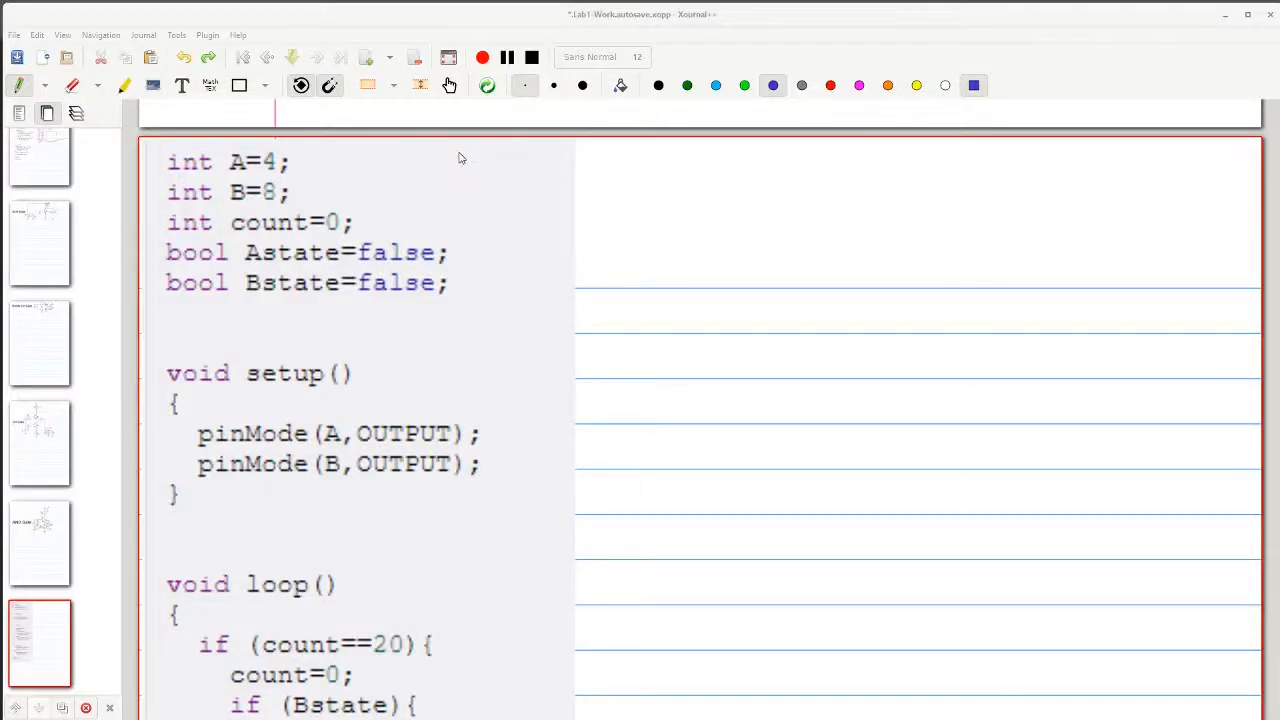
Step: Bracket the variable declarations and tick the int A=4, int B=8 and count lines in blue
{"action": "left_click_drag", "start_coordinate": [460, 156], "coordinate": [476, 304]}
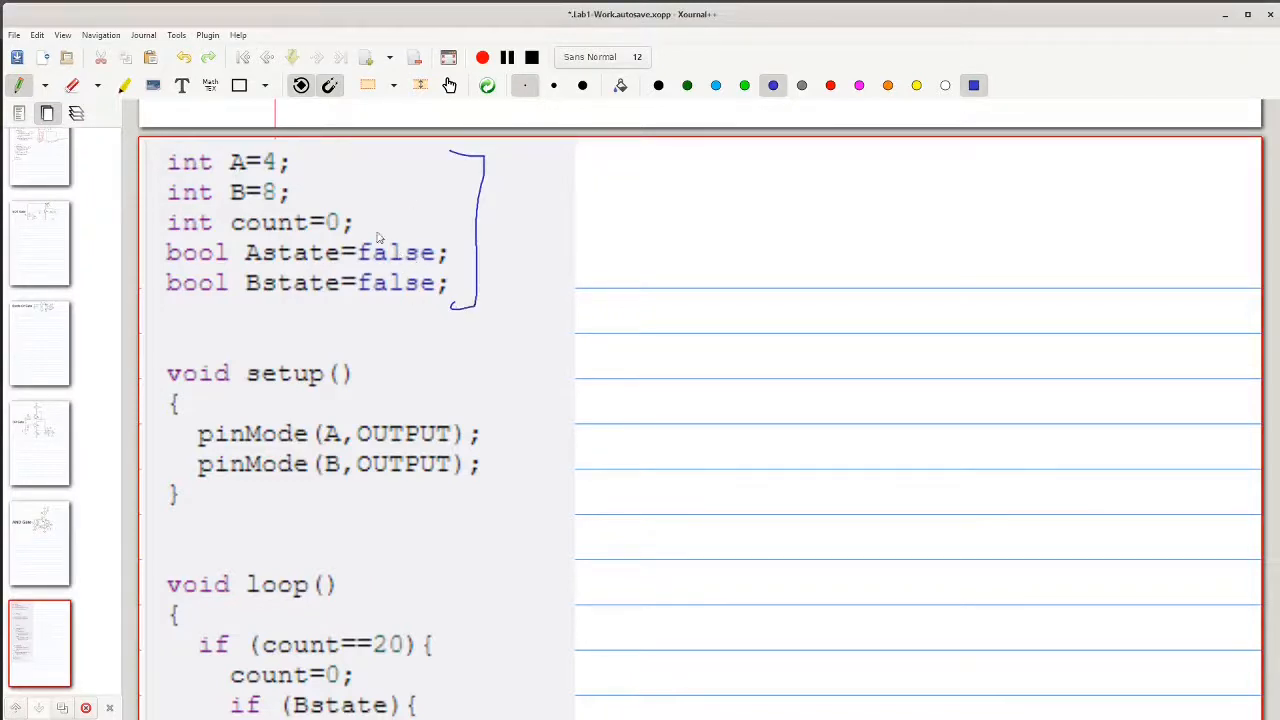
{"action": "left_click_drag", "start_coordinate": [316, 184], "coordinate": [328, 164]}
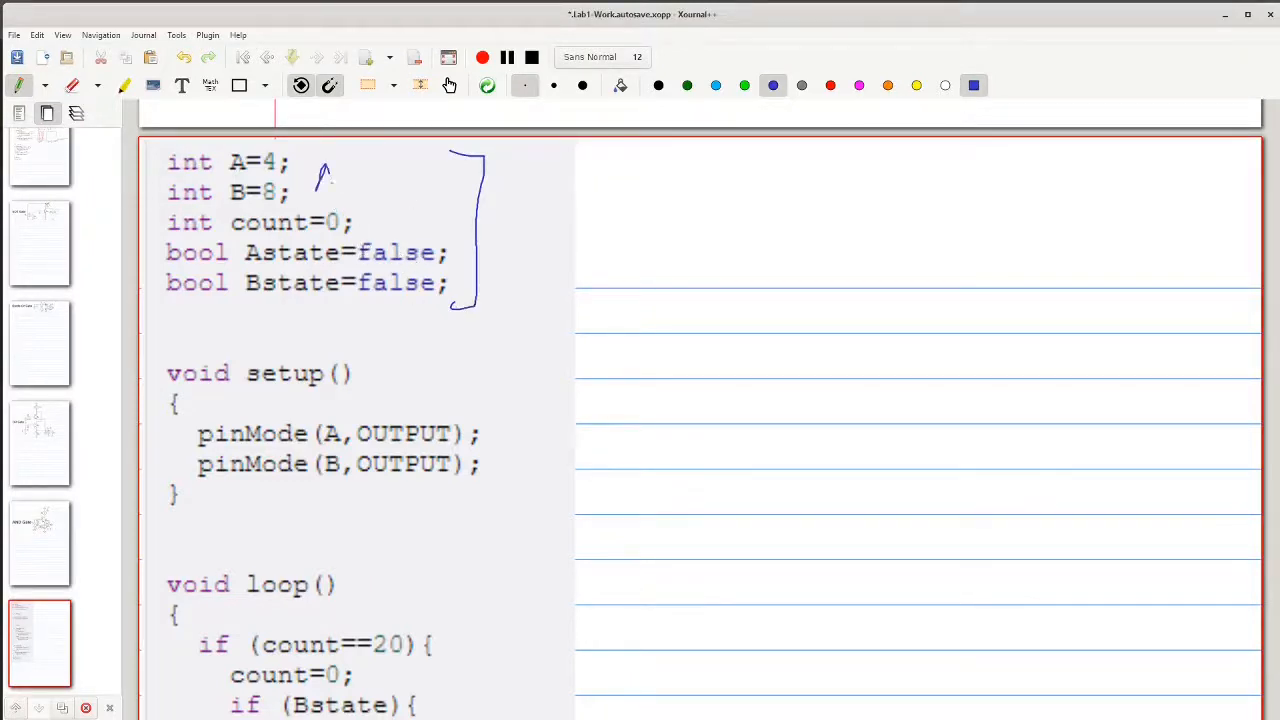
{"action": "left_click_drag", "start_coordinate": [316, 184], "coordinate": [340, 172]}
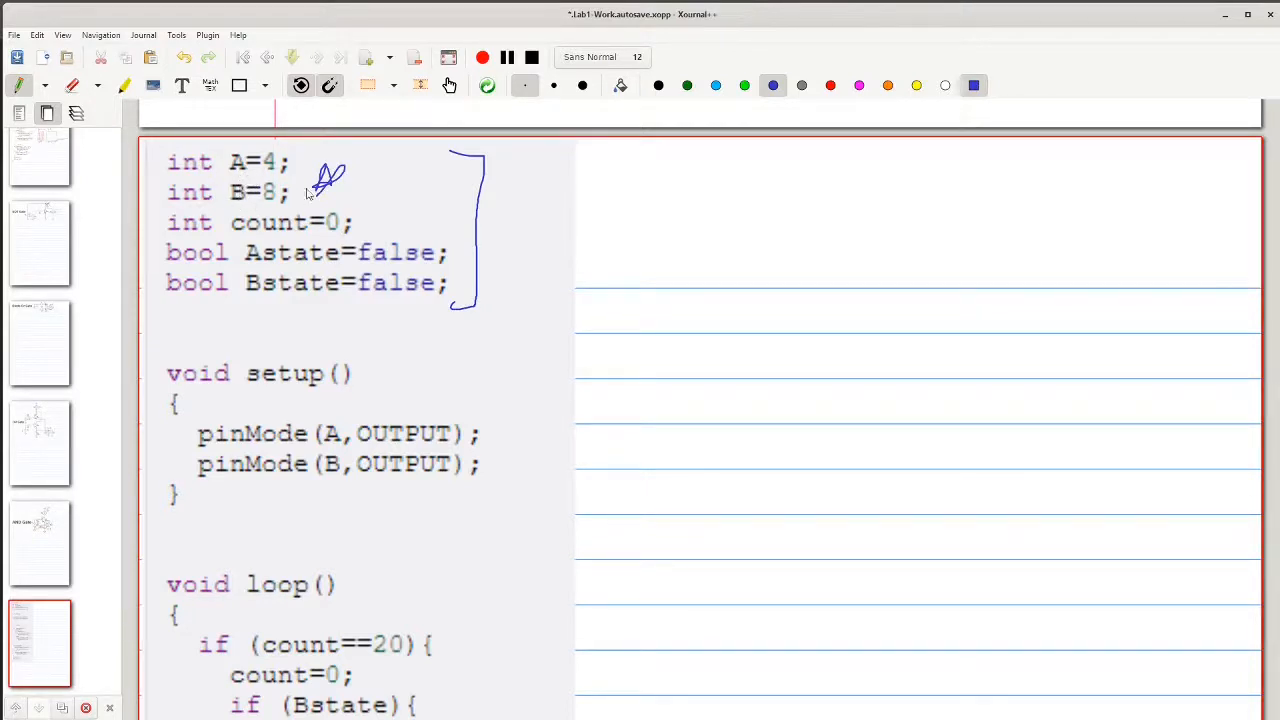
{"action": "left_click_drag", "start_coordinate": [364, 216], "coordinate": [384, 236]}
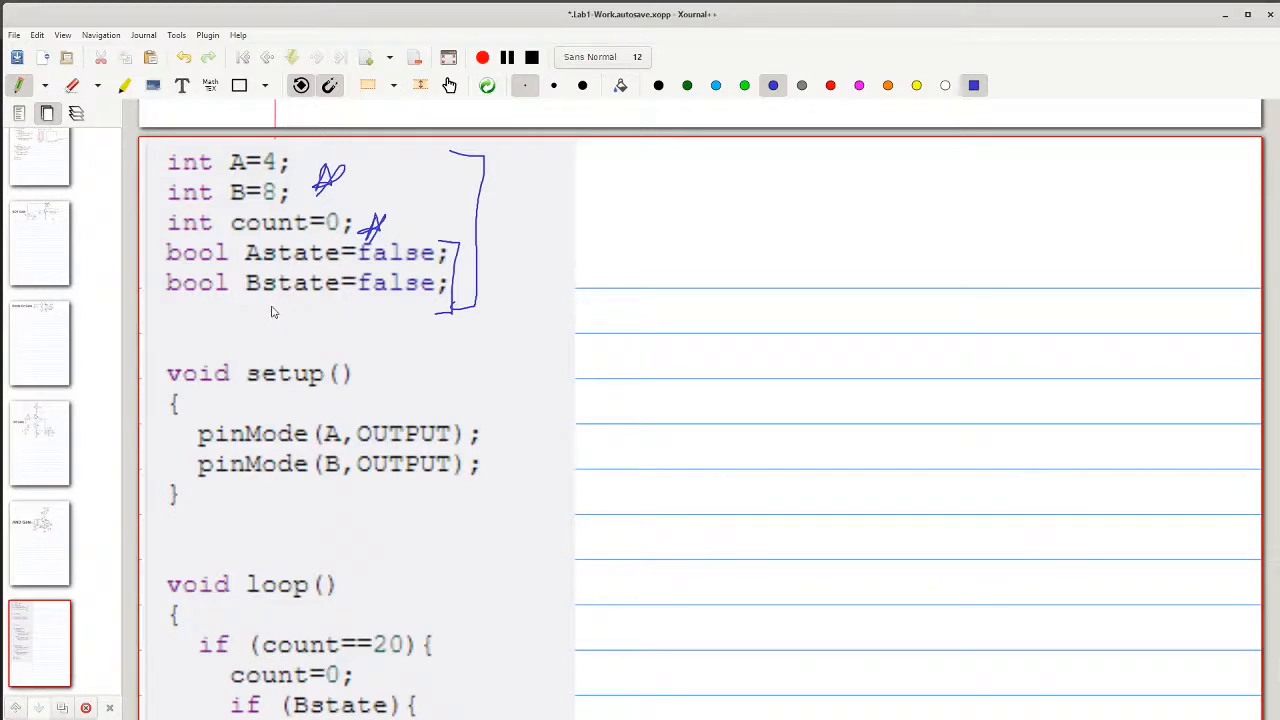
Step: Bracket the setup() block, circle pin name A and box both pinMode OUTPUT arguments
{"action": "scroll", "scroll_direction": "down", "scroll_amount": 3}
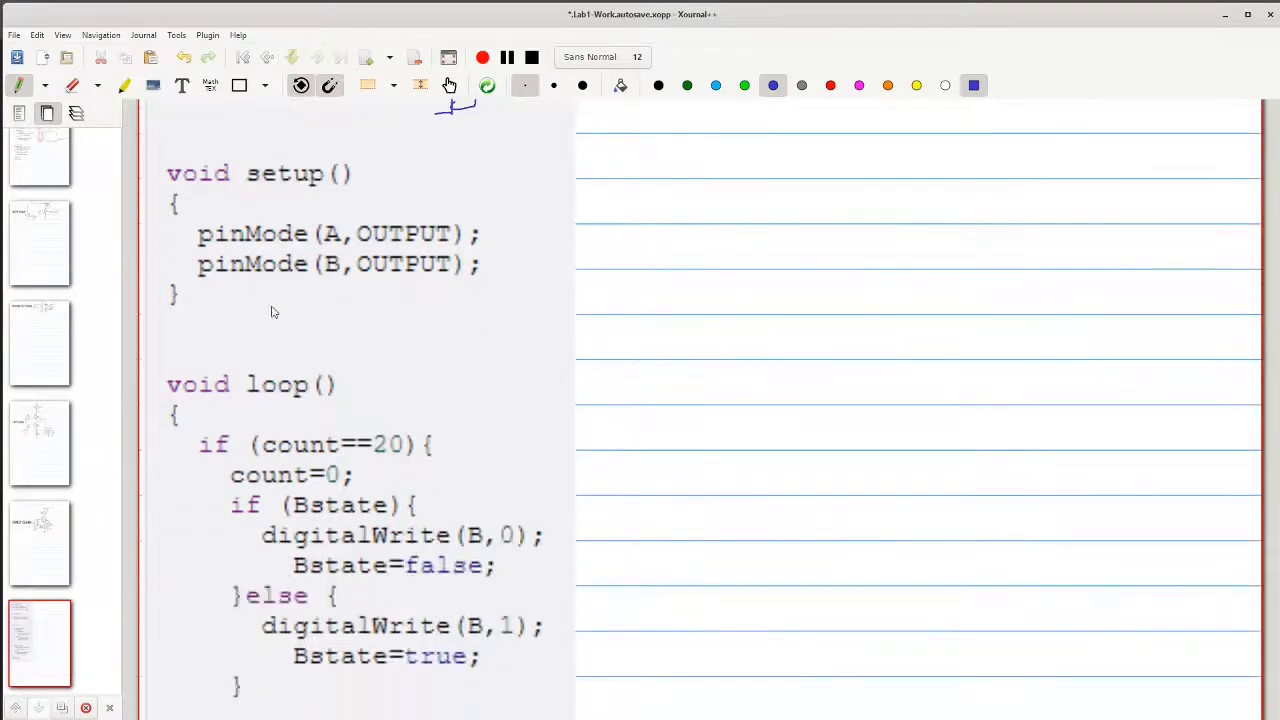
{"action": "left_click_drag", "start_coordinate": [504, 148], "coordinate": [496, 318]}
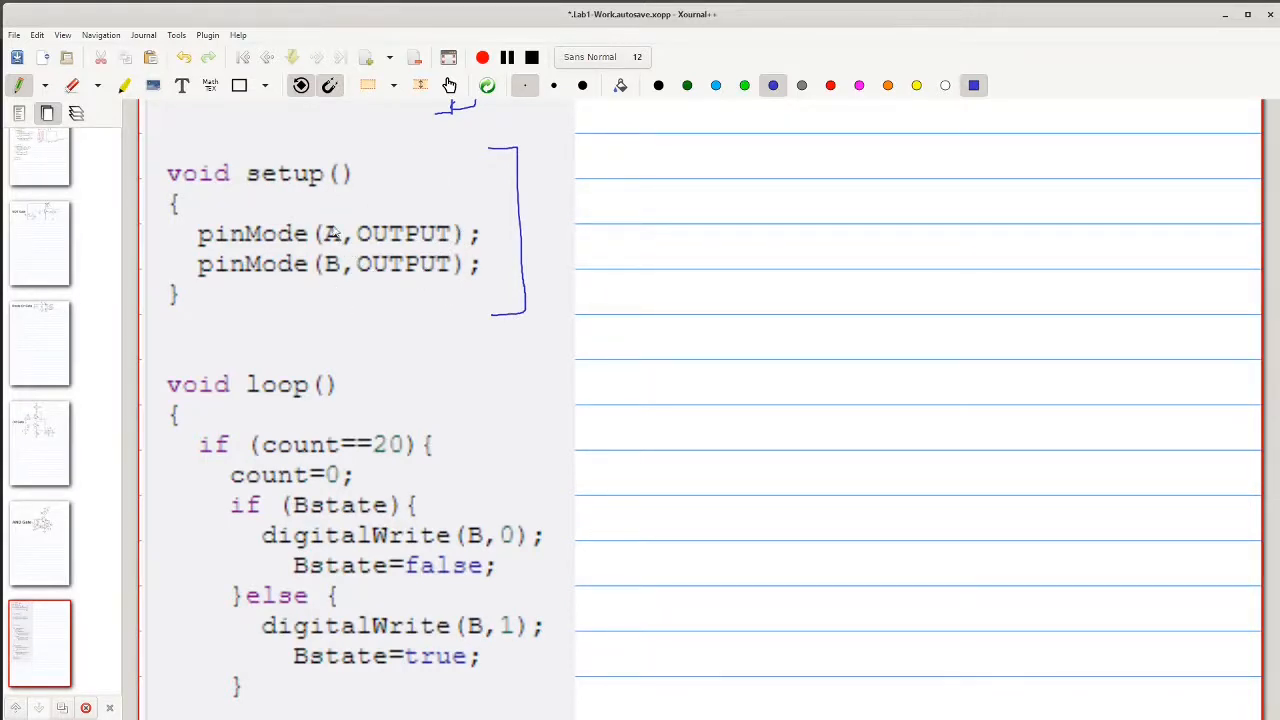
{"action": "left_click_drag", "start_coordinate": [336, 220], "coordinate": [336, 250]}
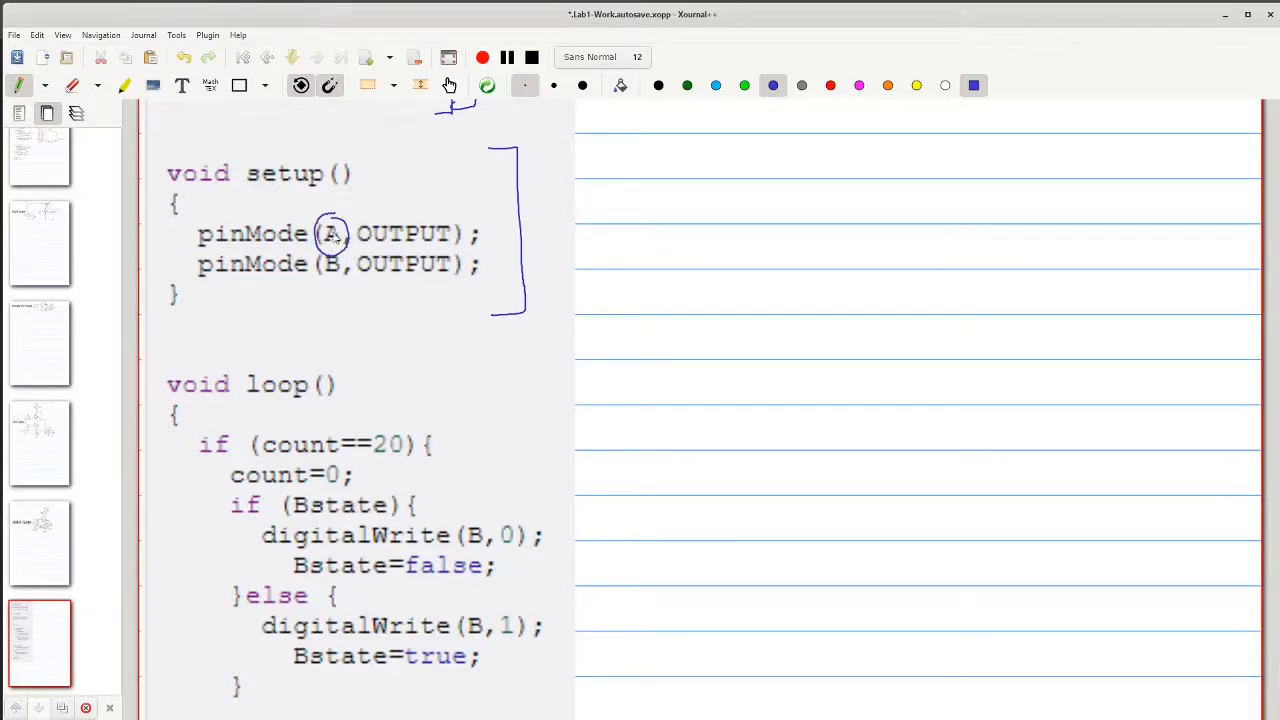
{"action": "left_click_drag", "start_coordinate": [356, 216], "coordinate": [436, 210]}
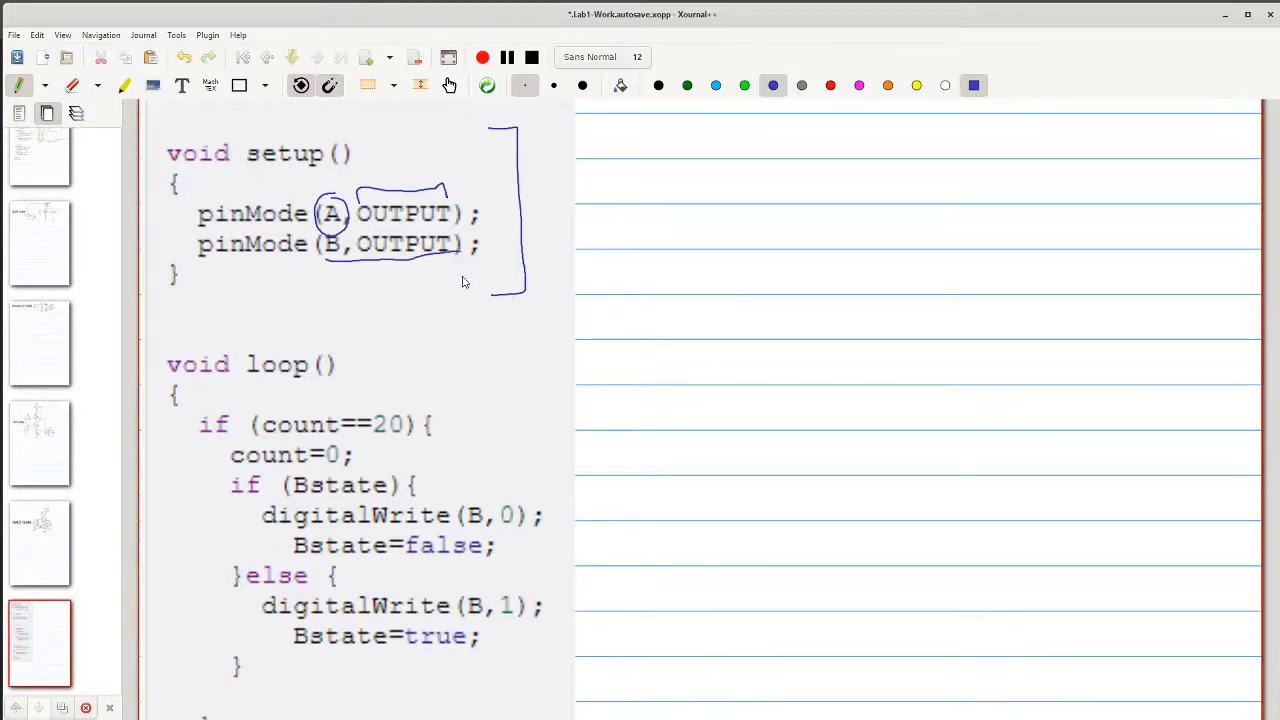
{"action": "scroll", "scroll_direction": "down", "scroll_amount": 3}
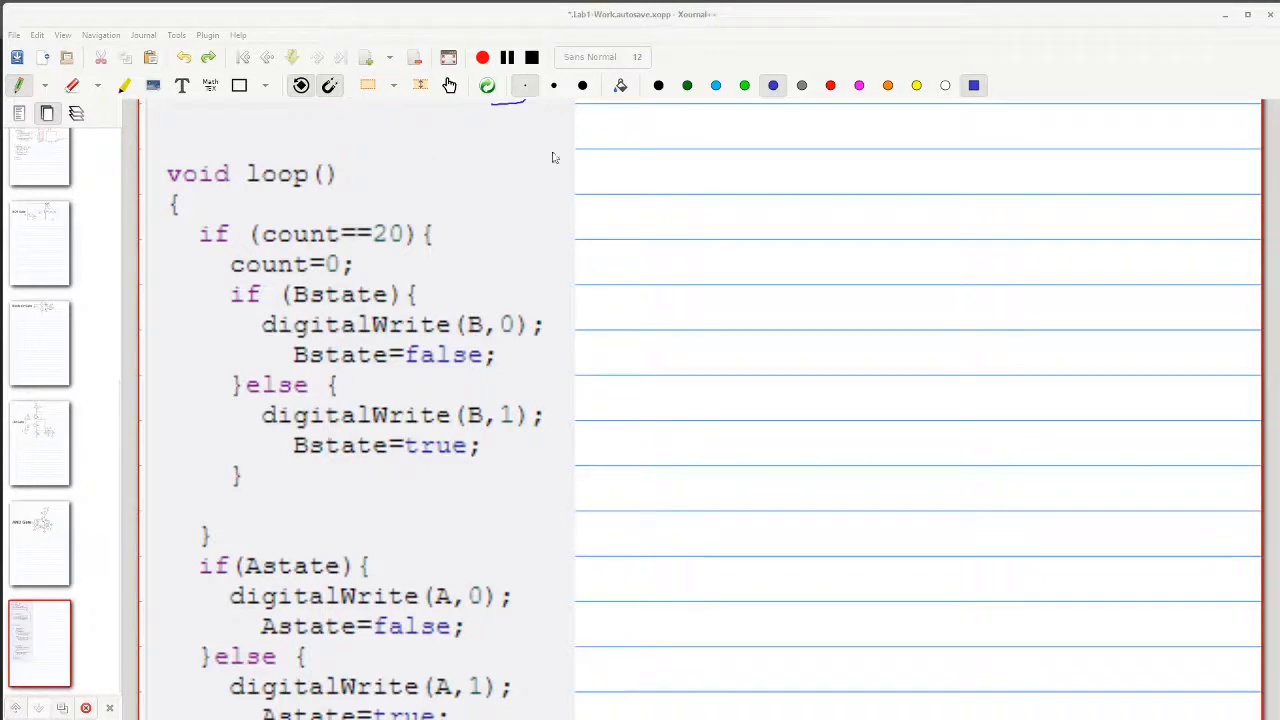
Step: Pen marks beside count++ and delay(50) in the lower loop code
{"action": "scroll", "scroll_direction": "down", "scroll_amount": 3}
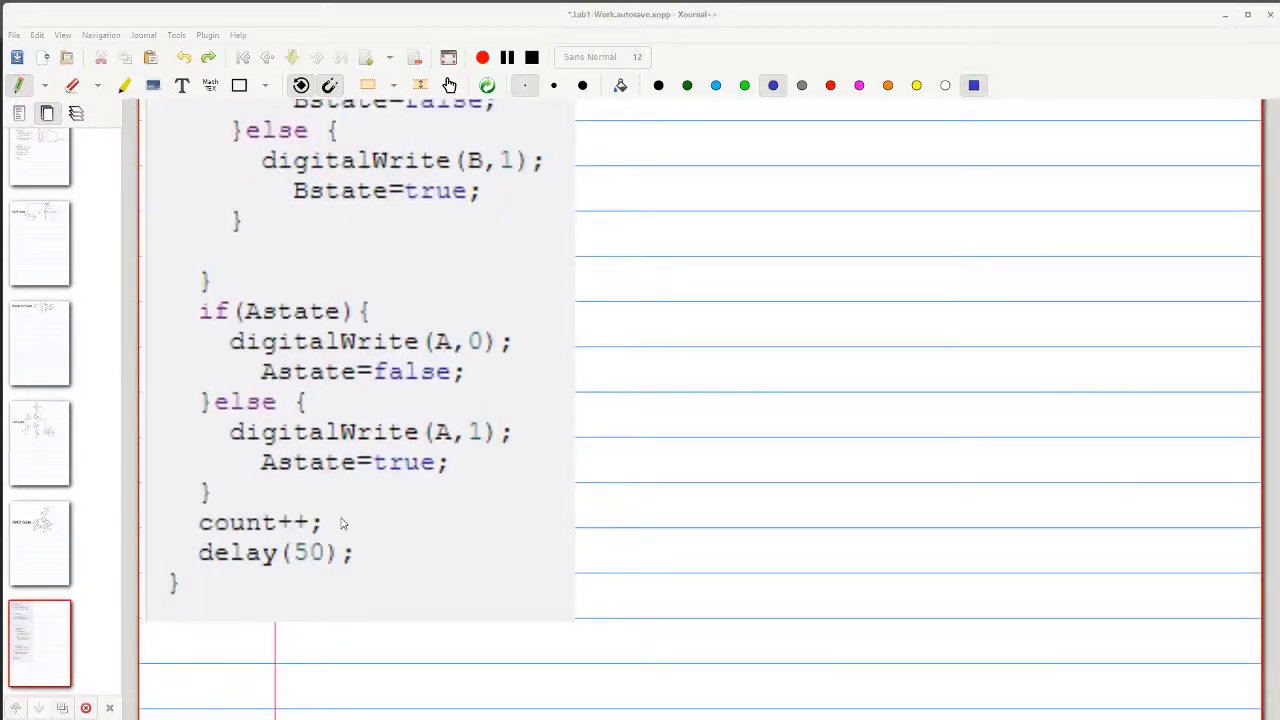
{"action": "left_click_drag", "start_coordinate": [336, 512], "coordinate": [352, 528]}
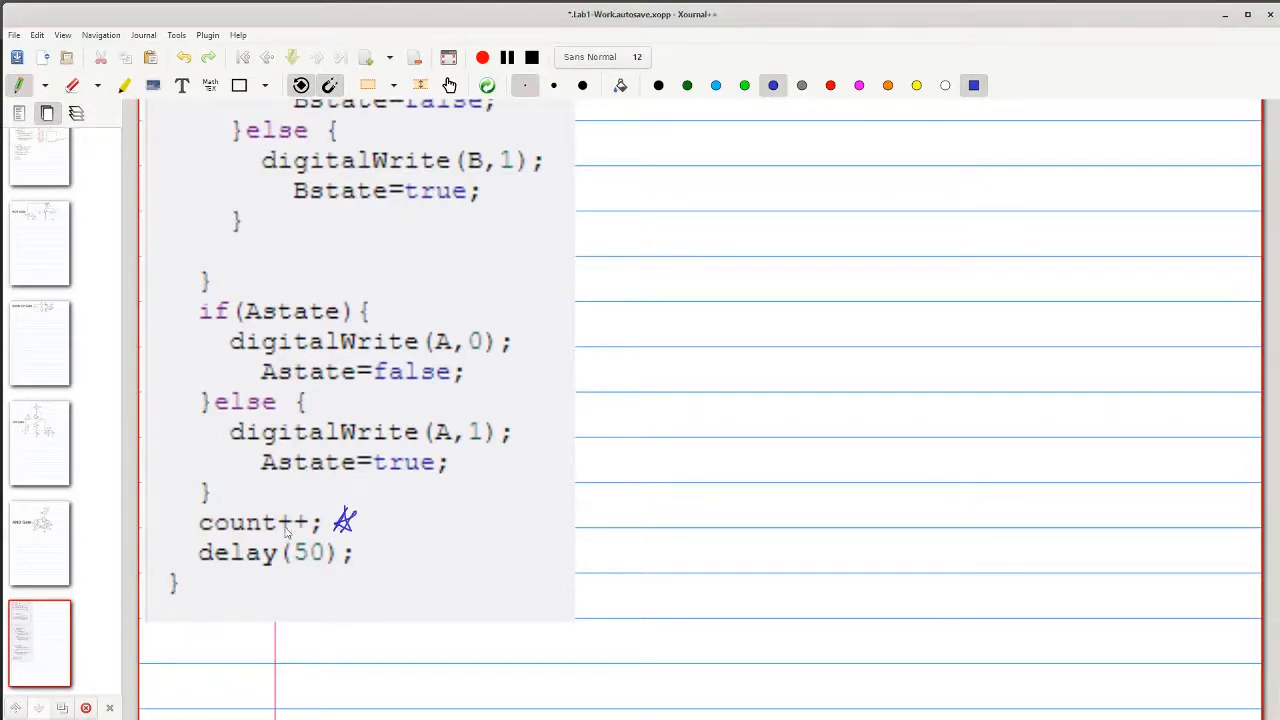
{"action": "mouse_move", "coordinate": [368, 556]}
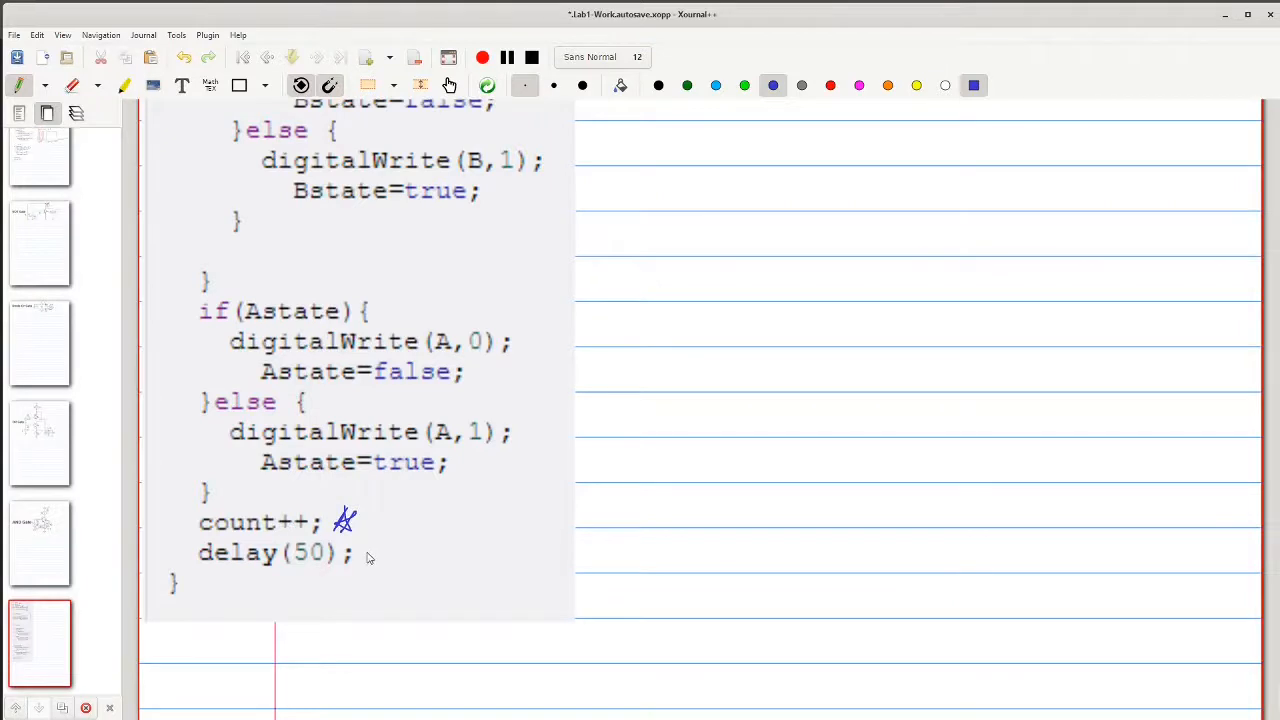
{"action": "left_click_drag", "start_coordinate": [376, 558], "coordinate": [404, 544]}
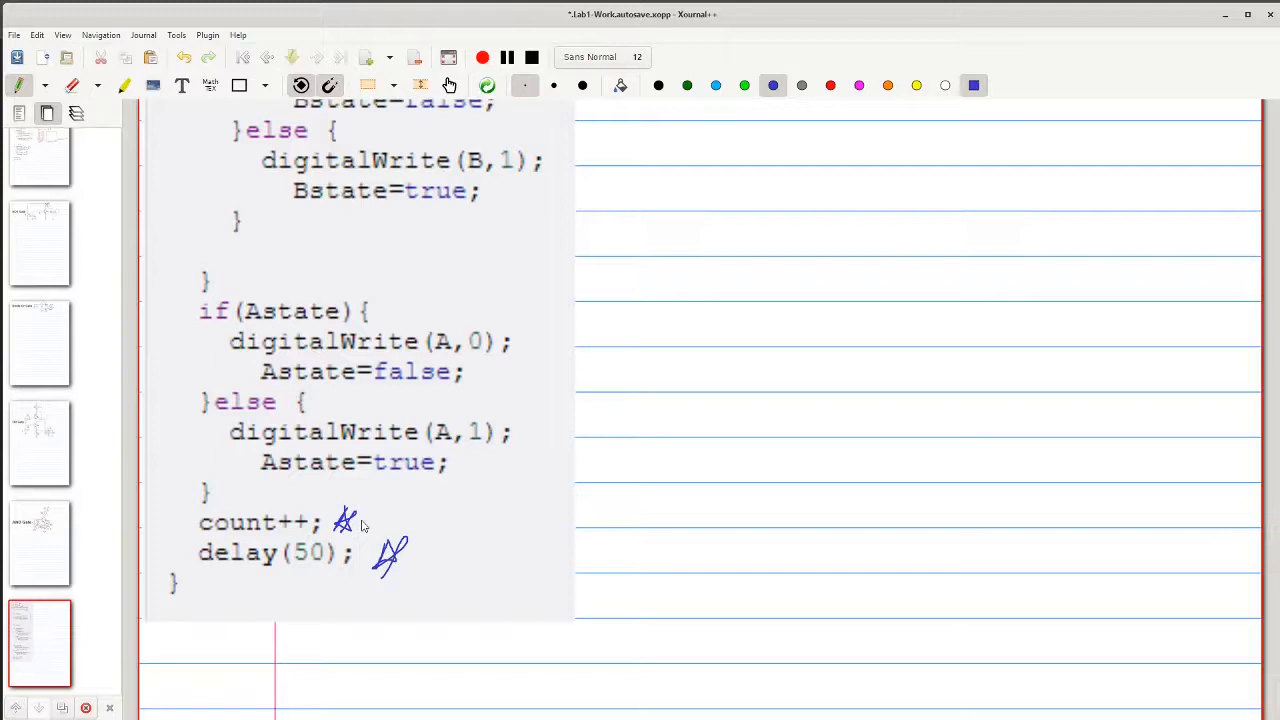
{"action": "mouse_move", "coordinate": [512, 294]}
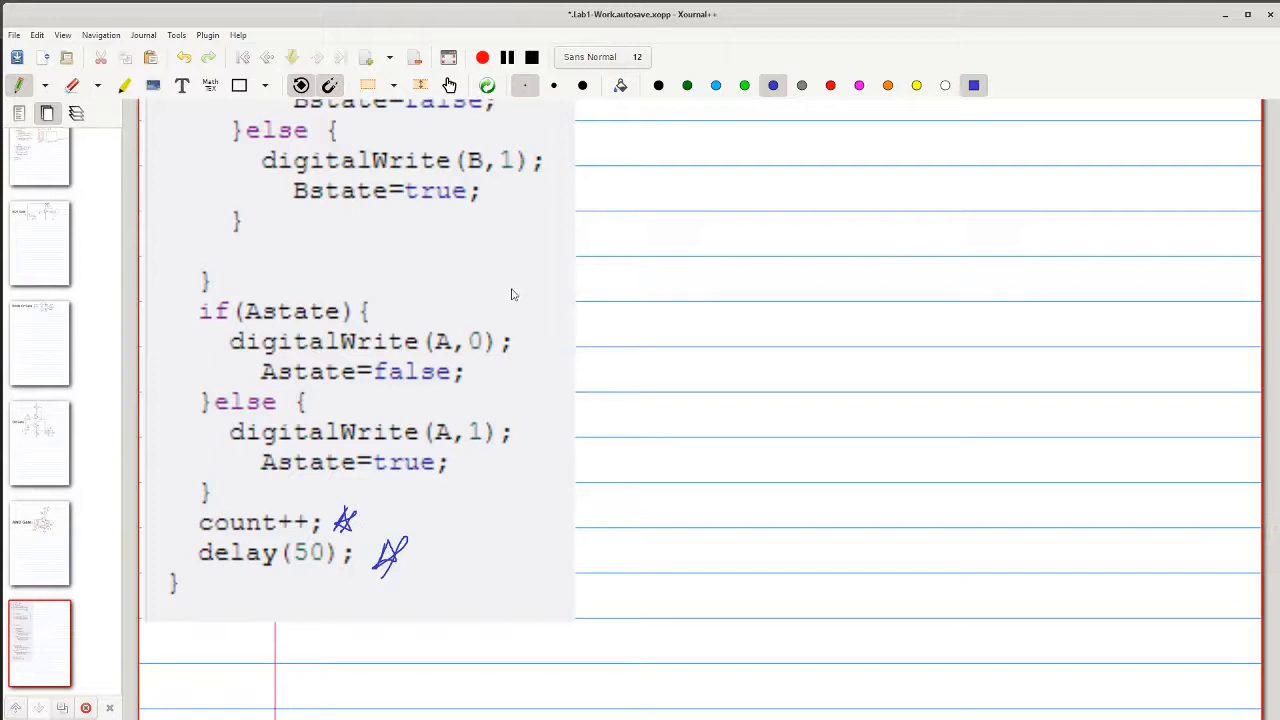
Step: Bracket the Astate if/else block, box Astate, circle 1 and underline Astate=true
{"action": "left_click_drag", "start_coordinate": [510, 296], "coordinate": [510, 510]}
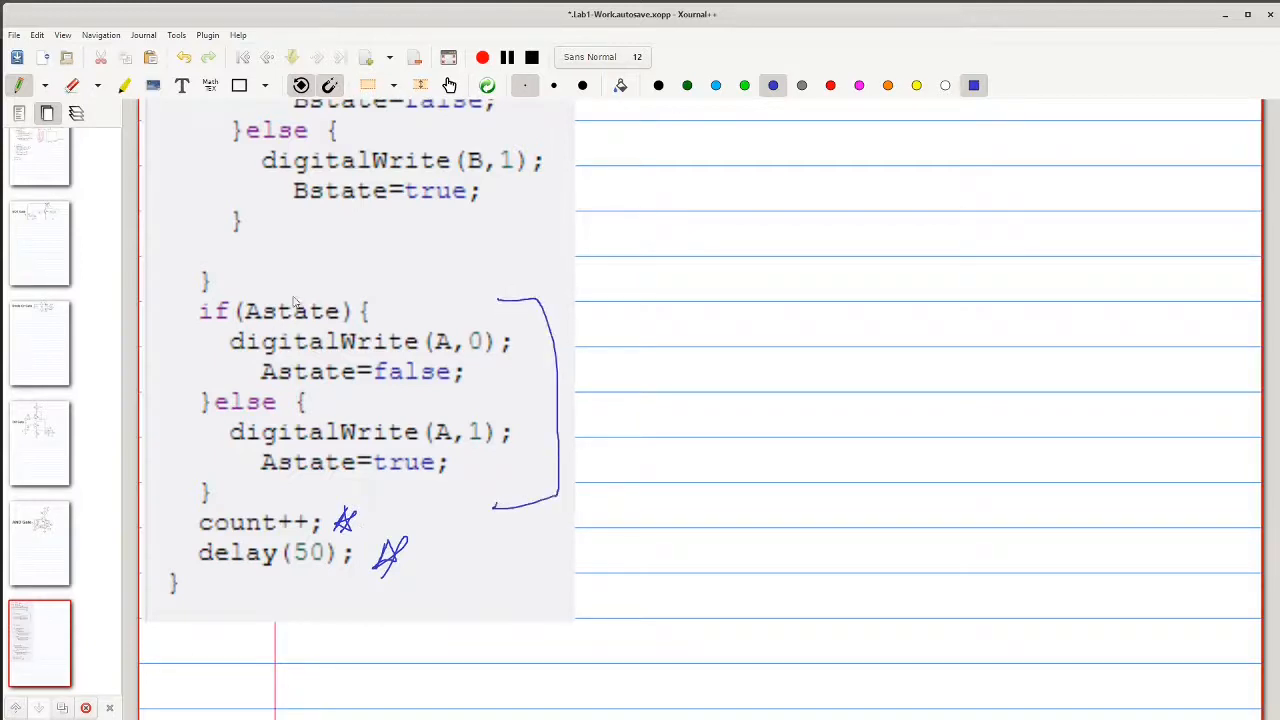
{"action": "left_click_drag", "start_coordinate": [244, 300], "coordinate": [340, 290]}
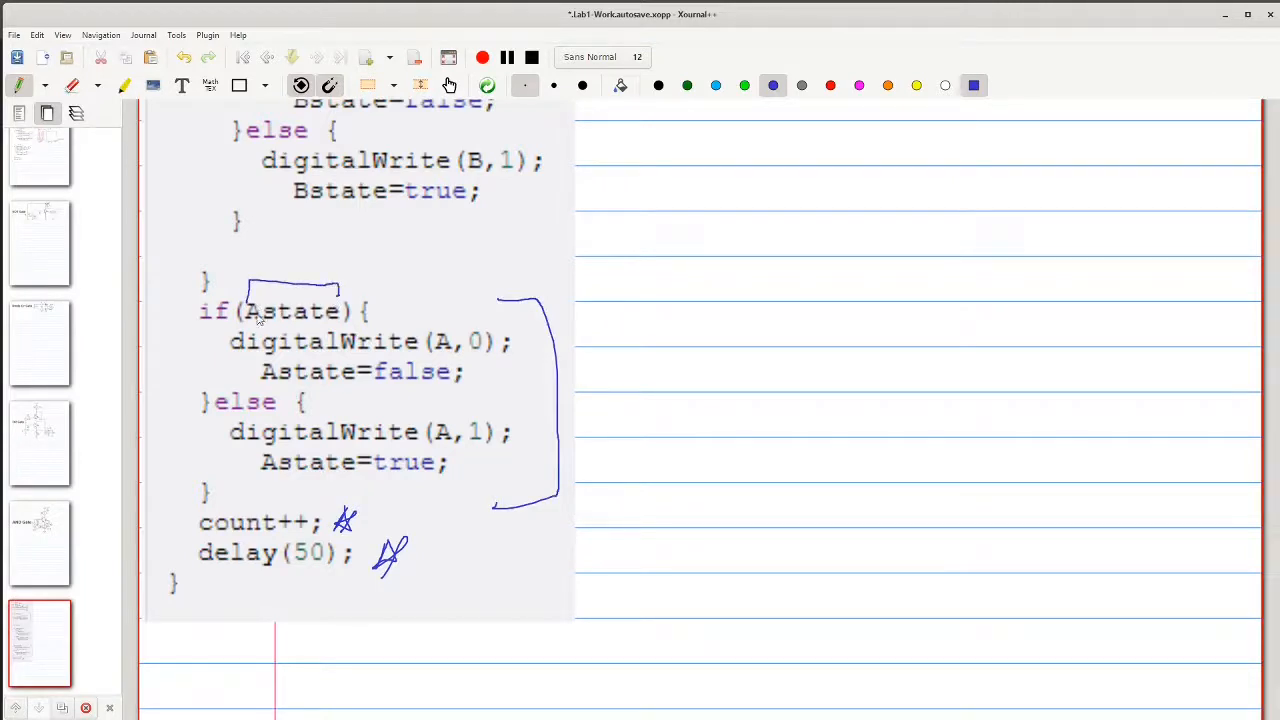
{"action": "mouse_move", "coordinate": [360, 336]}
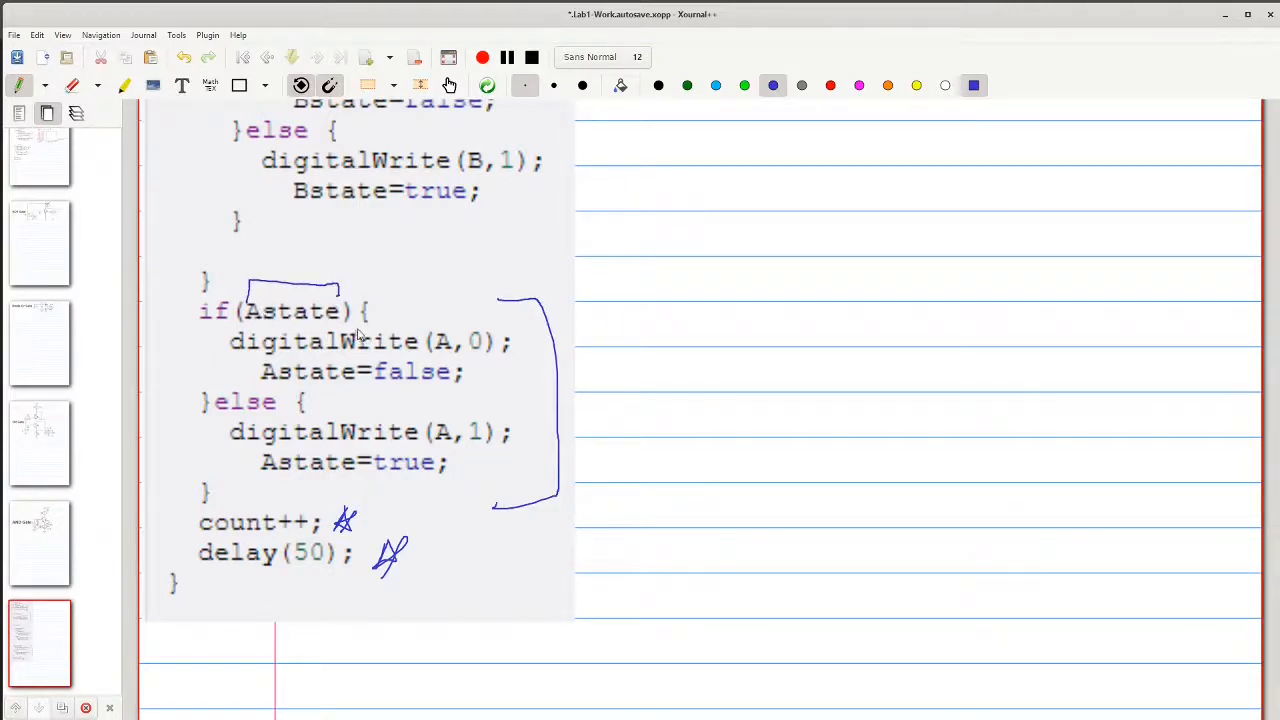
{"action": "mouse_move", "coordinate": [436, 354]}
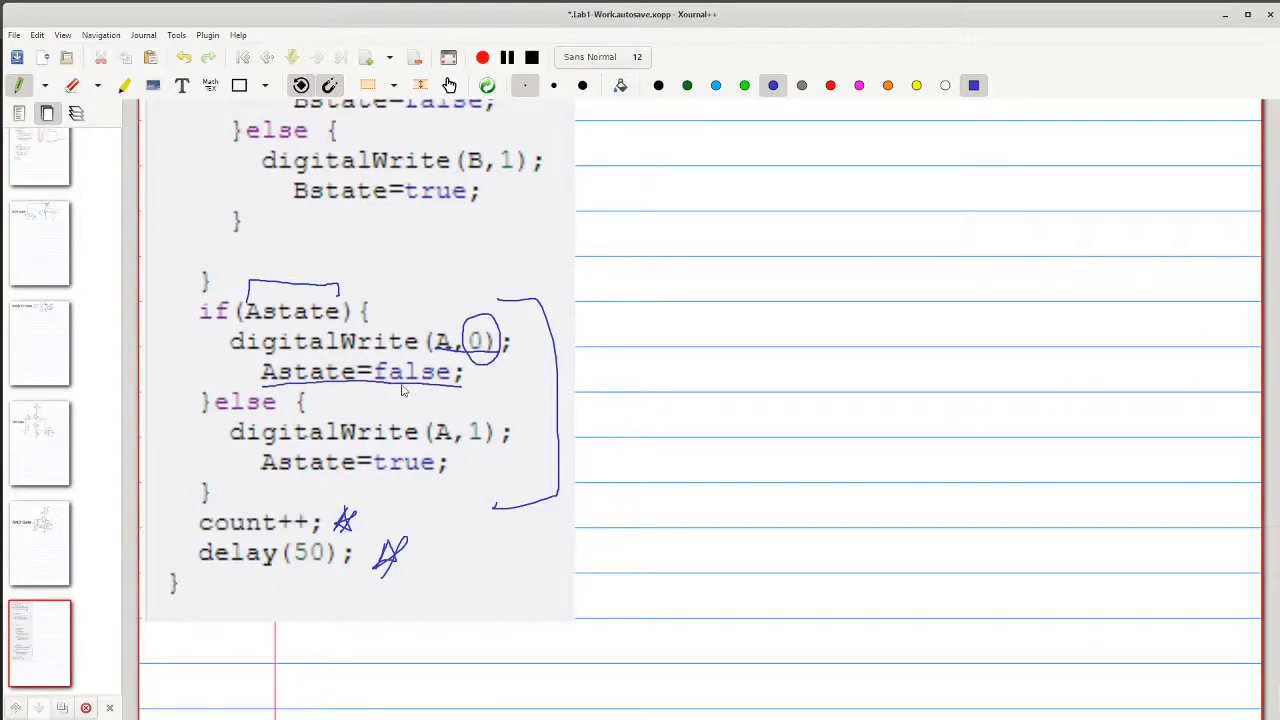
{"action": "mouse_move", "coordinate": [380, 392]}
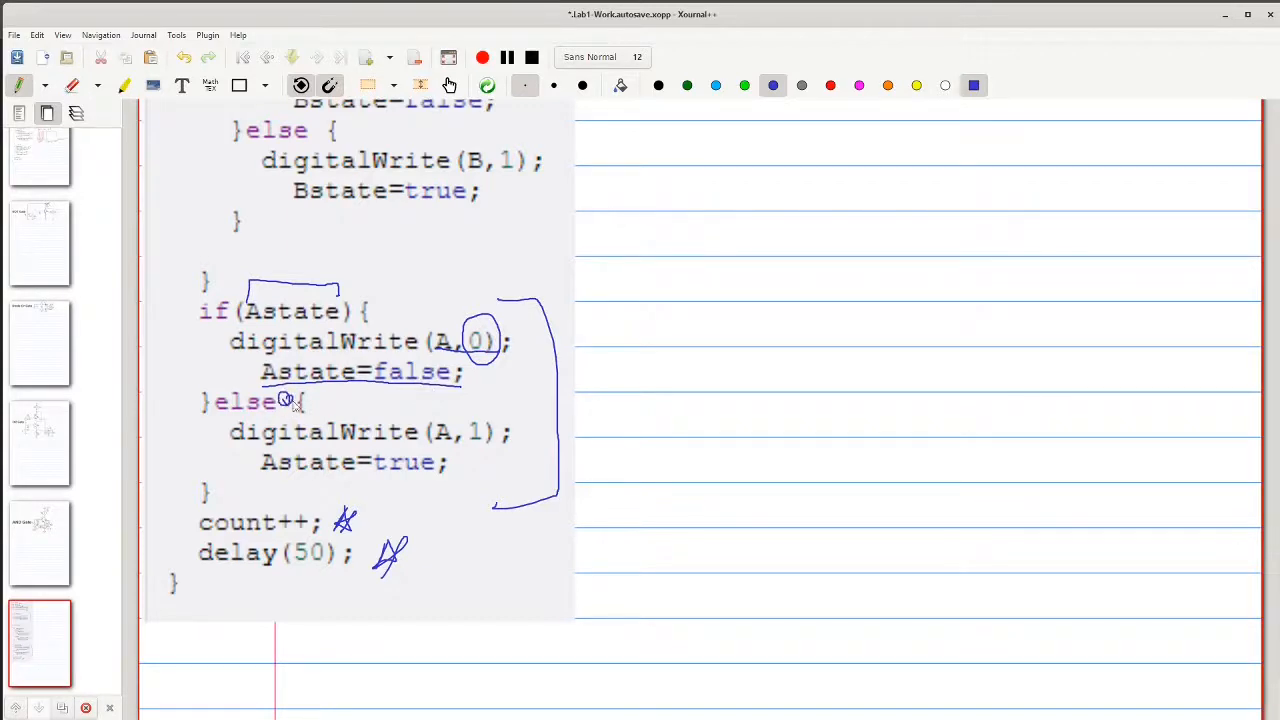
{"action": "mouse_move", "coordinate": [440, 448]}
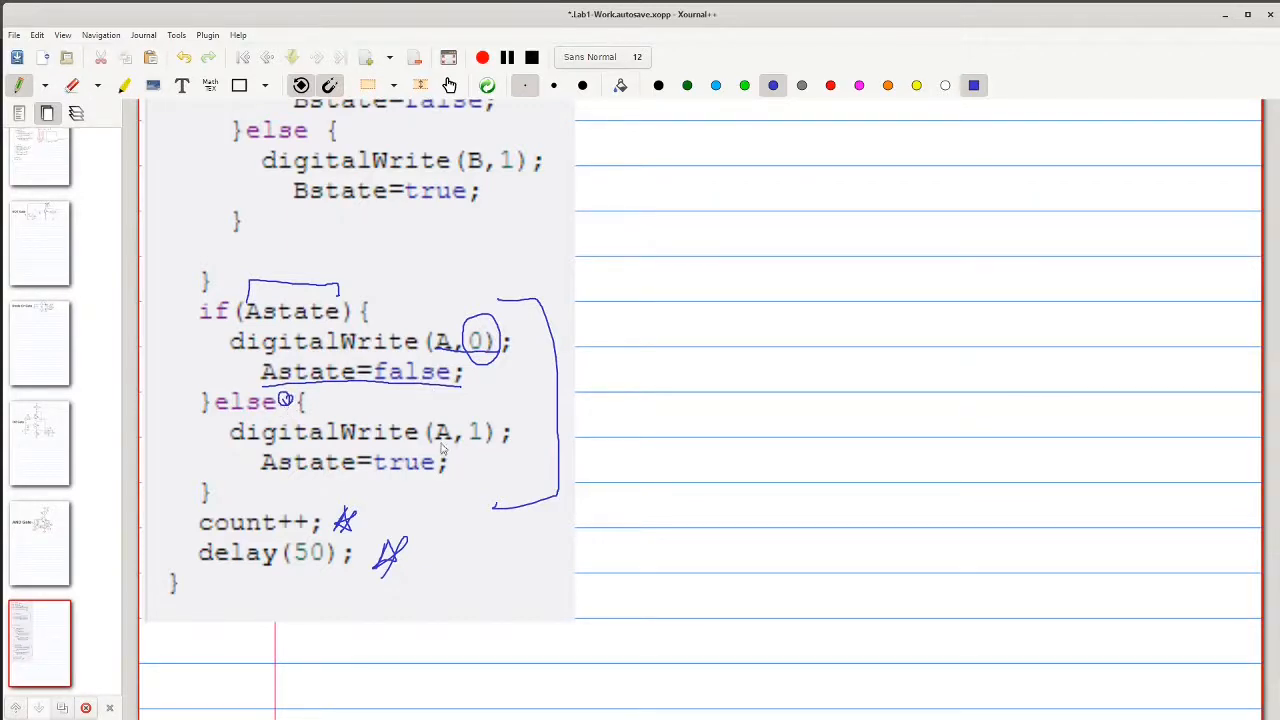
{"action": "left_click_drag", "start_coordinate": [470, 420], "coordinate": [490, 444]}
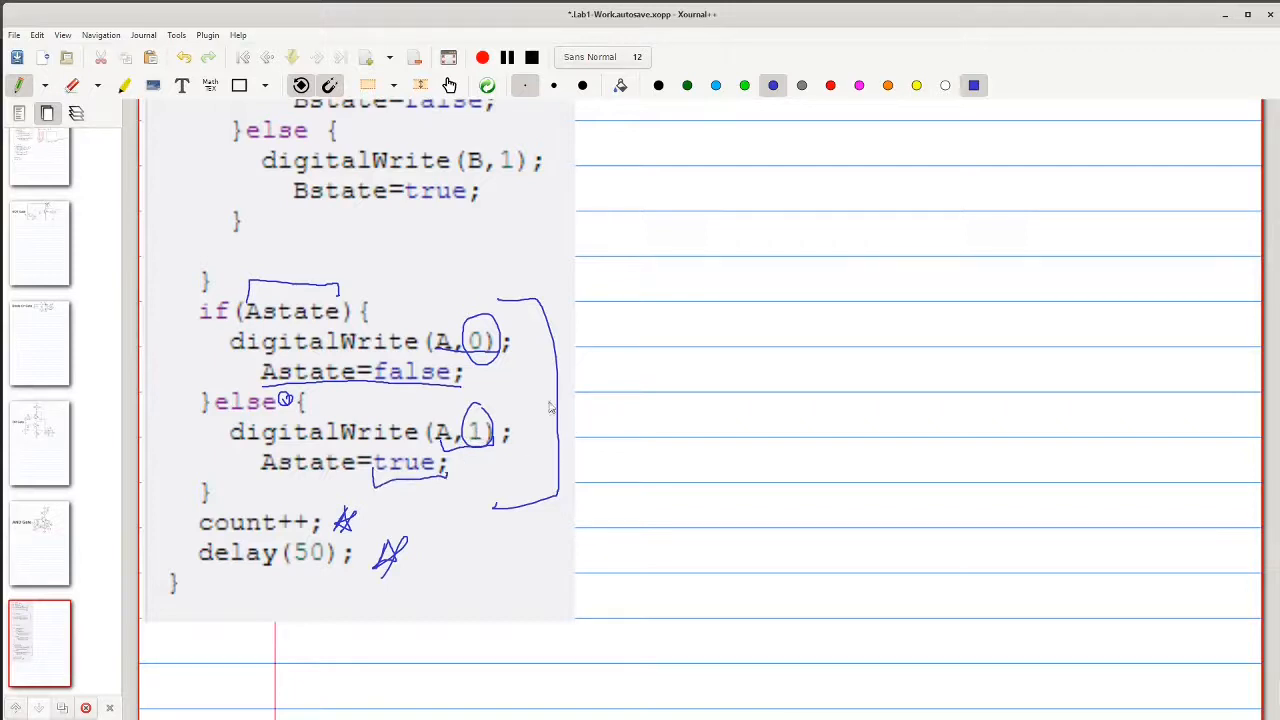
{"action": "mouse_move", "coordinate": [640, 348]}
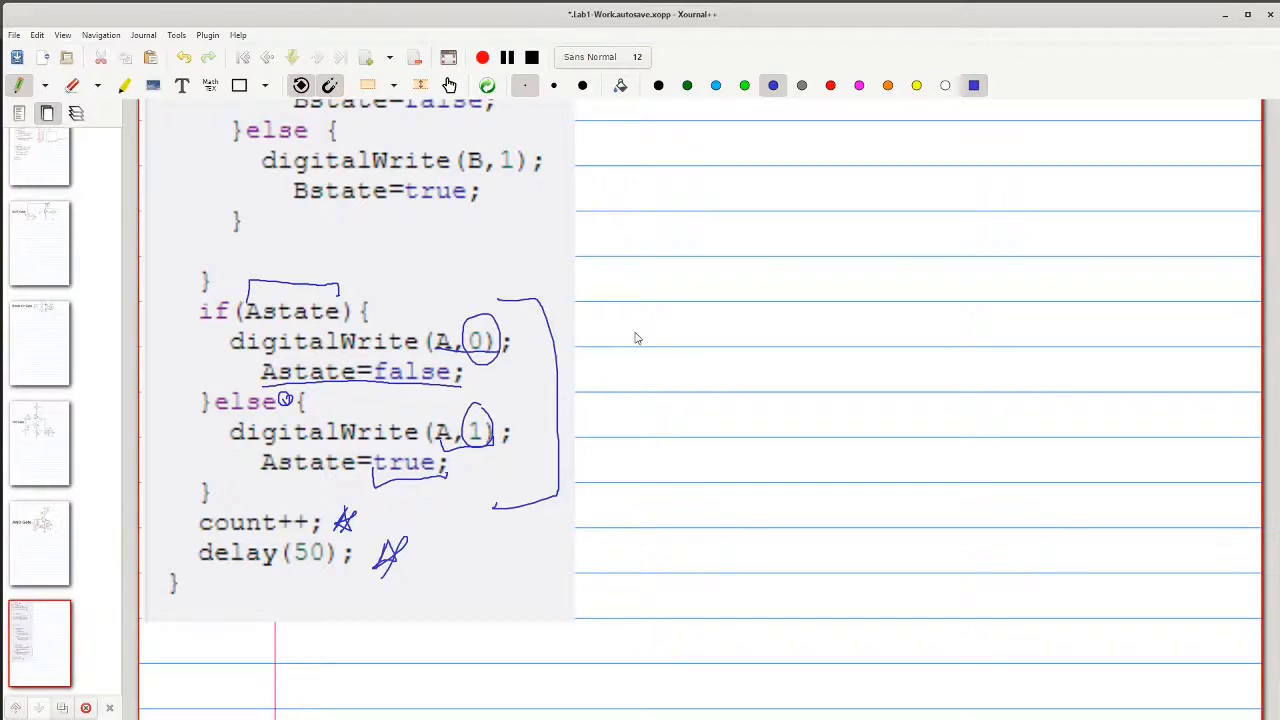
Step: Circle 20 in the count check, circle Bstate with 0 and 1, underline Bstate=true
{"action": "scroll", "scroll_direction": "up", "scroll_amount": 3}
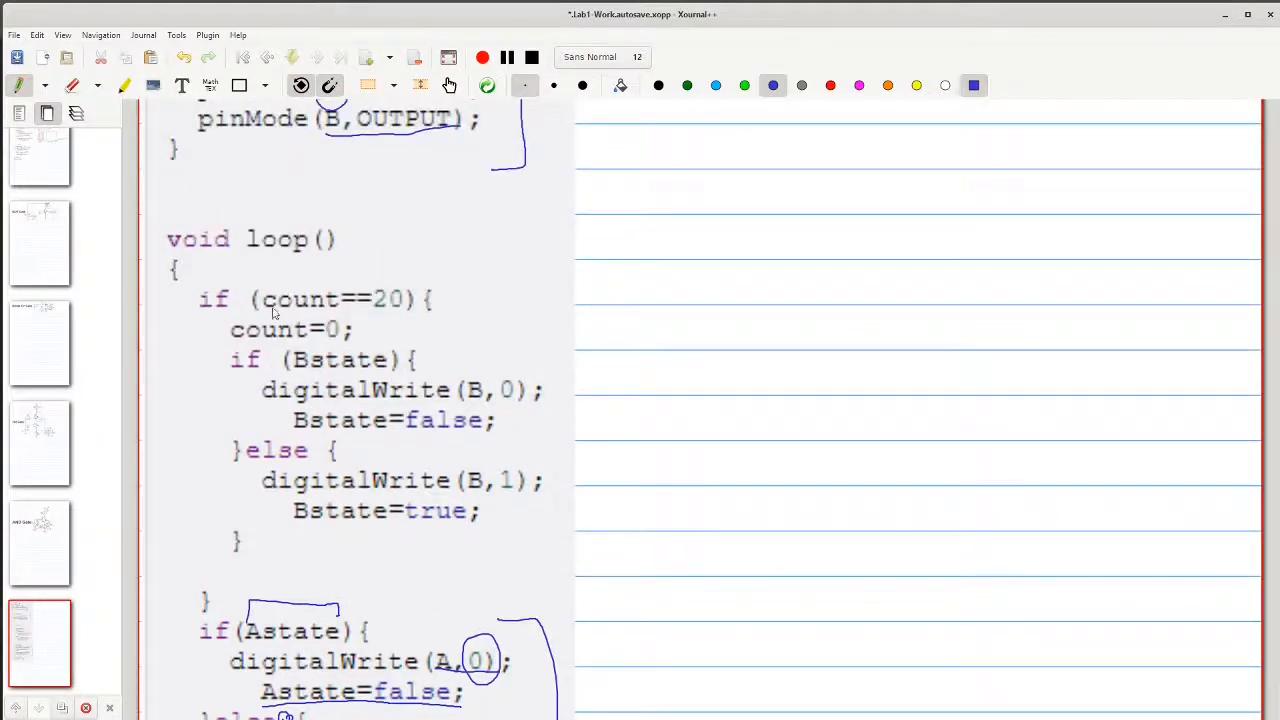
{"action": "left_click_drag", "start_coordinate": [270, 316], "coordinate": [404, 300]}
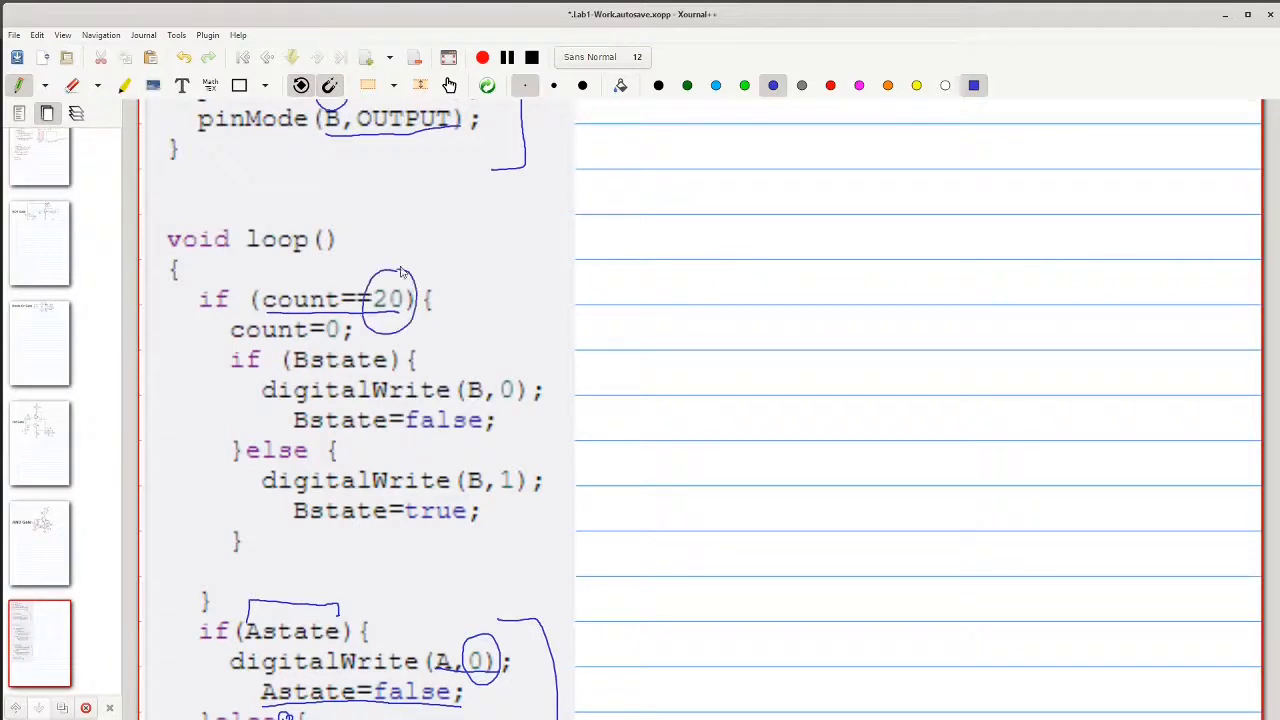
{"action": "mouse_move", "coordinate": [452, 292]}
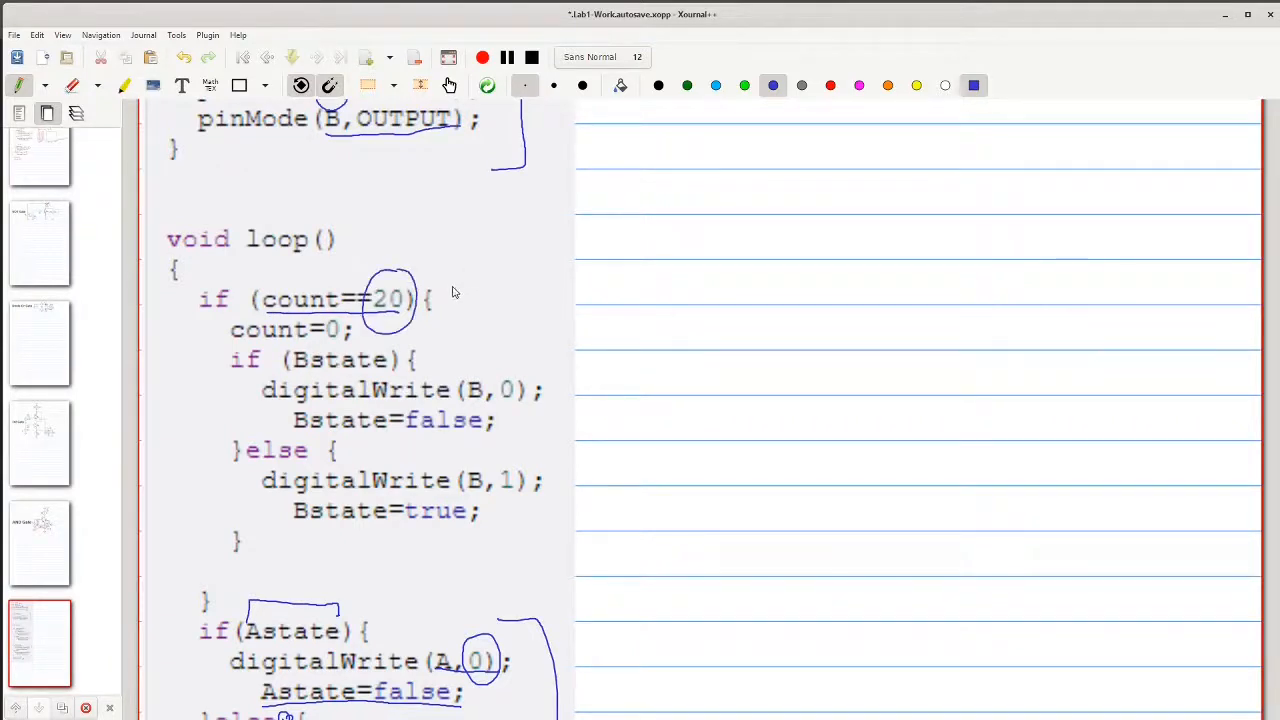
{"action": "mouse_move", "coordinate": [472, 276]}
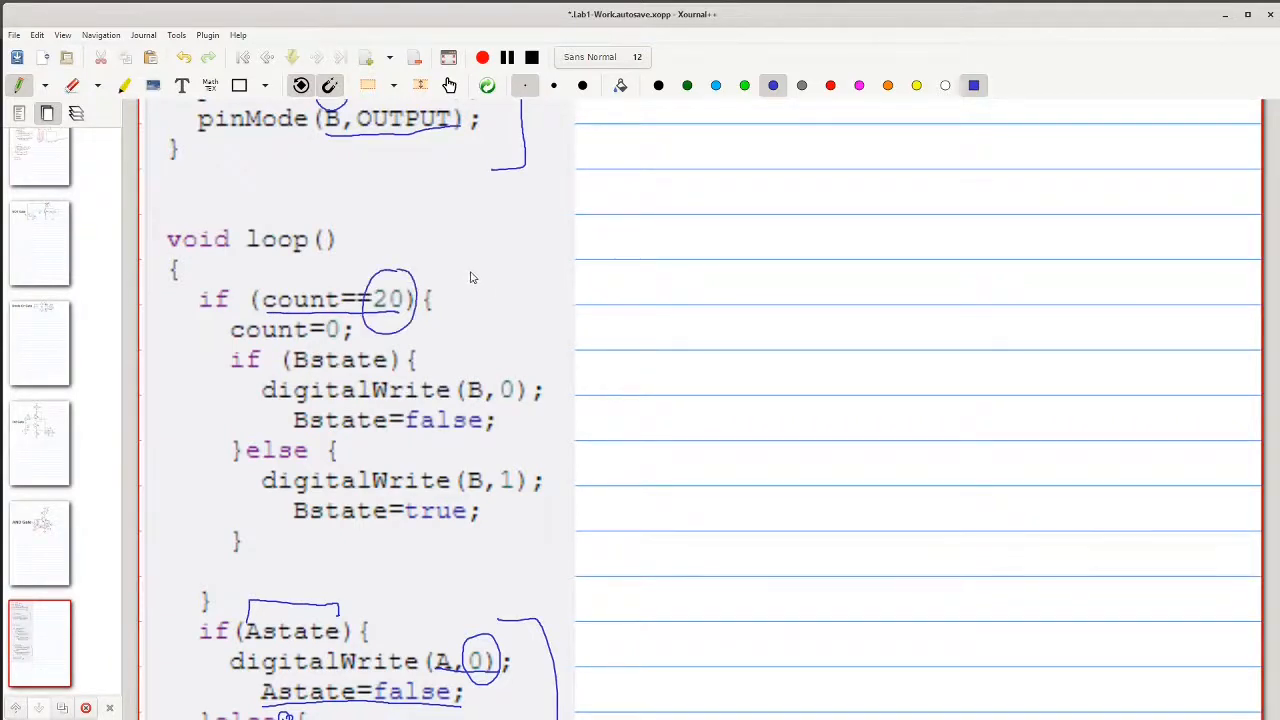
{"action": "mouse_move", "coordinate": [452, 286]}
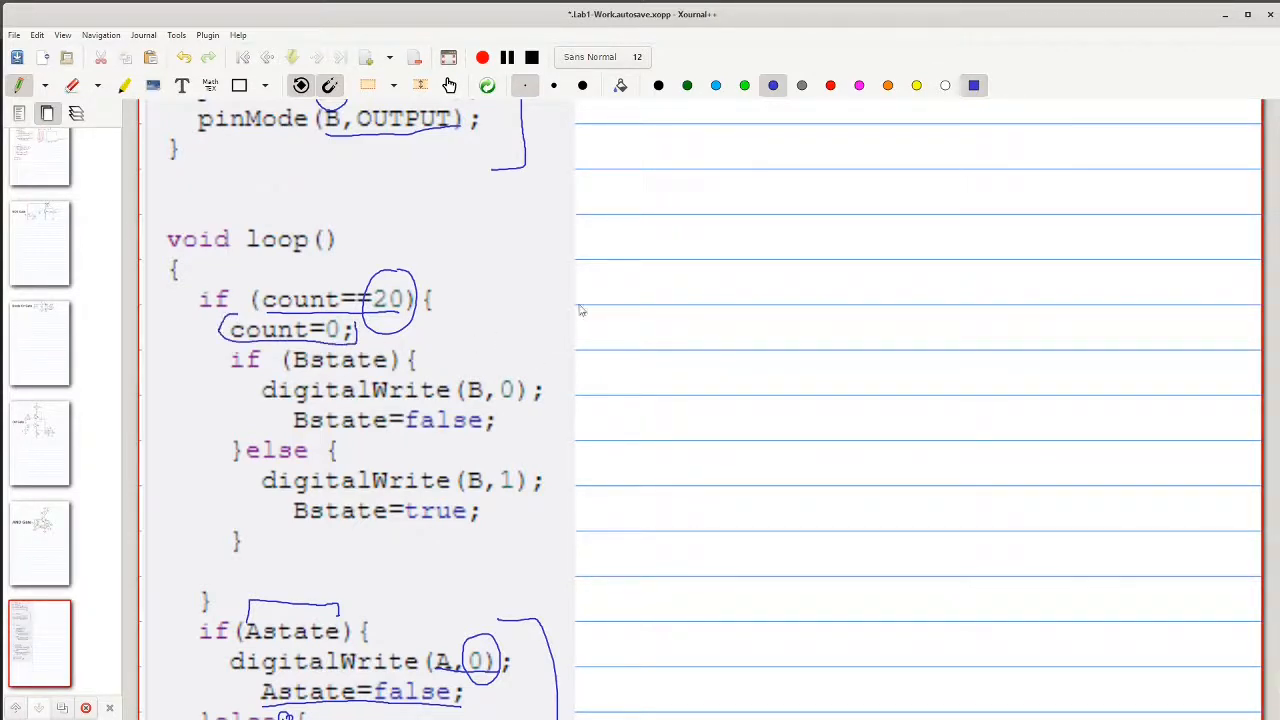
{"action": "mouse_move", "coordinate": [790, 348]}
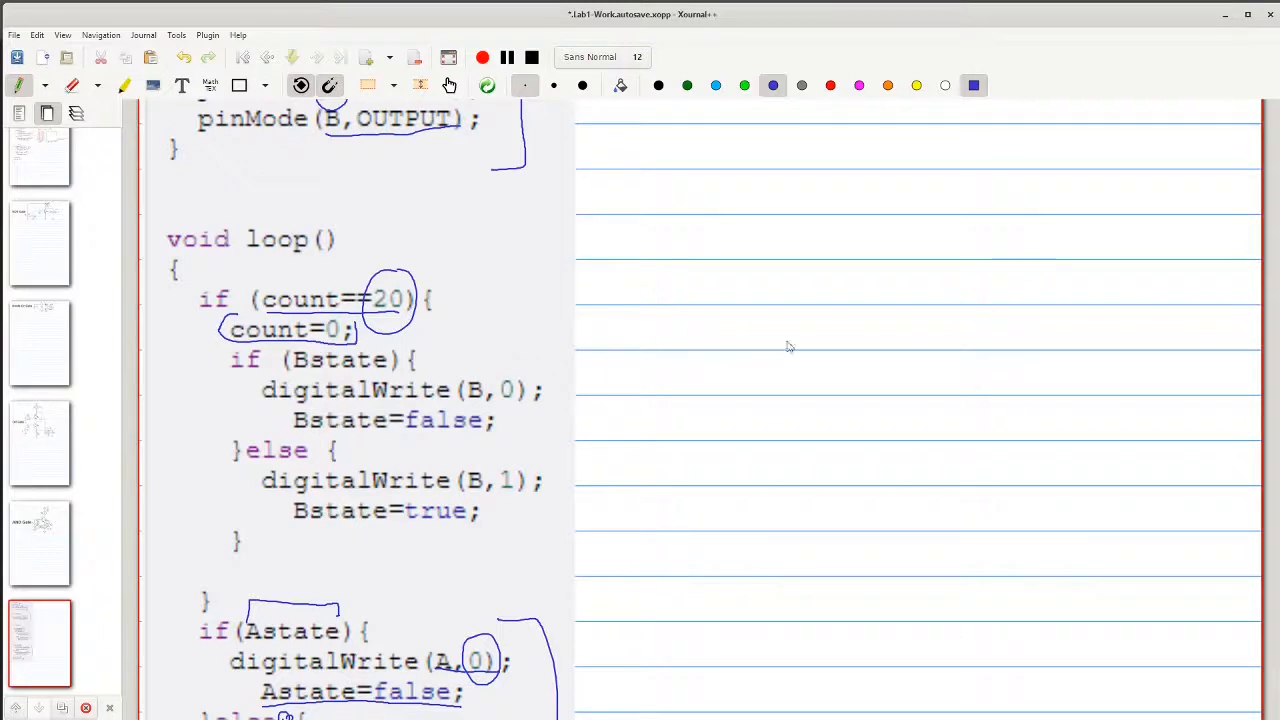
{"action": "mouse_move", "coordinate": [784, 336]}
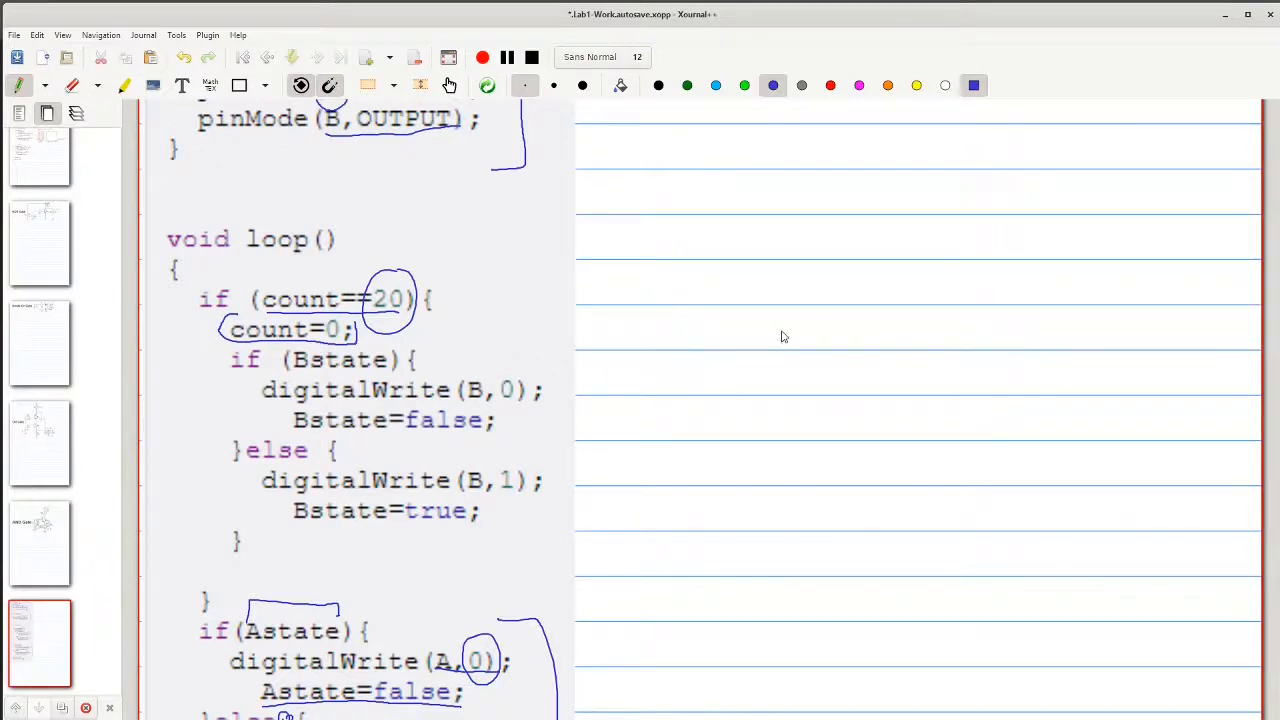
{"action": "mouse_move", "coordinate": [770, 332]}
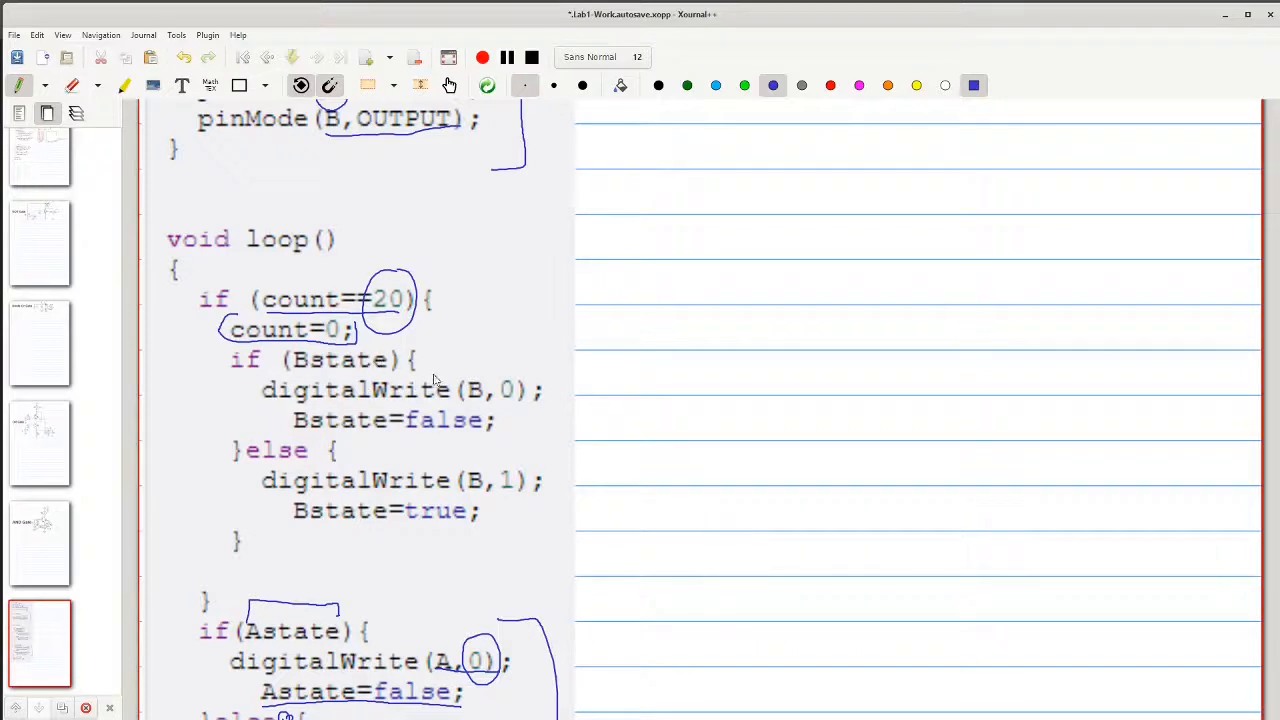
{"action": "left_click_drag", "start_coordinate": [476, 348], "coordinate": [436, 348]}
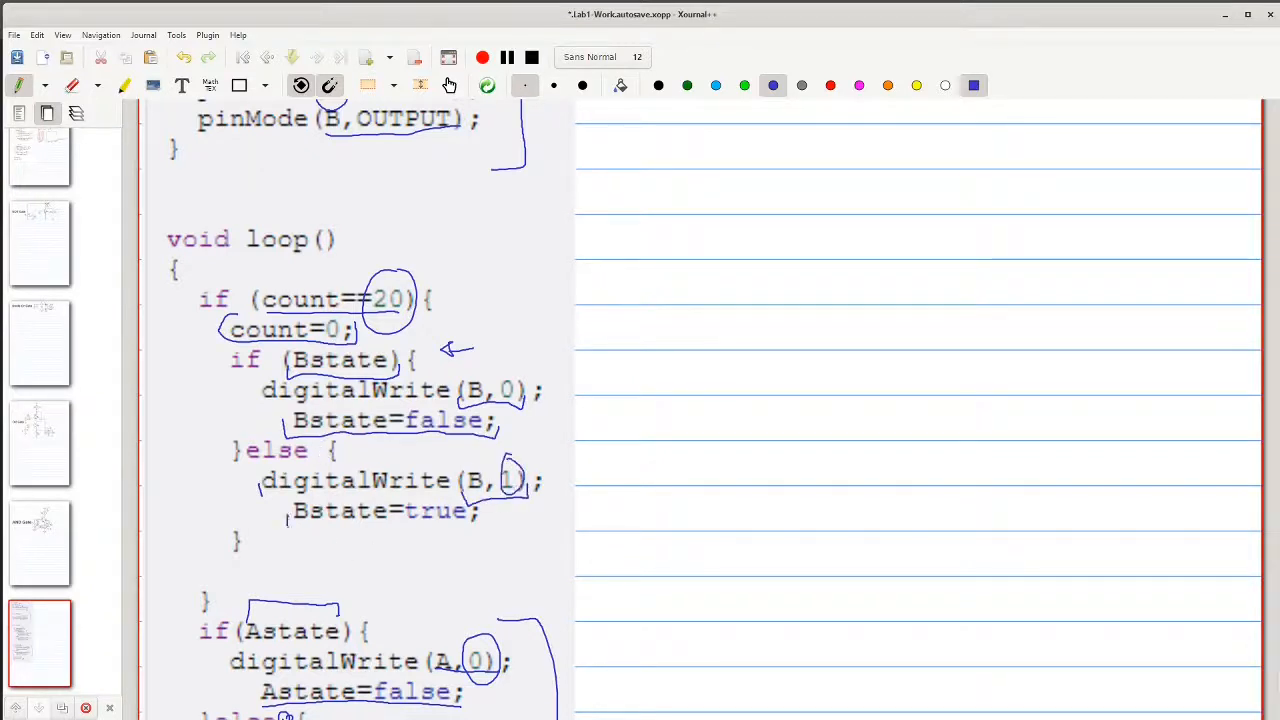
{"action": "left_click_drag", "start_coordinate": [284, 524], "coordinate": [484, 530]}
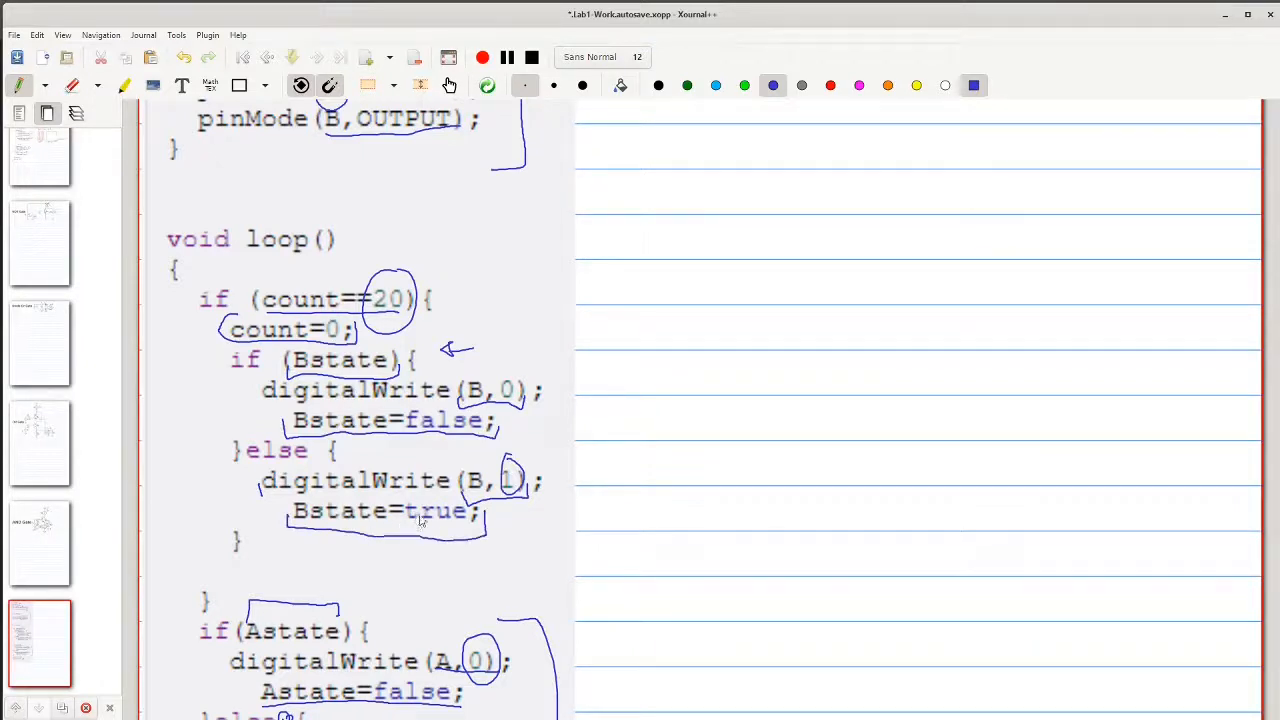